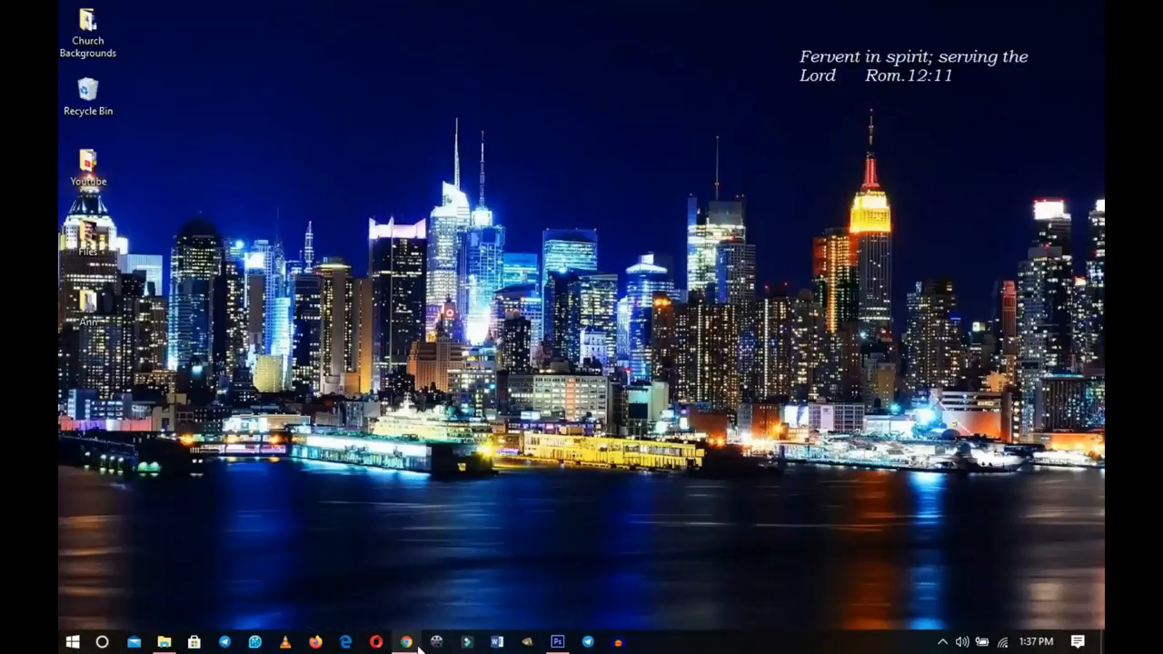
# - Bring up Chrome on eGreenCardPhoto and switch to the State Department's Twitter post
pyautogui.click(392, 642)
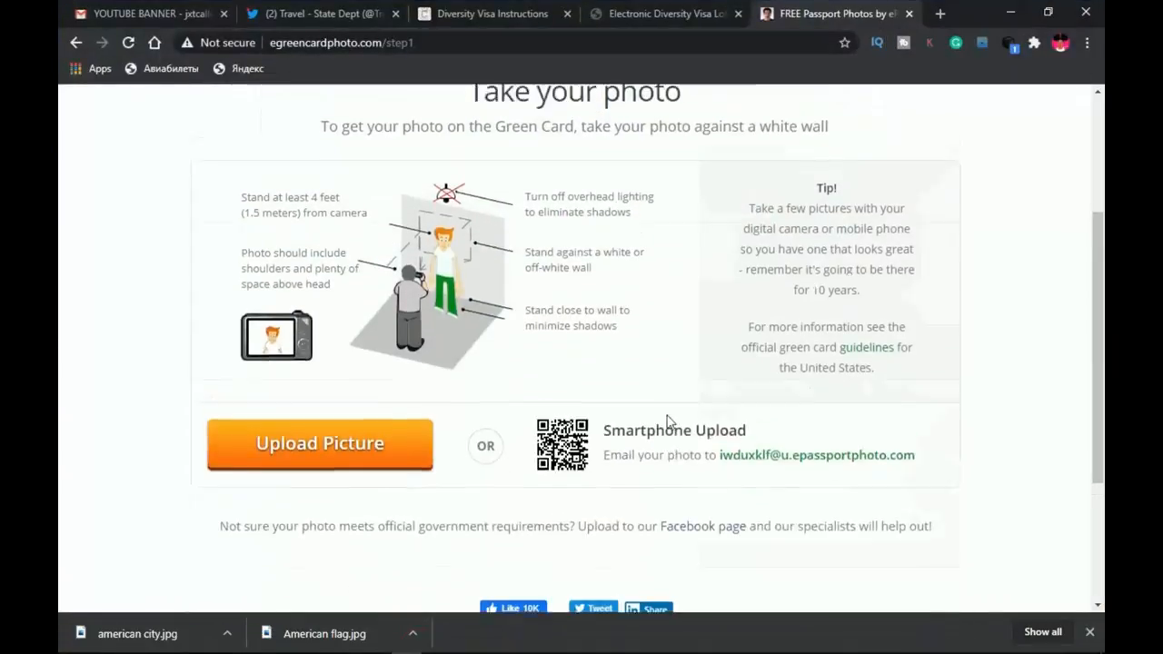
pyautogui.scroll(3)
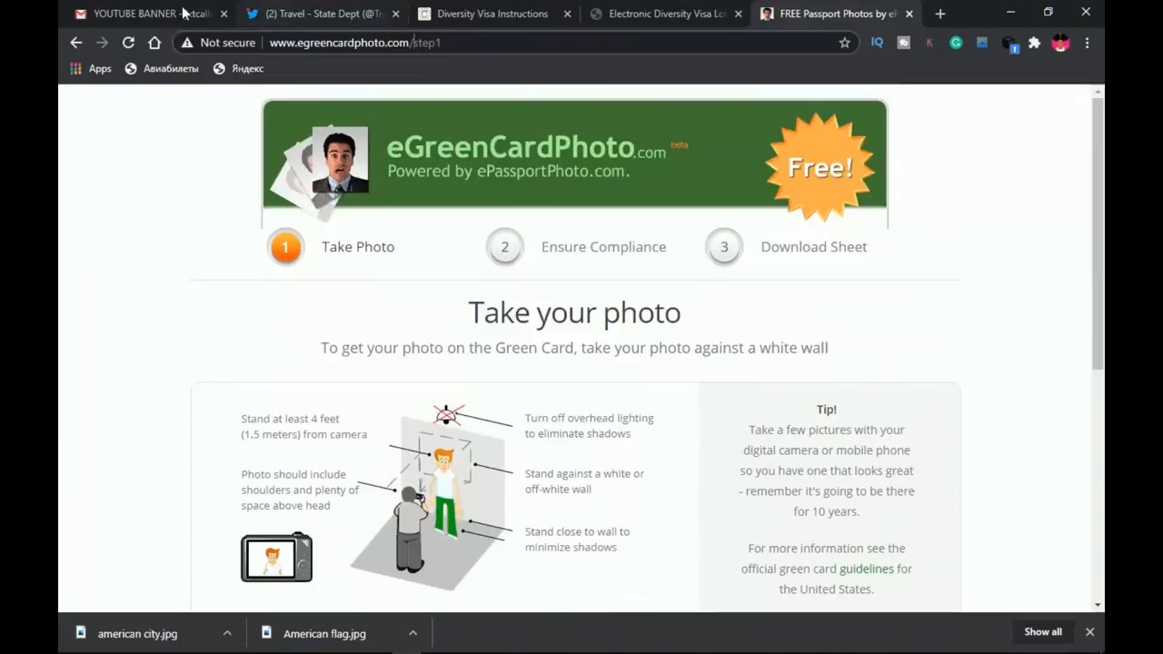
pyautogui.click(318, 14)
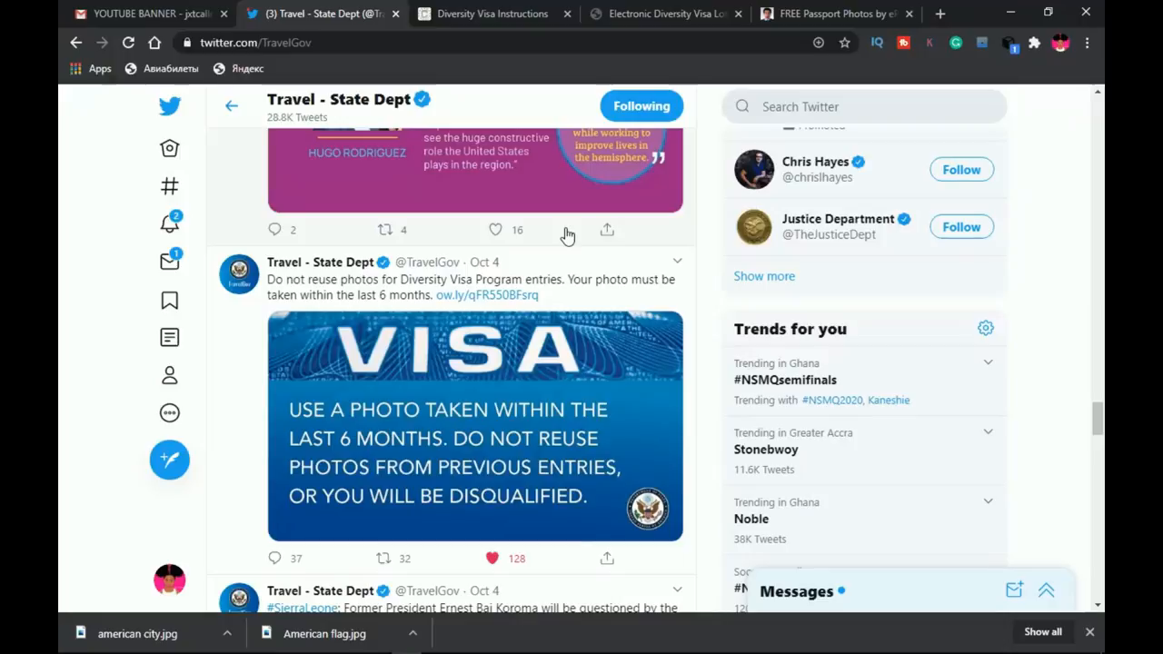
# - Show the DV-2022 Program Instructions section on the Diversity Visa Instructions page
pyautogui.click(490, 14)
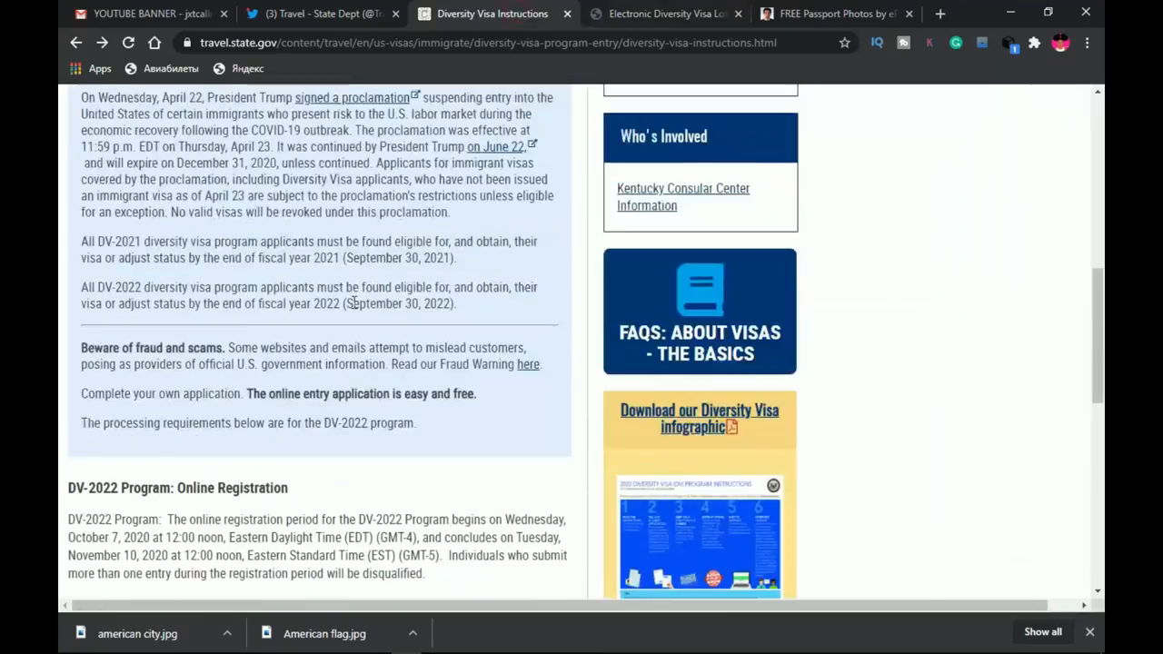
pyautogui.scroll(-3)
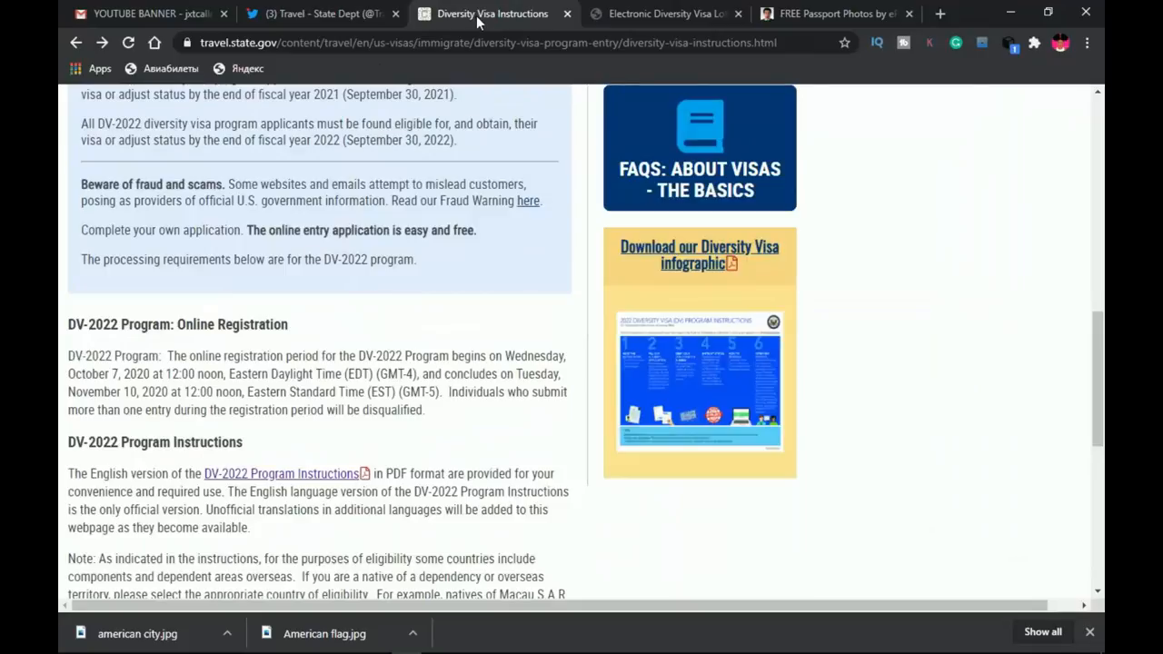
pyautogui.scroll(-3)
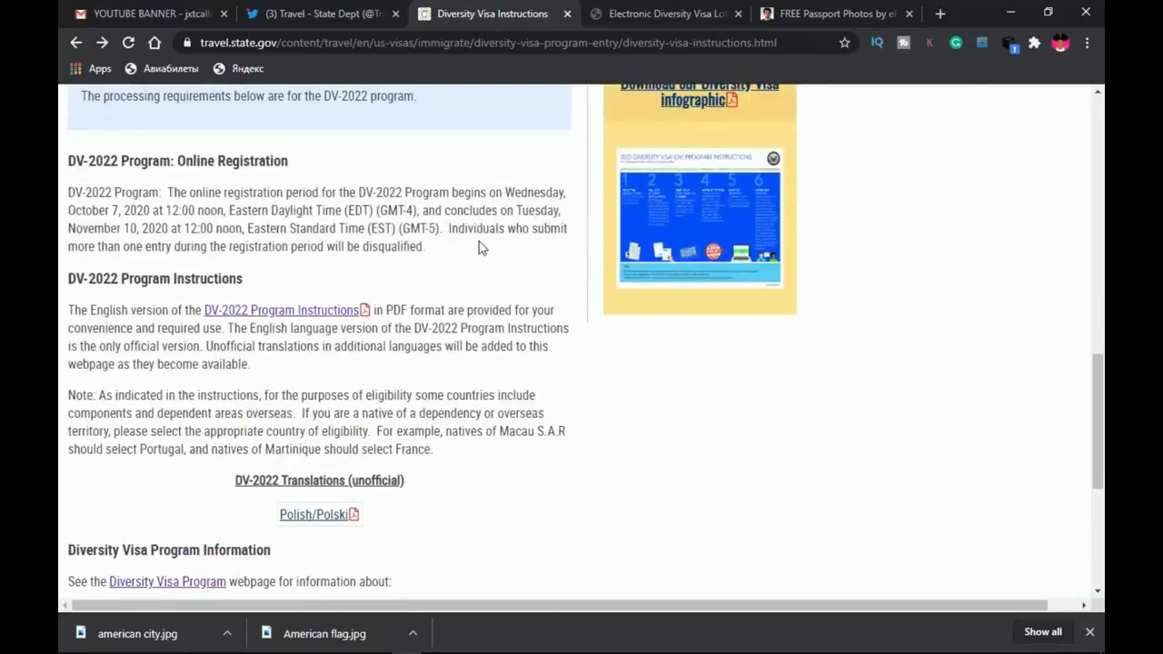
pyautogui.scroll(-3)
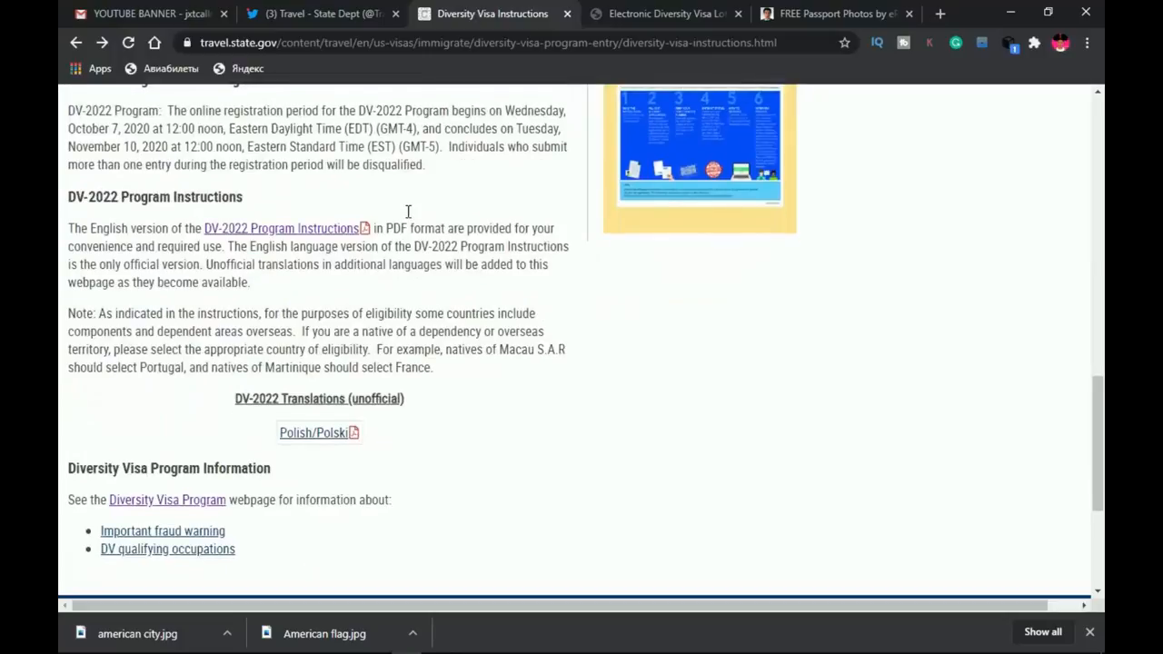
pyautogui.scroll(3)
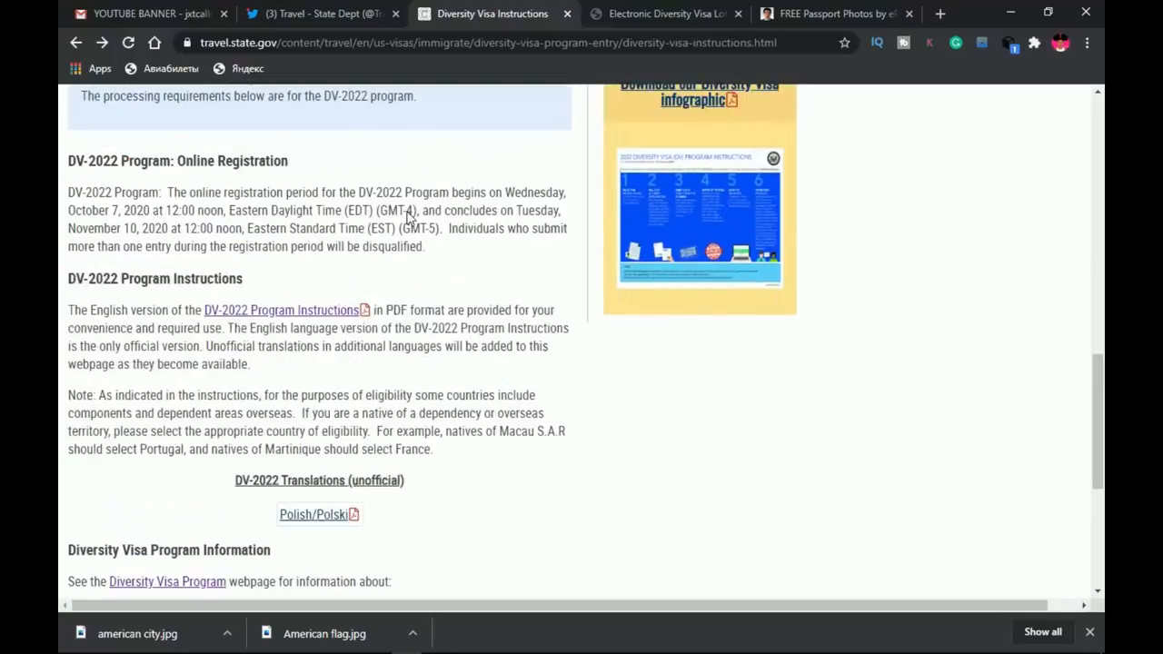
pyautogui.moveTo(420, 281)
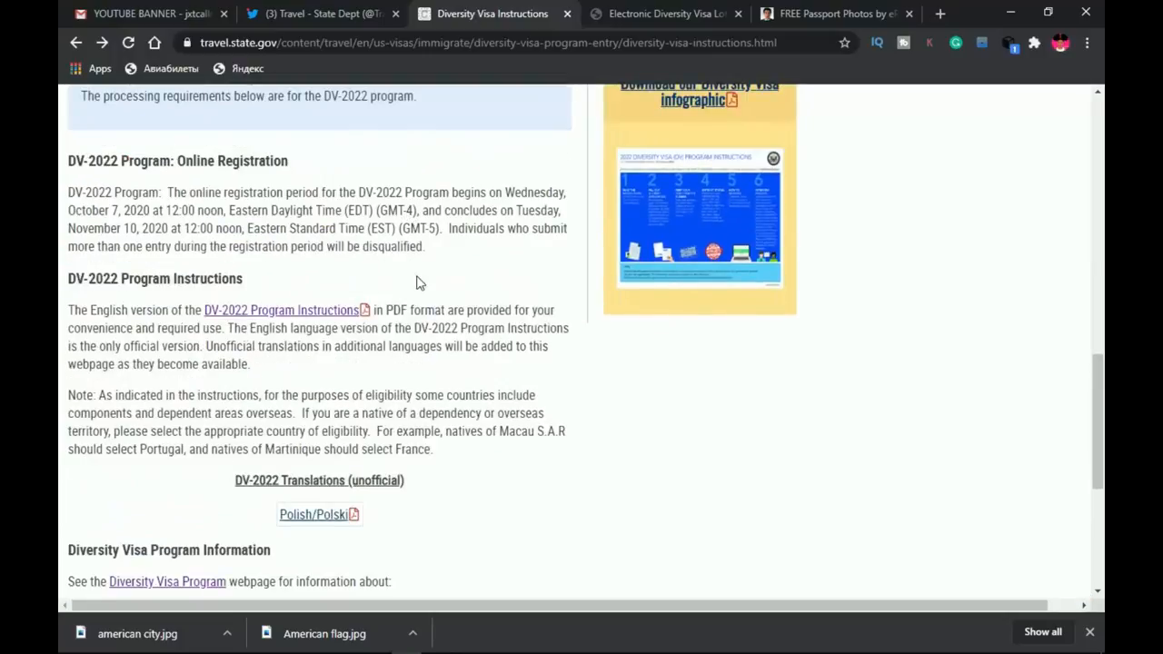
pyautogui.moveTo(327, 277)
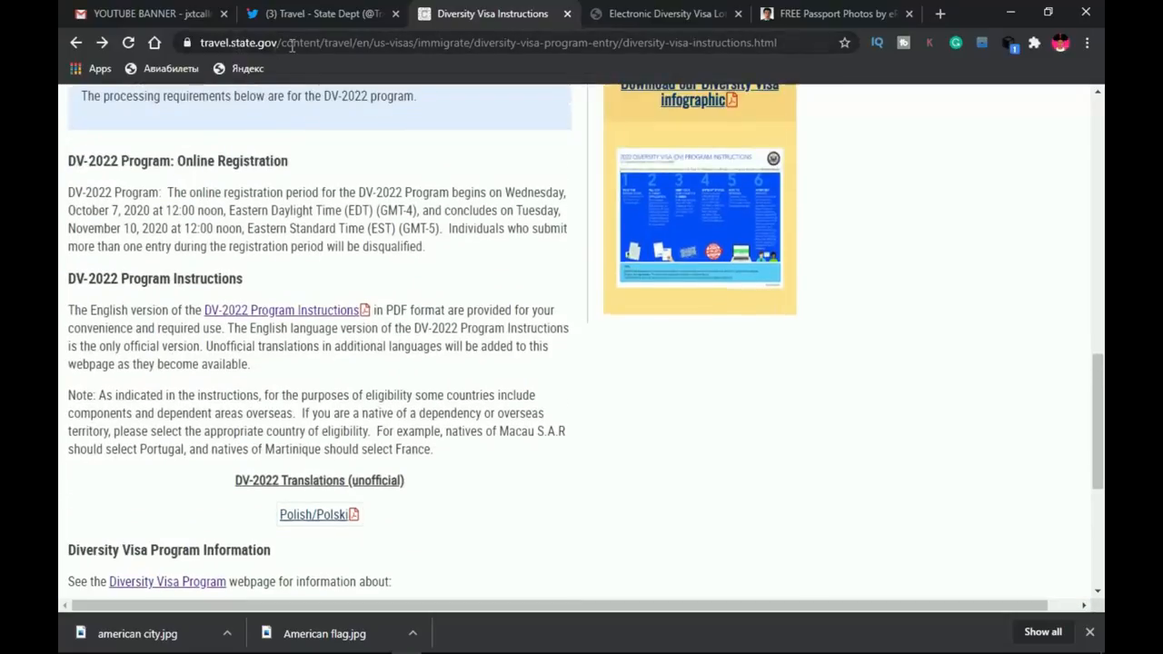
pyautogui.moveTo(123, 268)
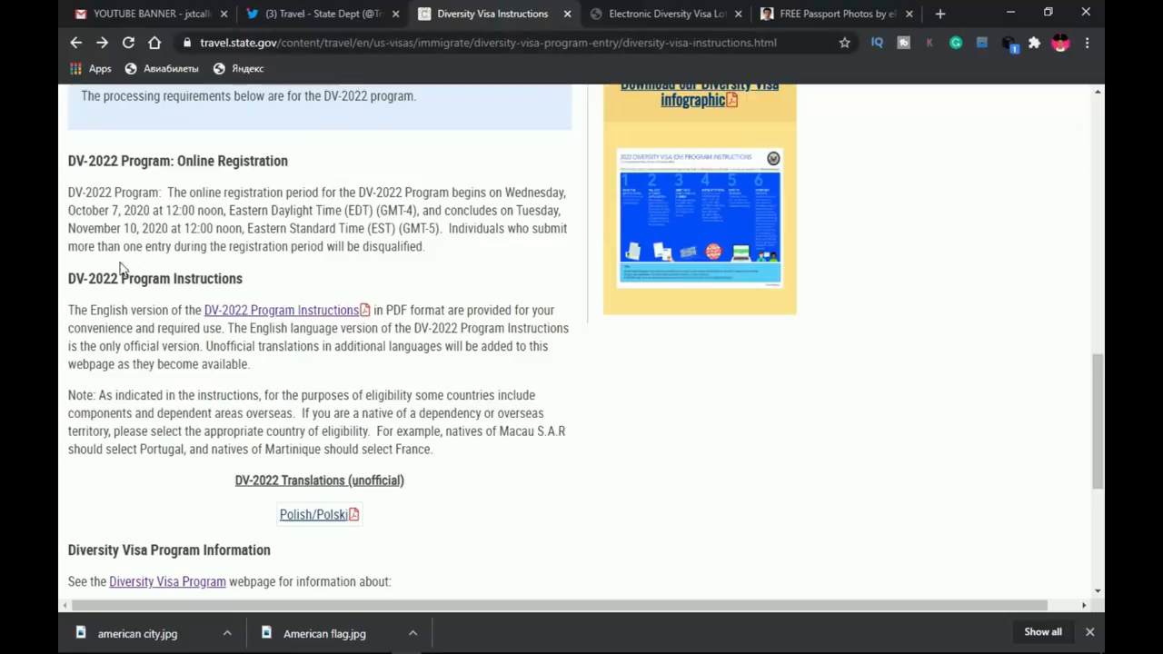
pyautogui.moveTo(124, 295)
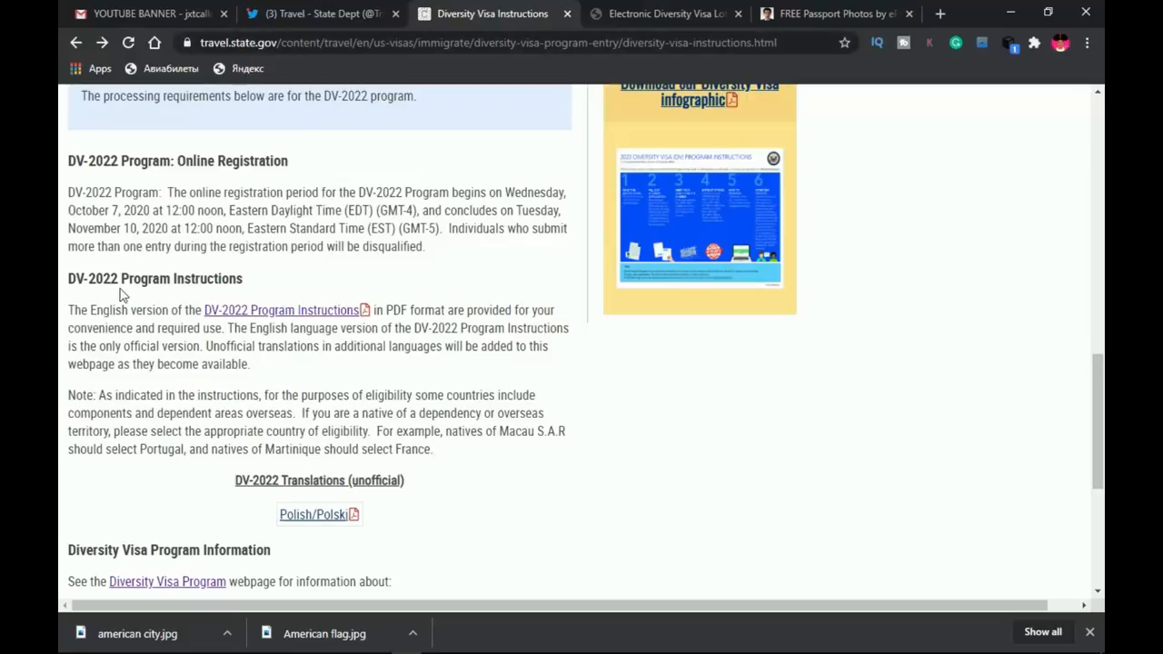
pyautogui.moveTo(254, 317)
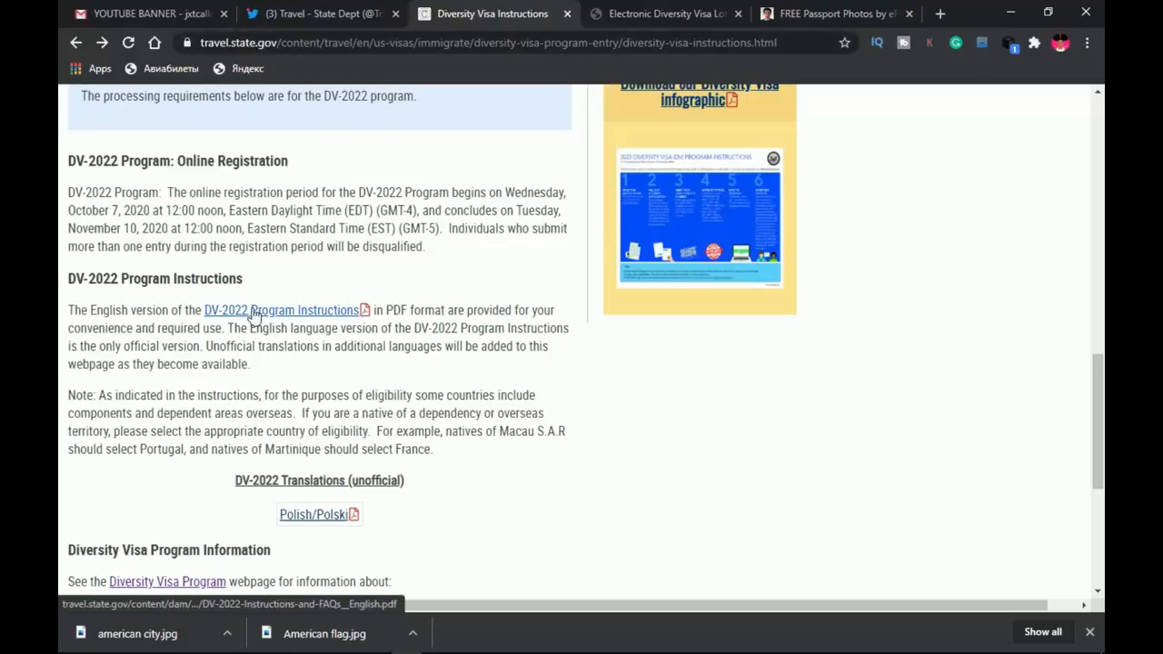
pyautogui.moveTo(273, 317)
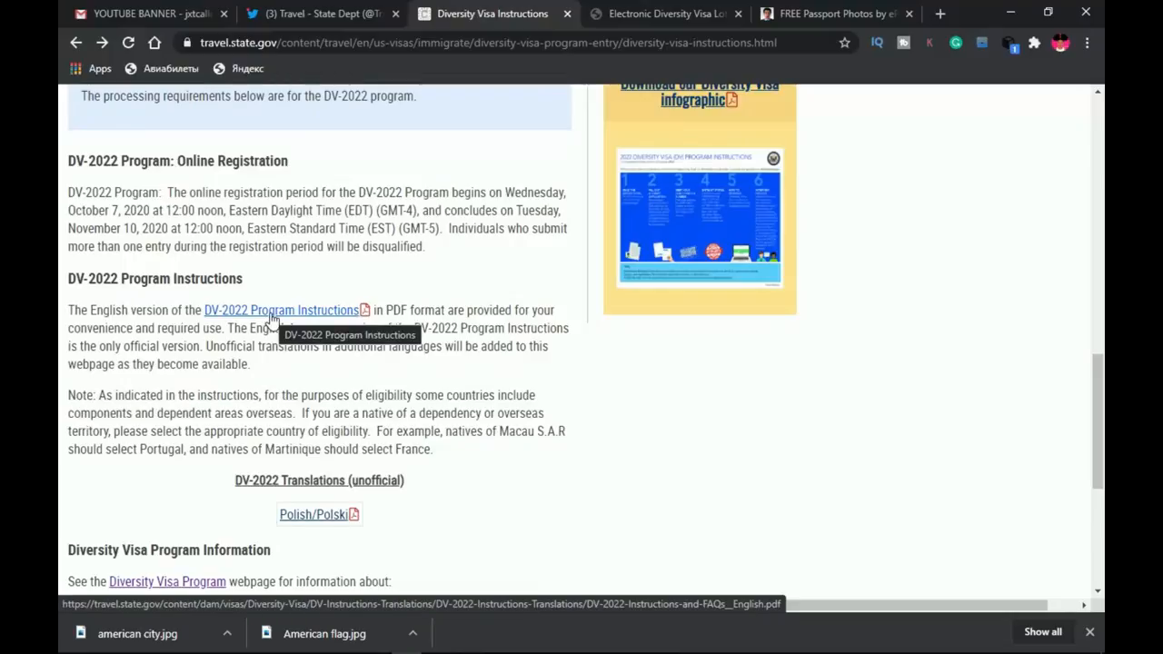
pyautogui.moveTo(286, 309)
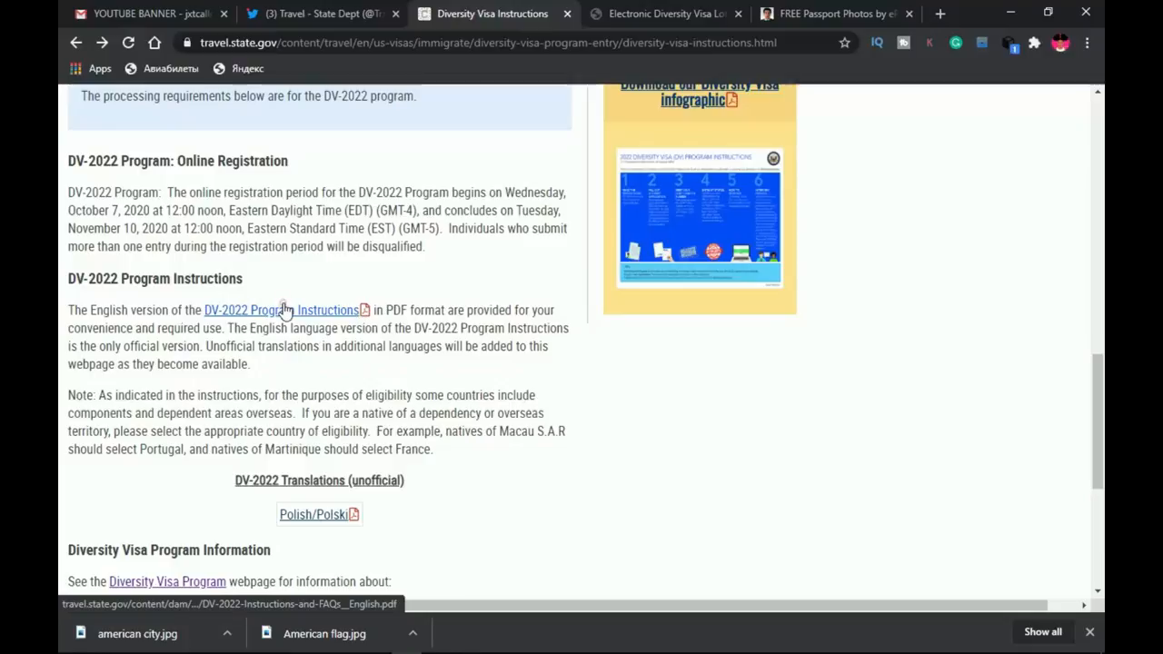
# - Open the DV-2022 Program Instructions document
pyautogui.click(282, 310)
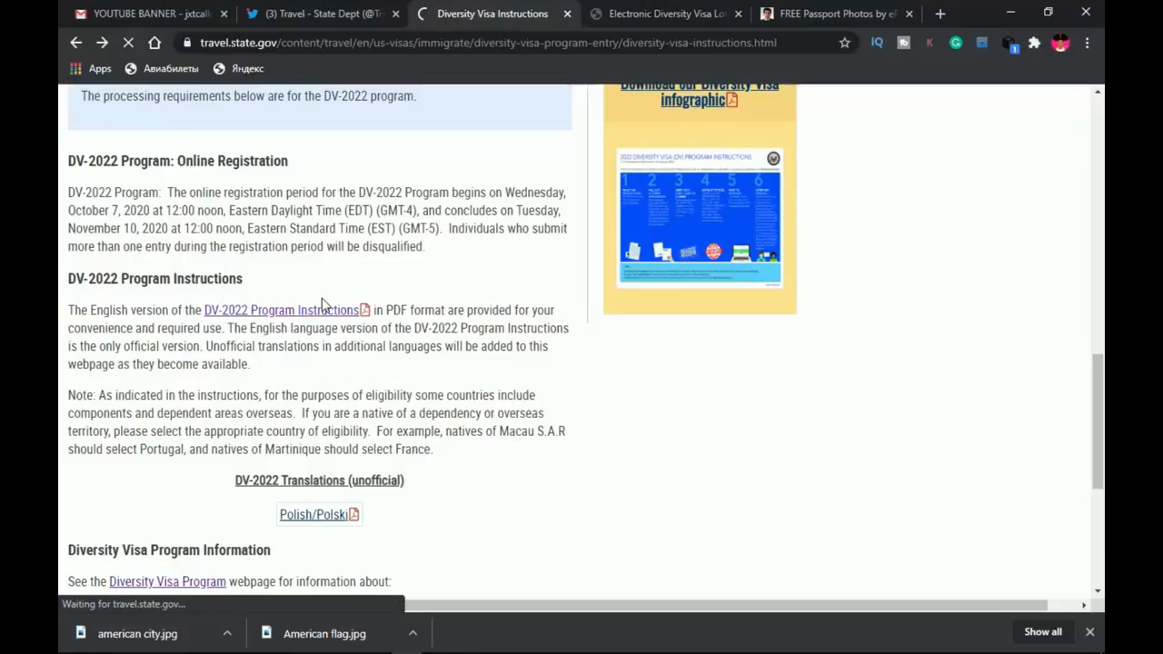
pyautogui.click(279, 310)
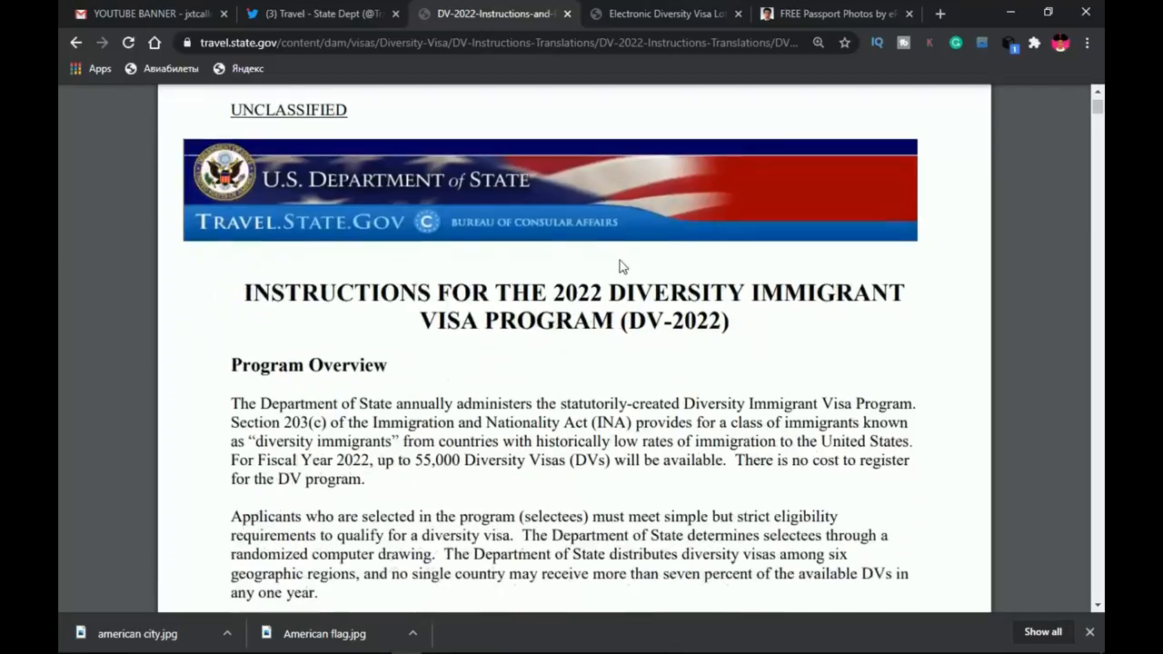
pyautogui.scroll(-3)
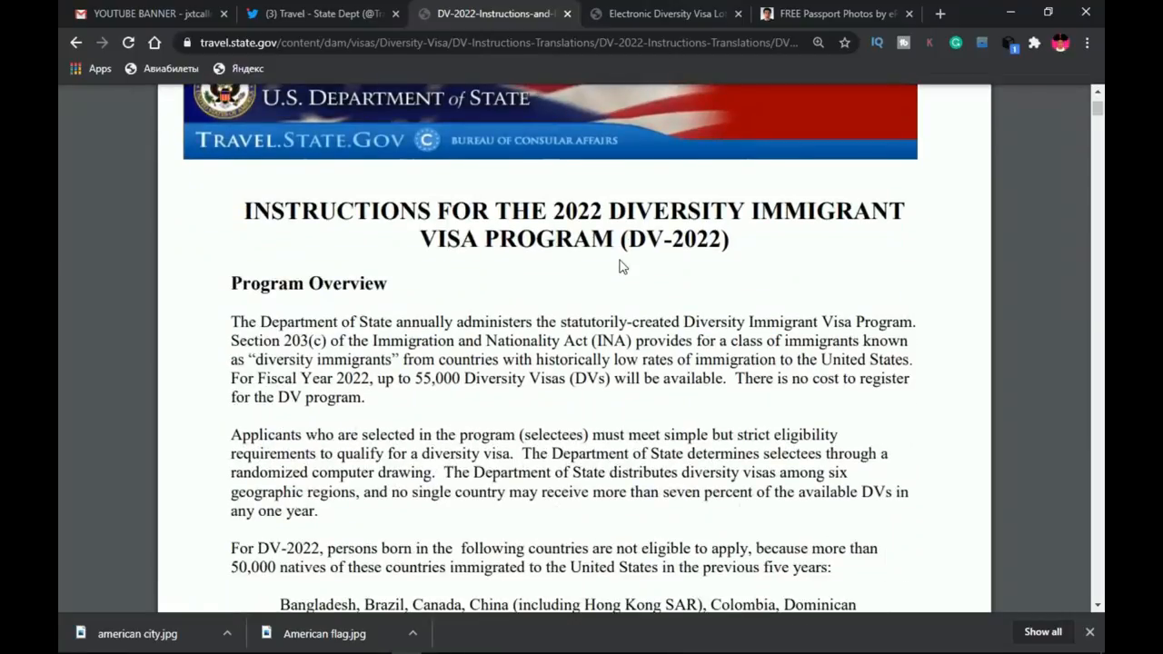
pyautogui.scroll(-3)
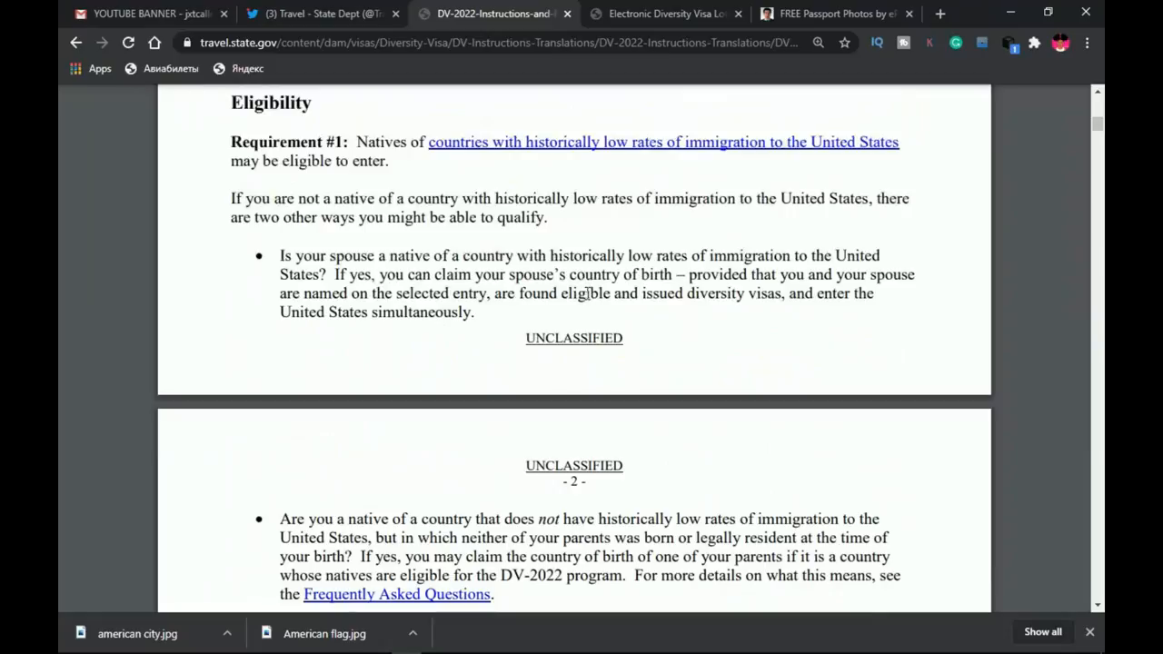
pyautogui.scroll(3)
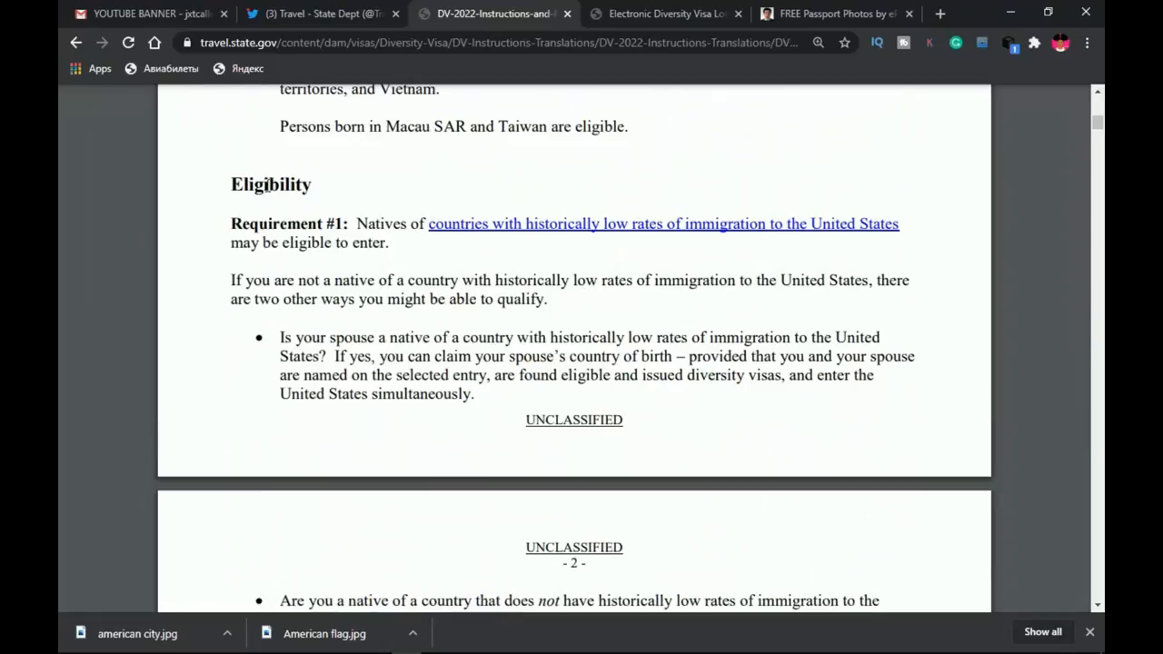
pyautogui.moveTo(418, 216)
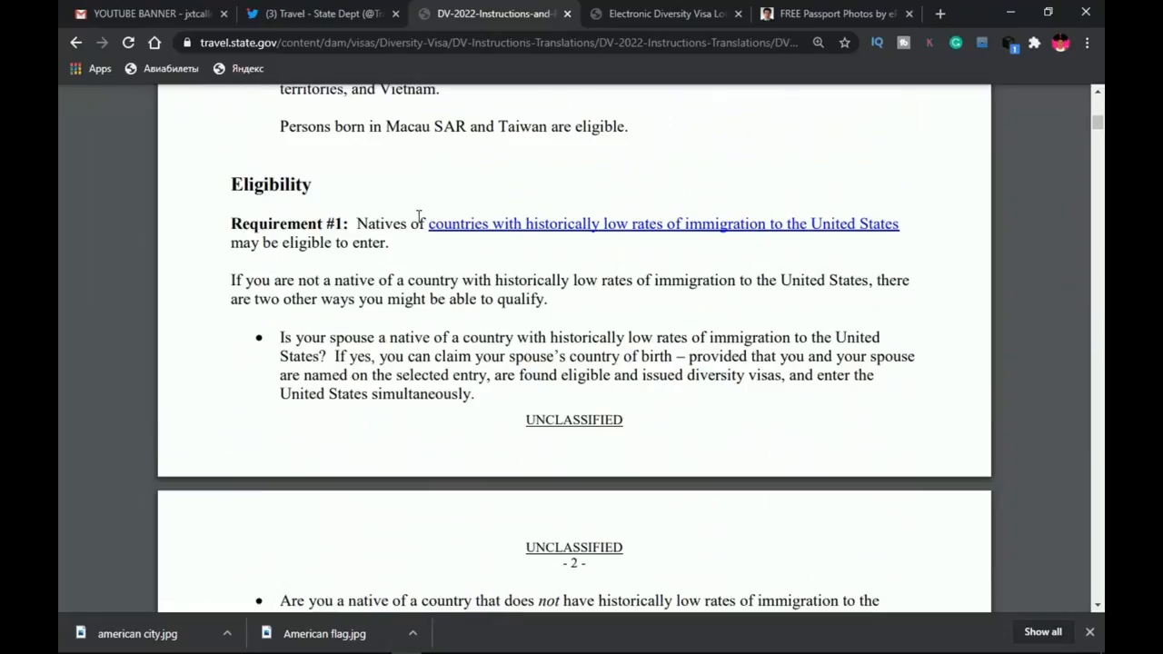
# - Scroll the document down to the 'Submitting a Digital Photograph (Image)' heading
pyautogui.scroll(-3)
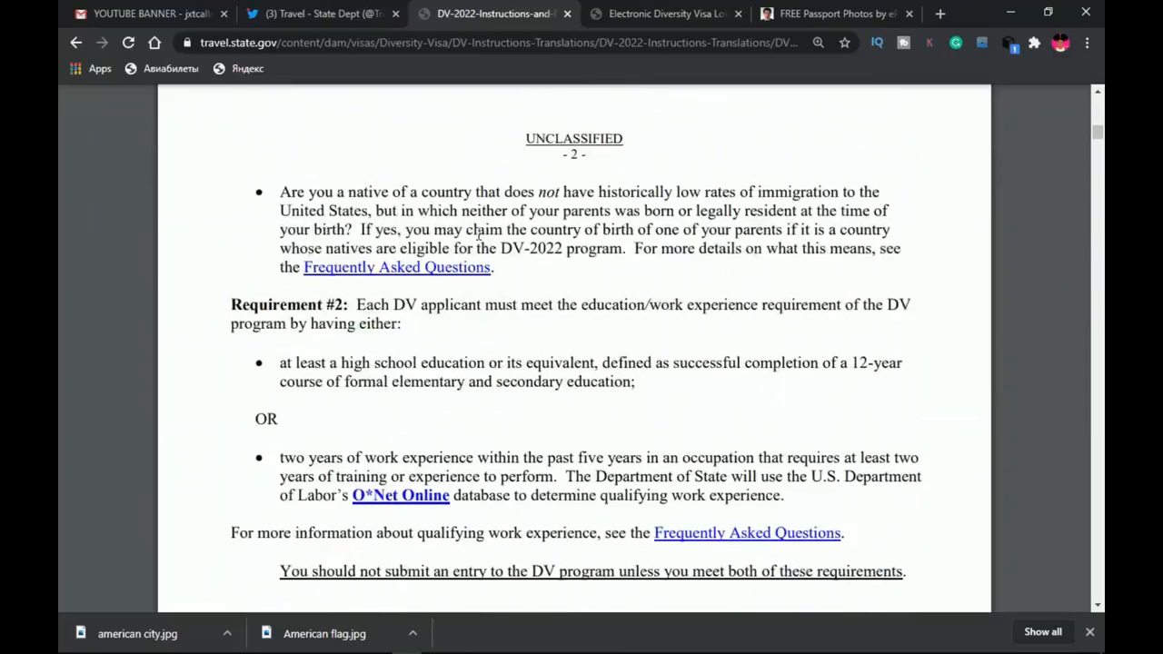
pyautogui.scroll(-3)
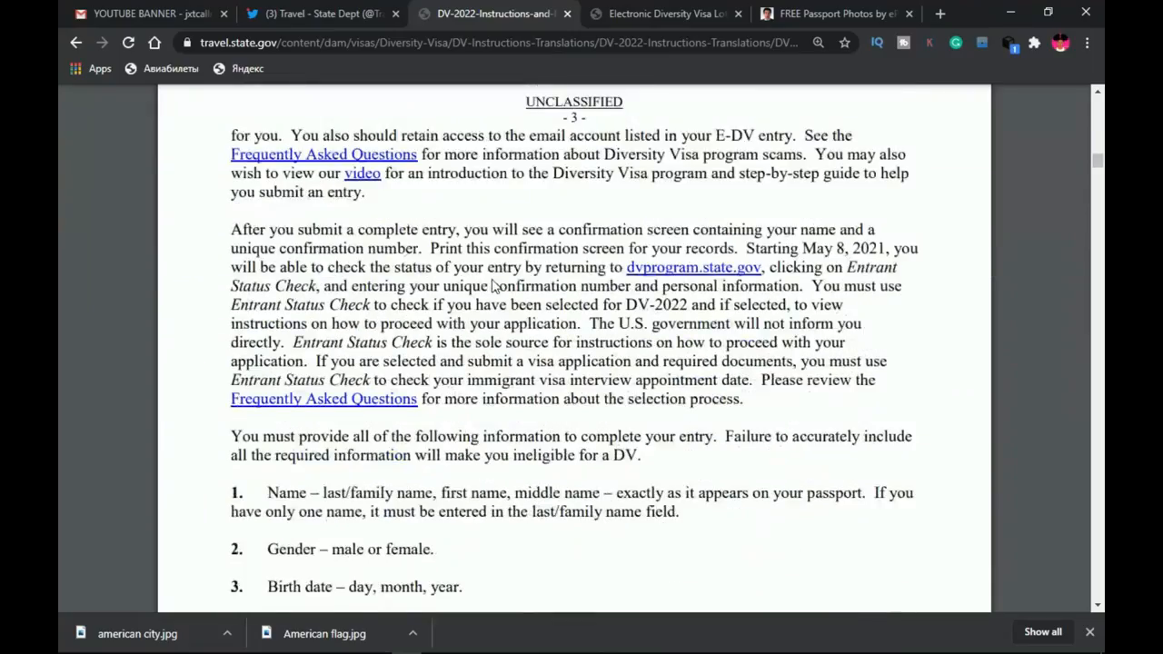
pyautogui.scroll(-3)
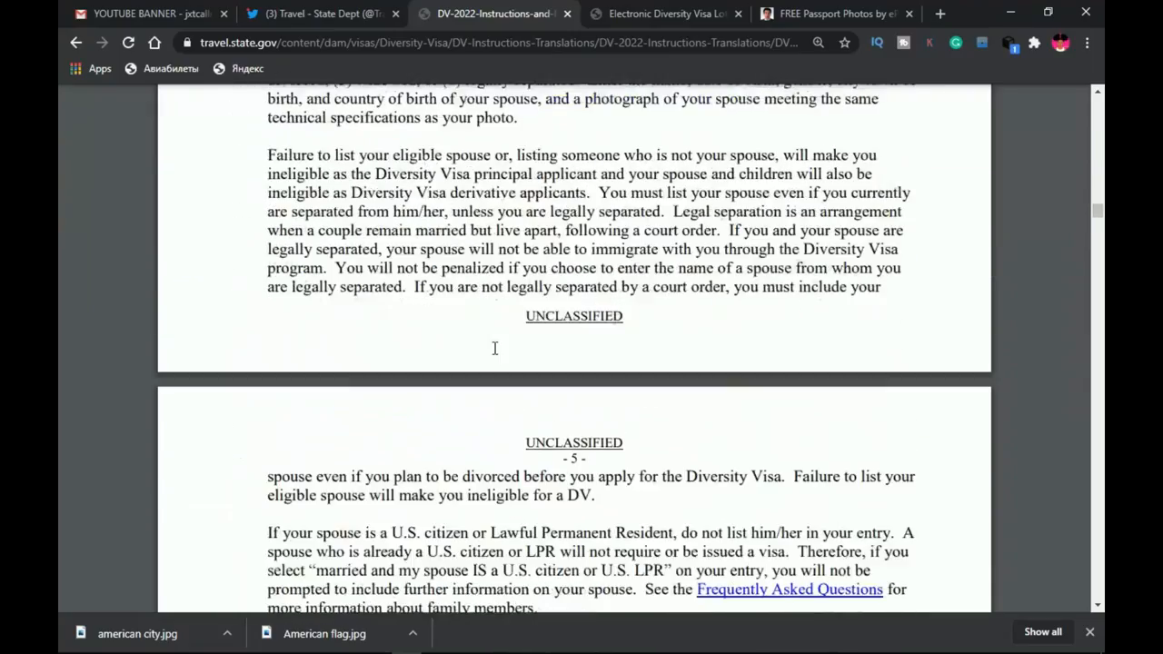
pyautogui.scroll(-3)
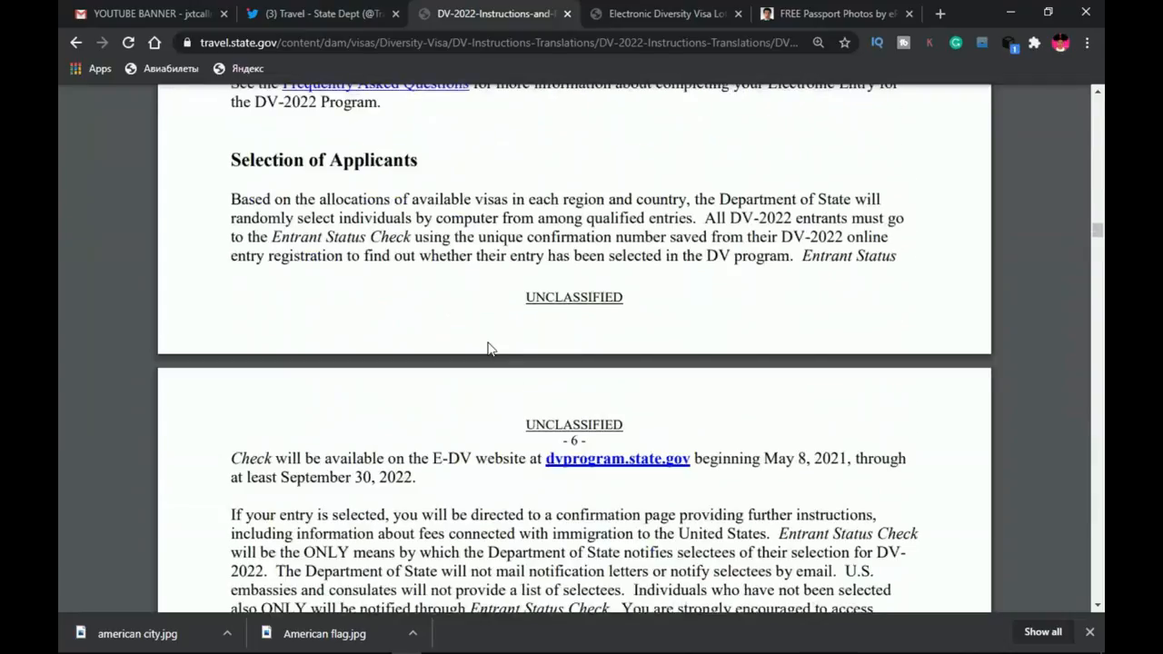
pyautogui.scroll(-3)
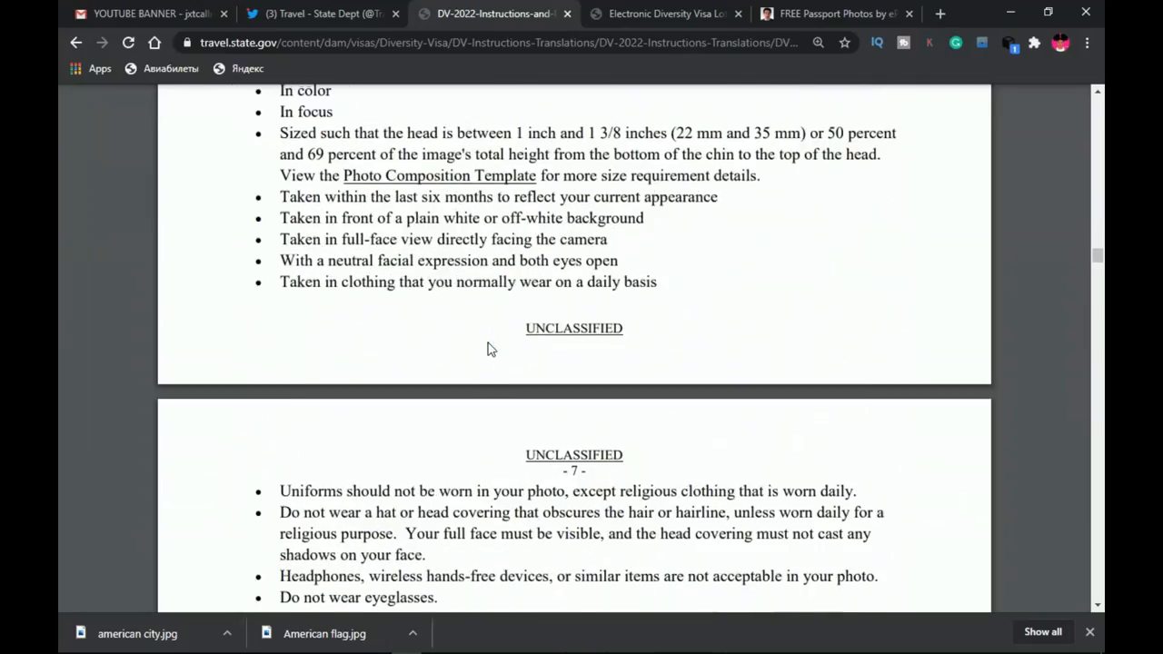
pyautogui.scroll(3)
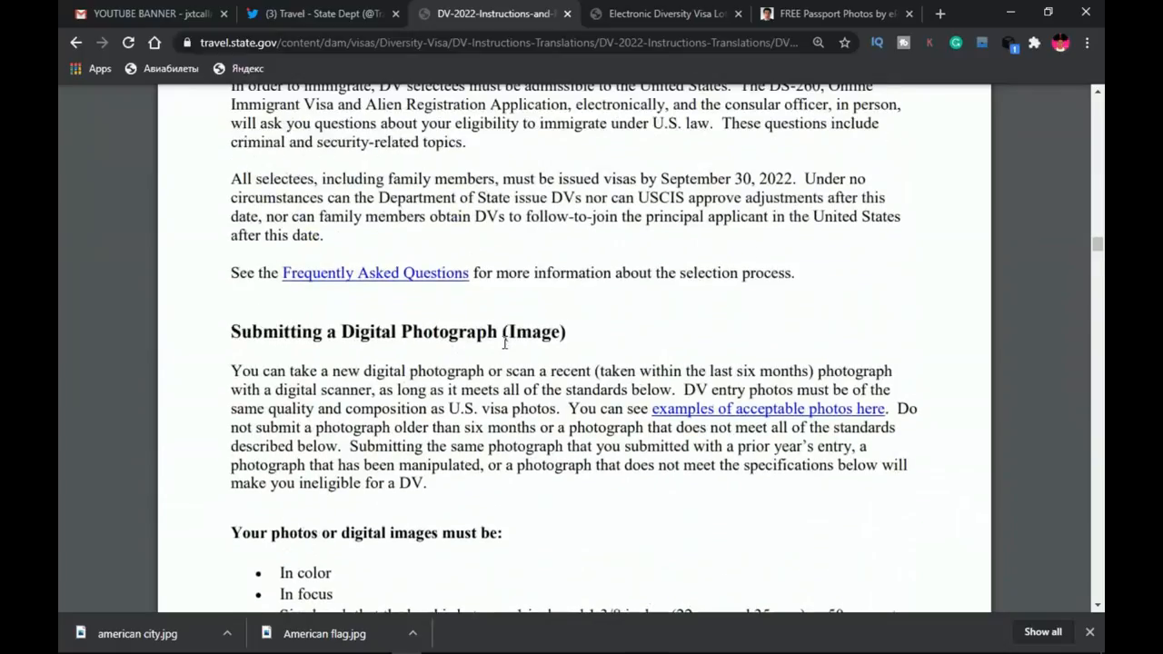
pyautogui.scroll(-3)
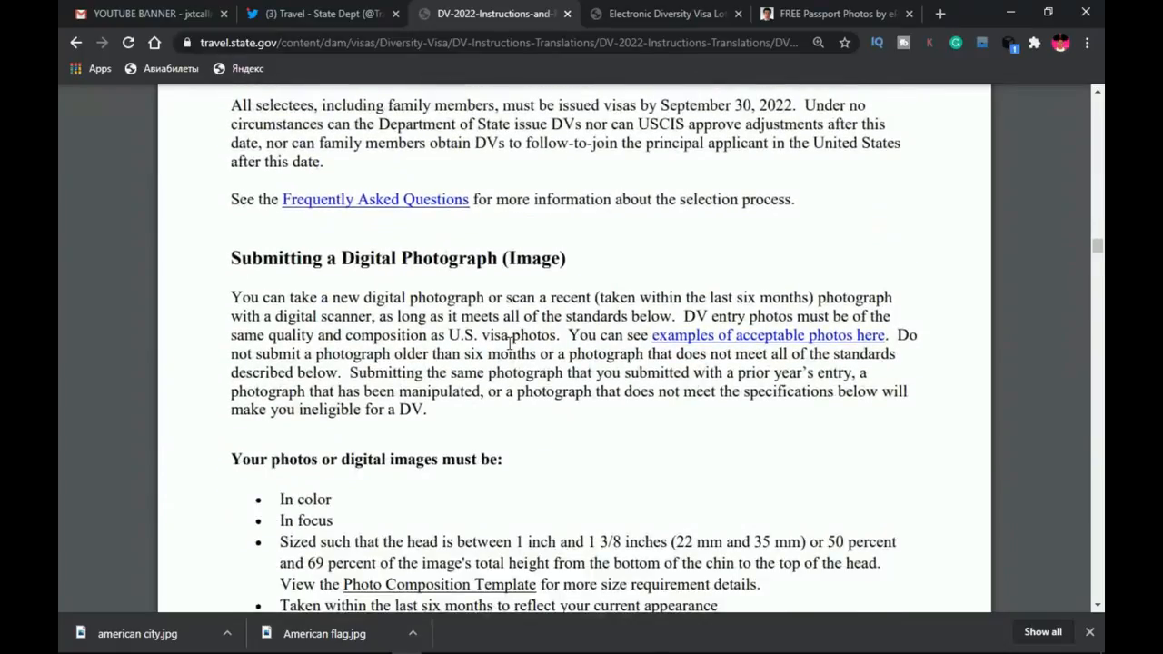
# - Read the page 6 photo requirements, highlighting 'Sized' in the head-size rule
pyautogui.scroll(-3)
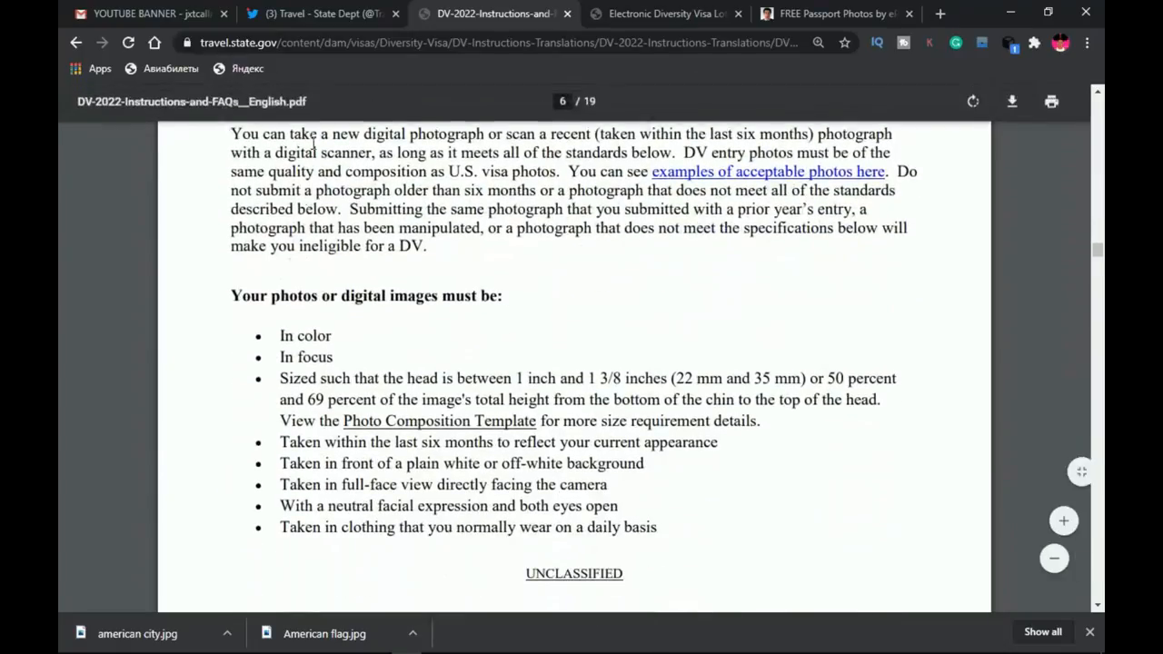
pyautogui.scroll(3)
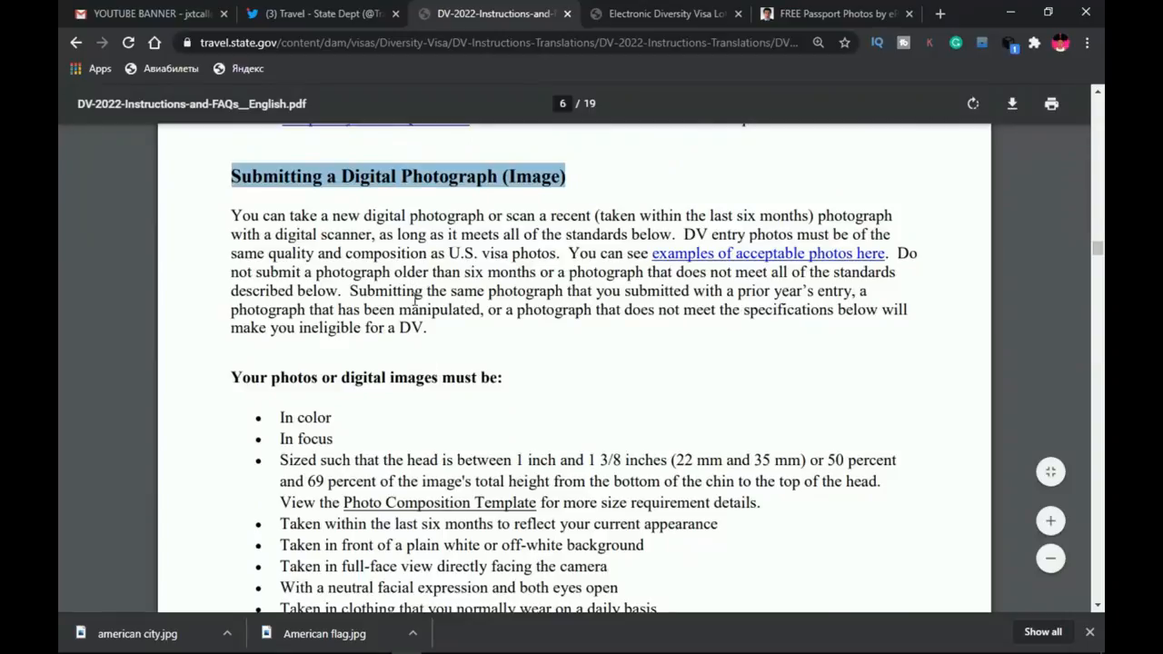
pyautogui.scroll(-3)
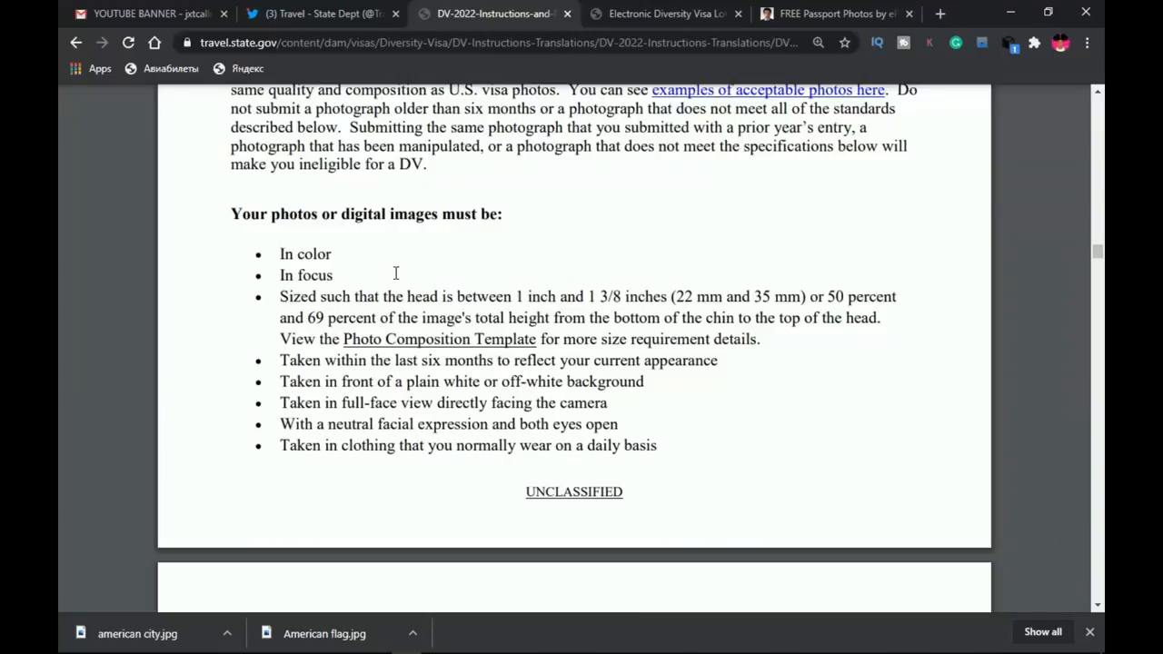
pyautogui.moveTo(426, 288)
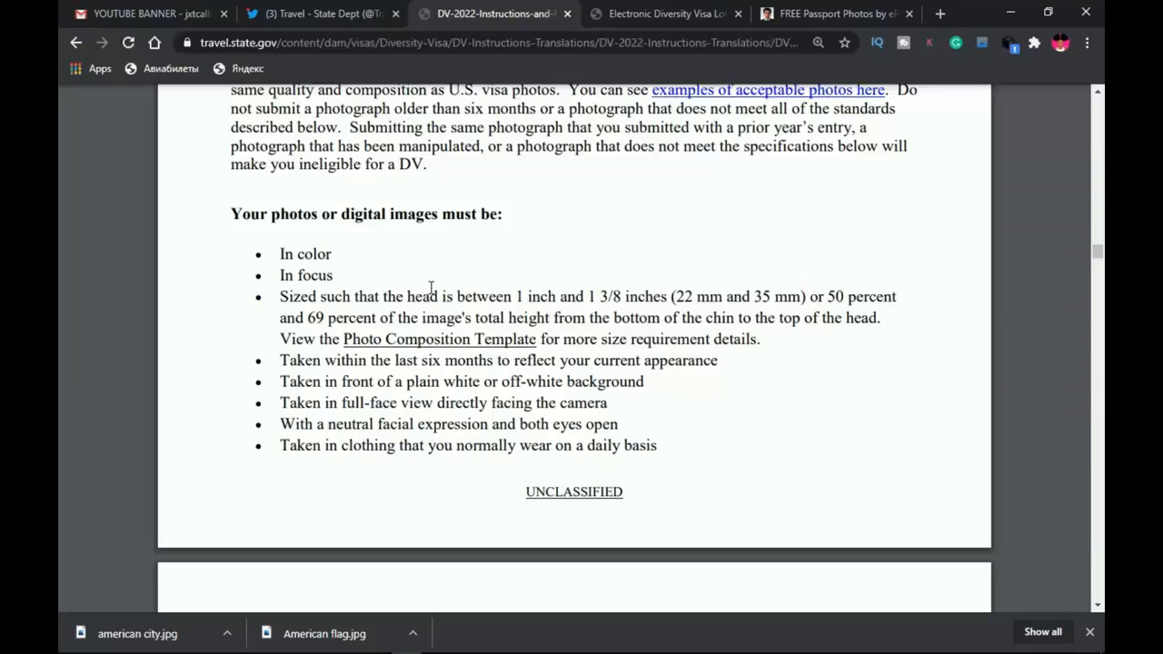
pyautogui.moveTo(439, 289)
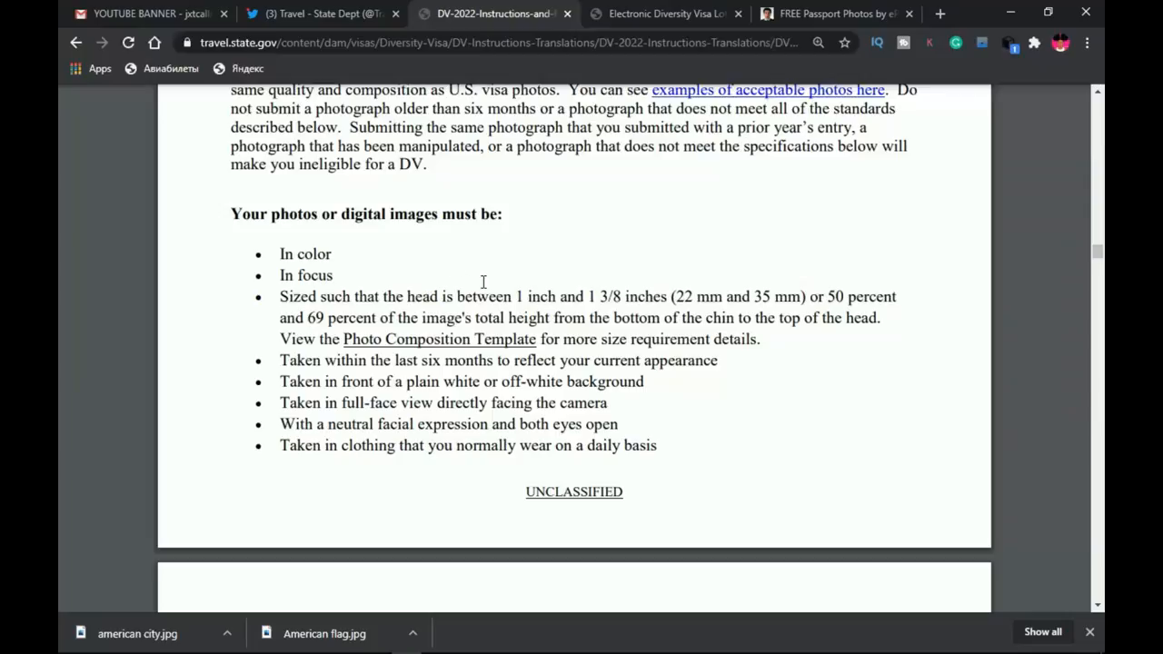
pyautogui.moveTo(427, 279)
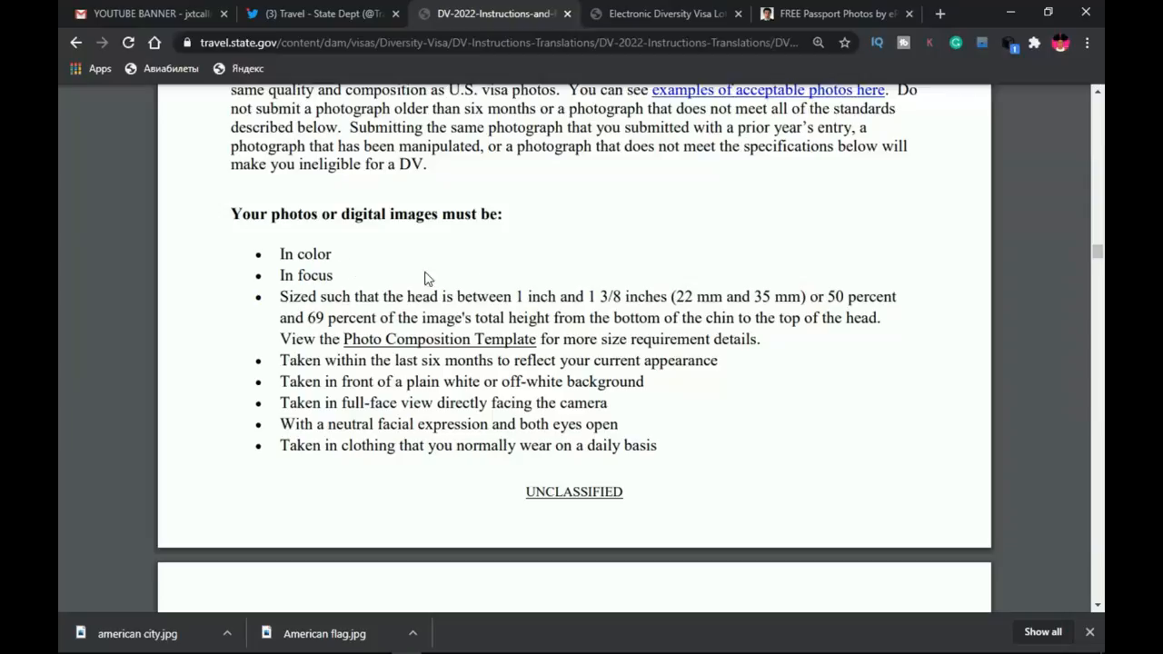
pyautogui.moveTo(325, 264)
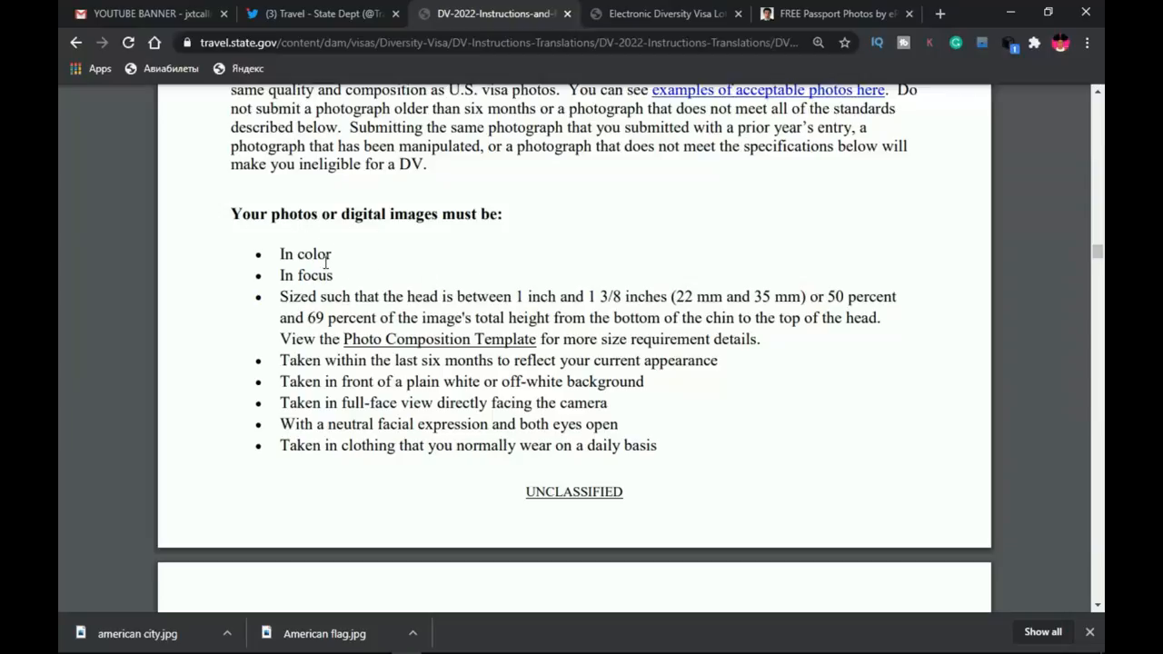
pyautogui.doubleClick(316, 254)
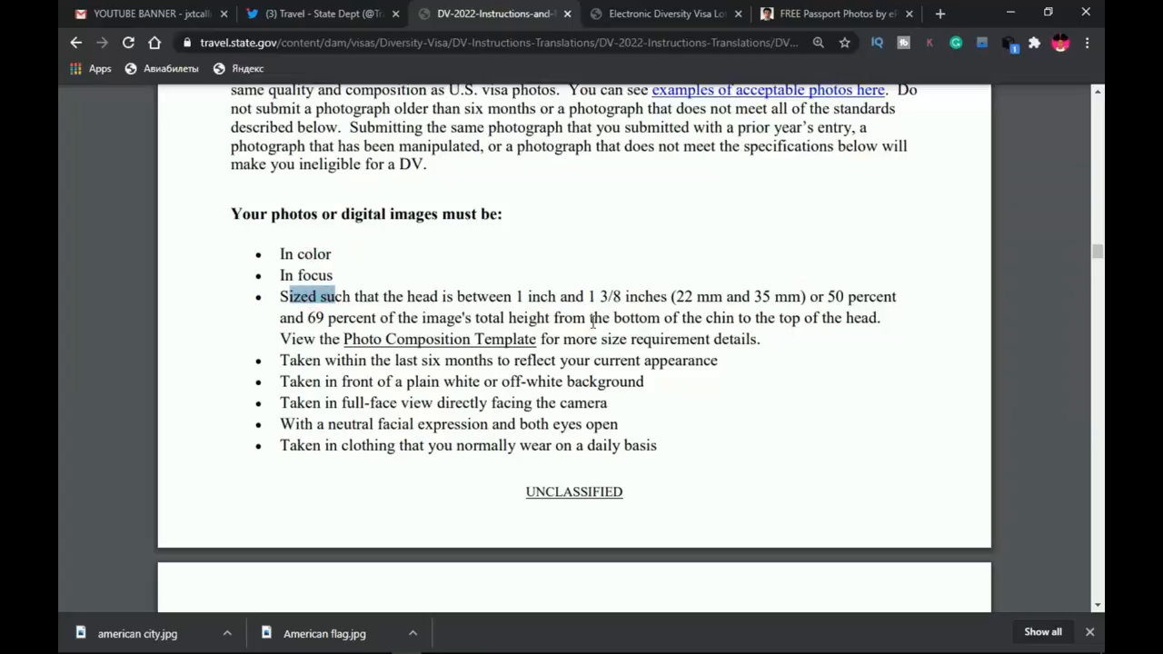
# - Read page 7's clothing, headwear, eyeglasses and JPEG upload rules
pyautogui.scroll(-3)
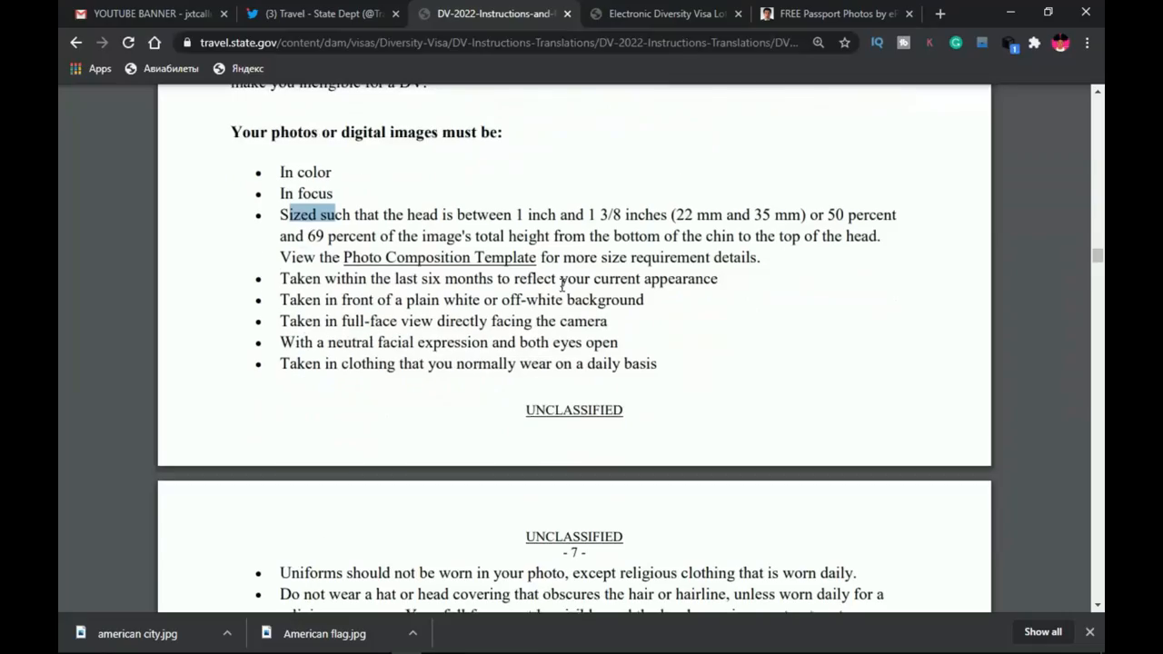
pyautogui.scroll(-3)
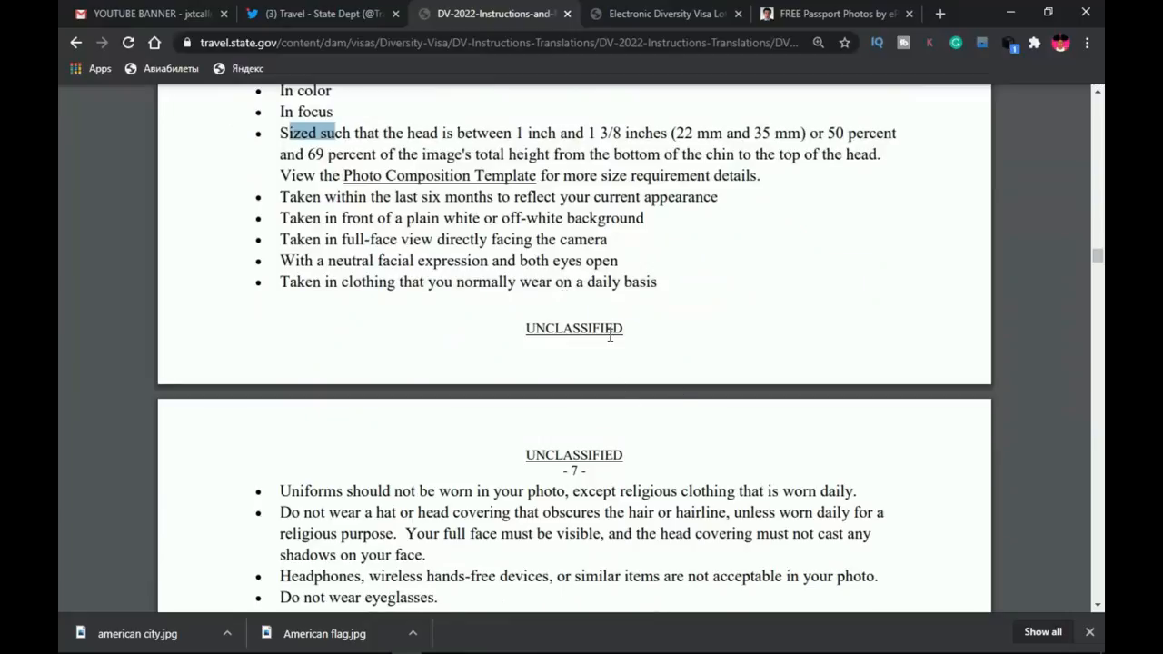
pyautogui.scroll(-3)
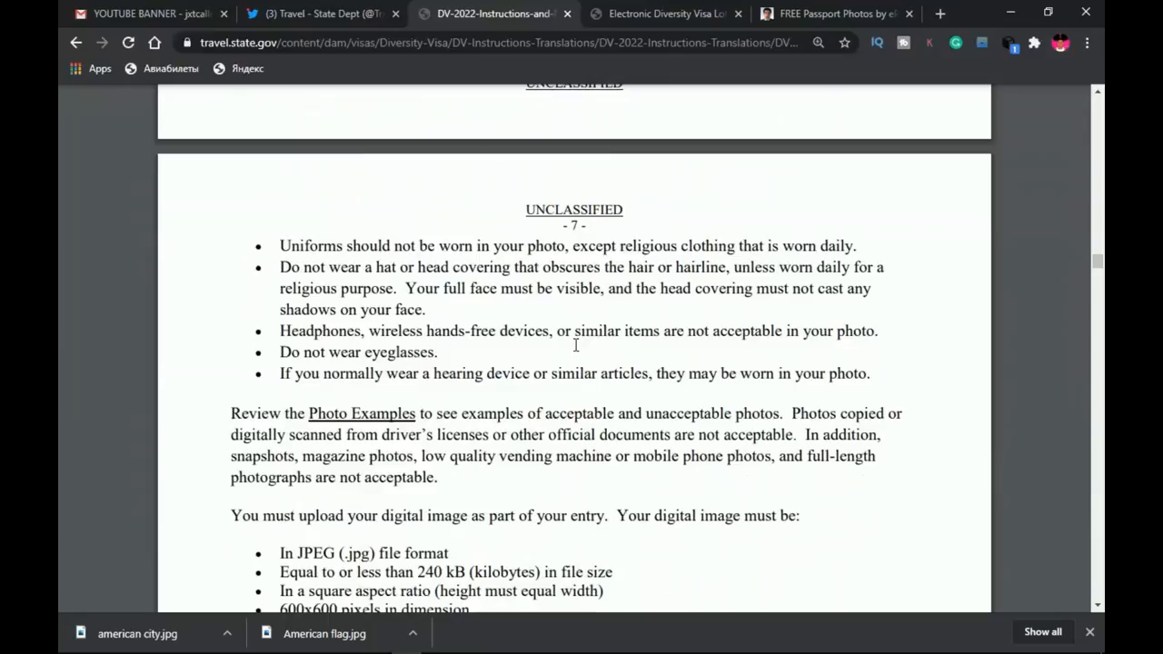
pyautogui.scroll(3)
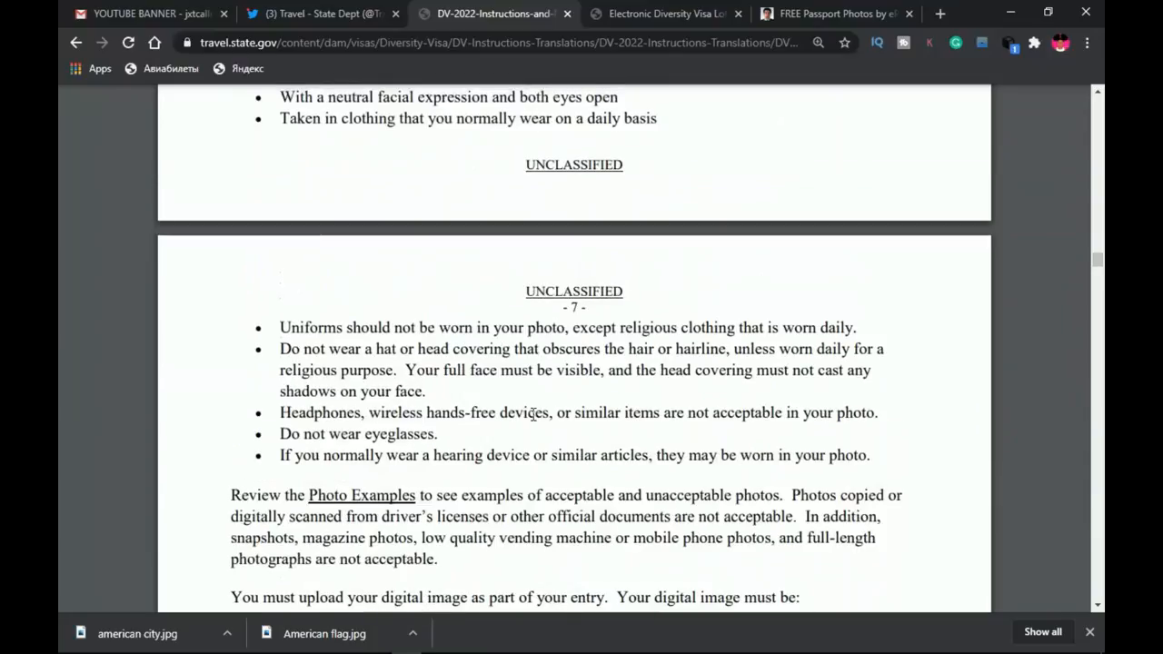
pyautogui.scroll(-3)
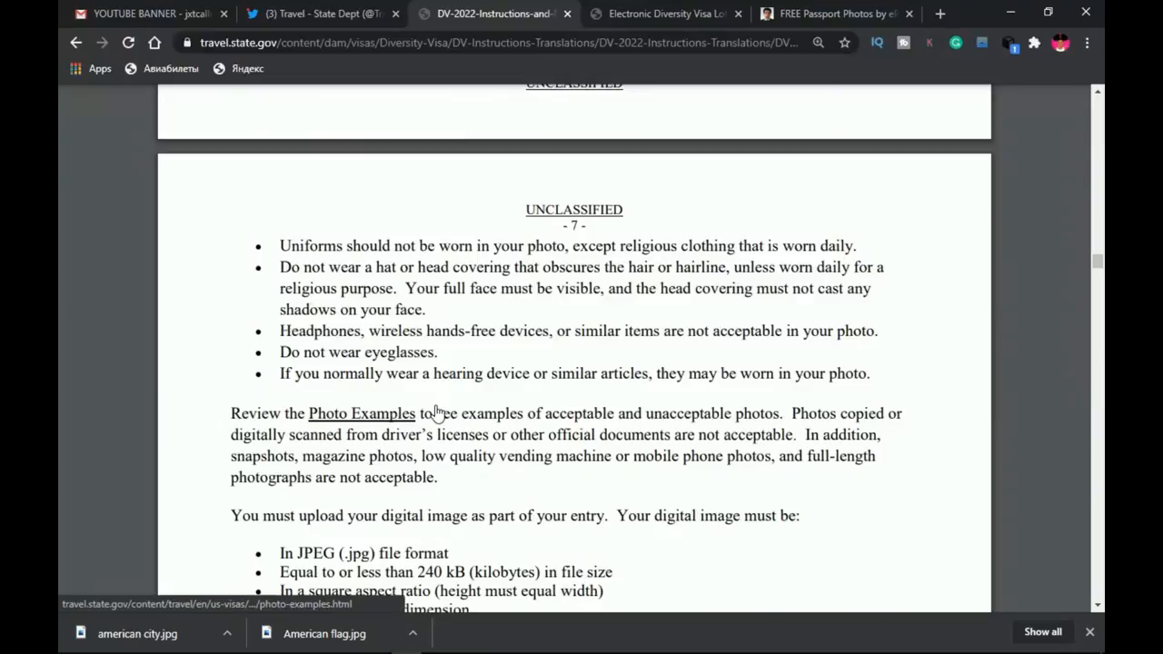
pyautogui.moveTo(404, 418)
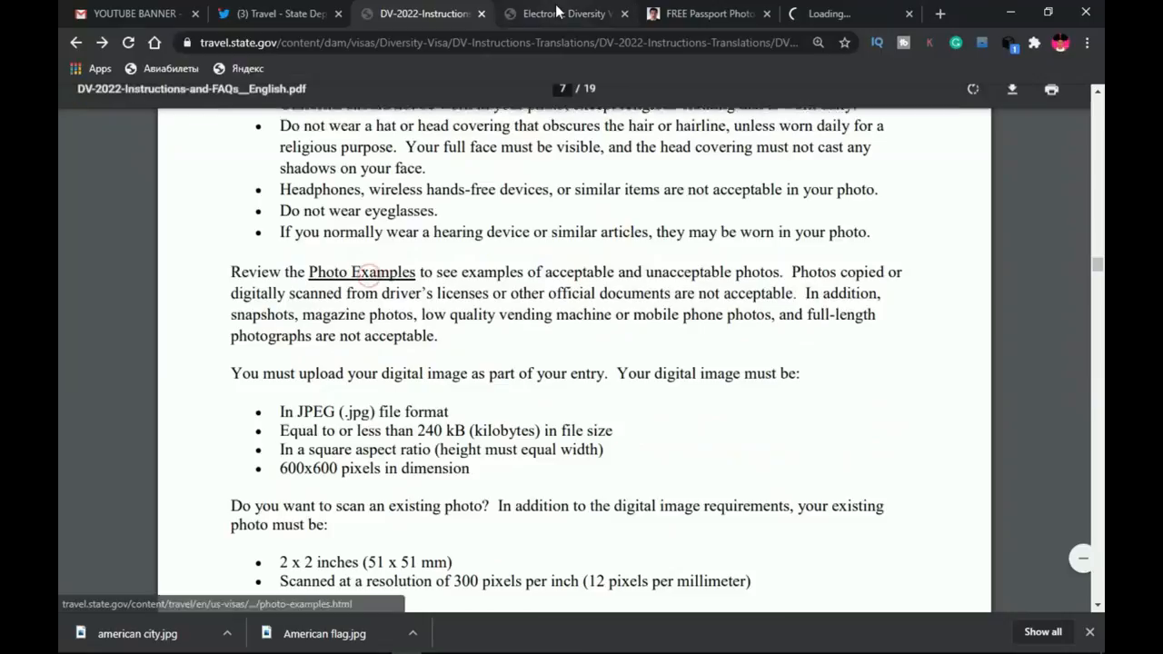
# - Browse the acceptable photo examples, then switch to the Electronic Diversity Visa tab
pyautogui.click(361, 272)
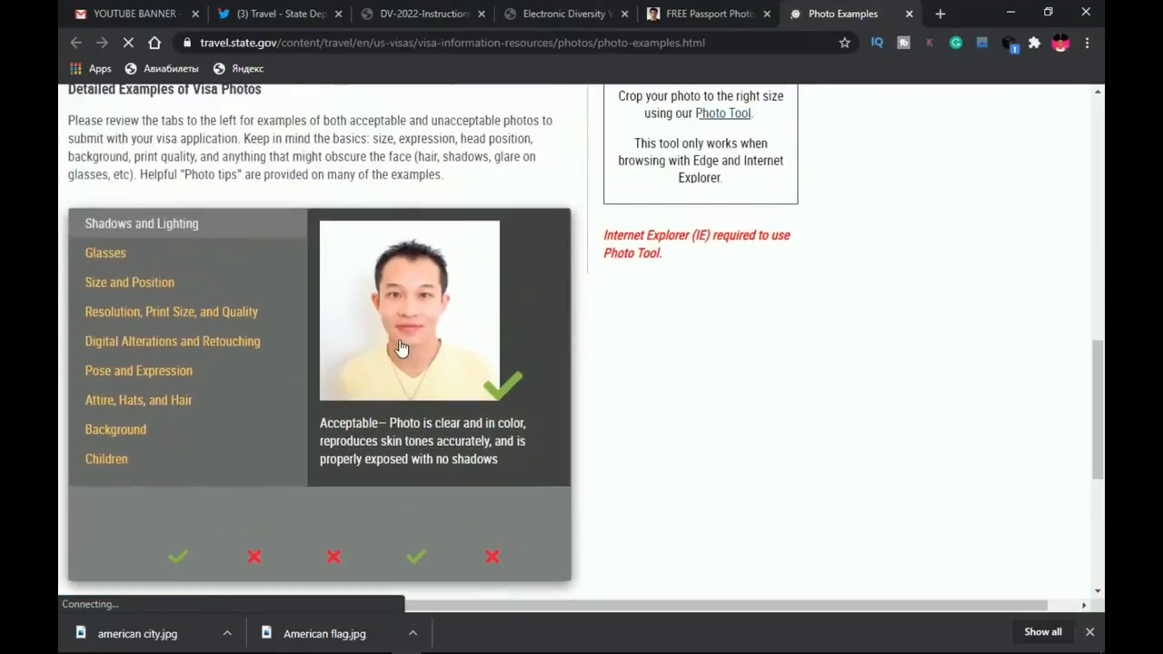
pyautogui.scroll(3)
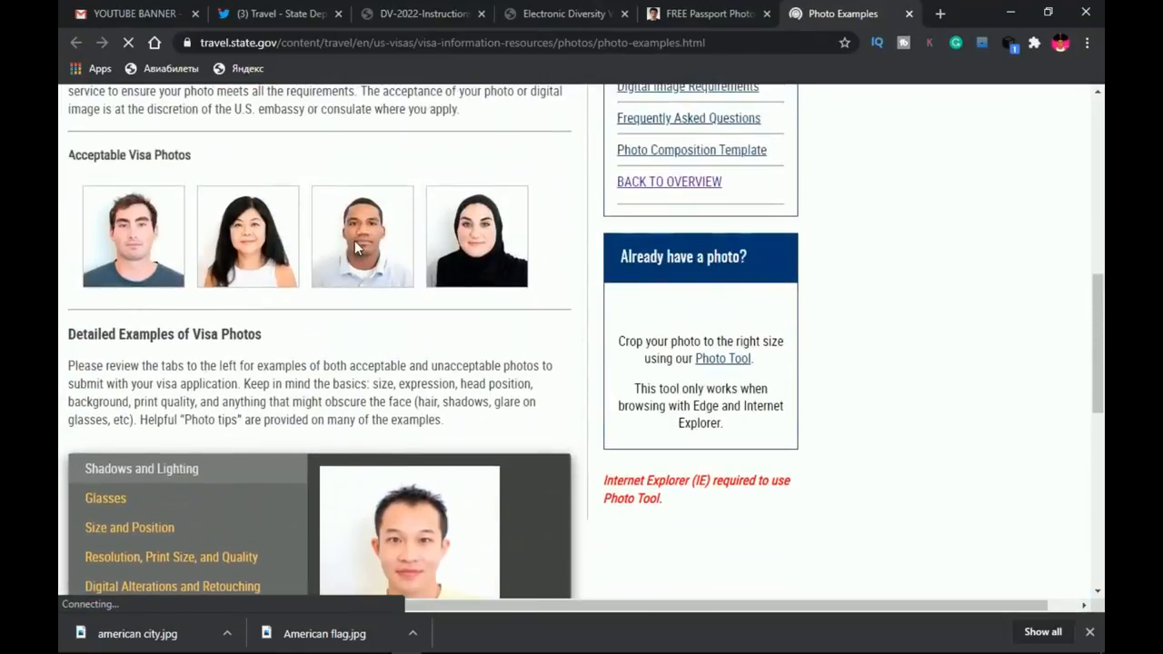
pyautogui.scroll(-3)
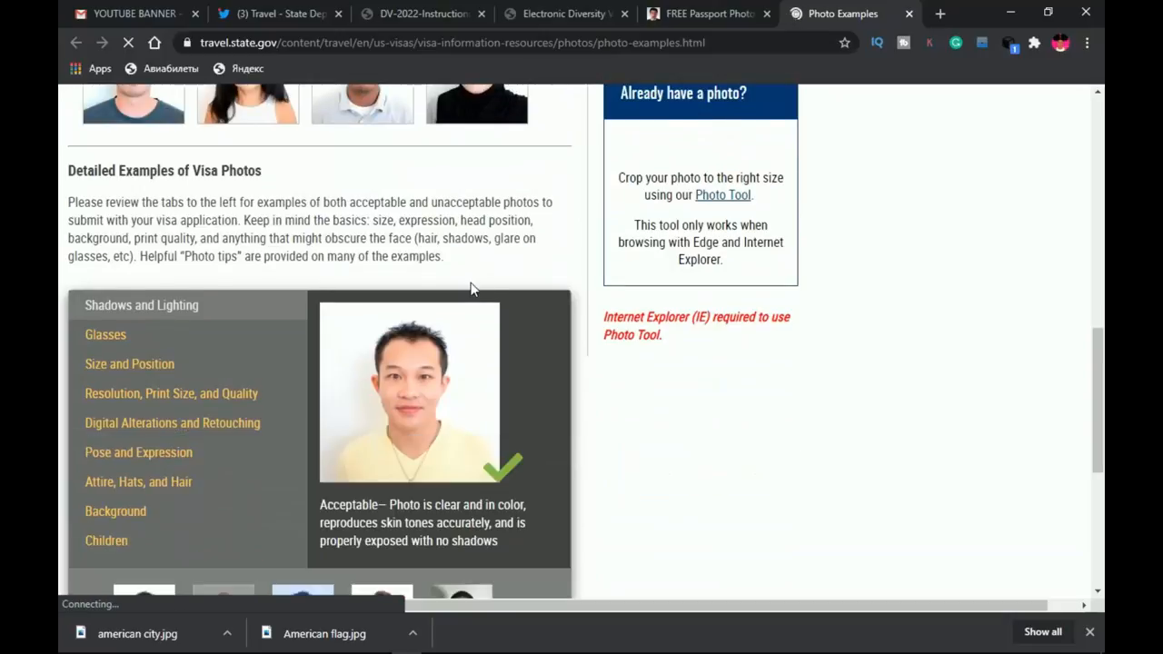
pyautogui.moveTo(496, 269)
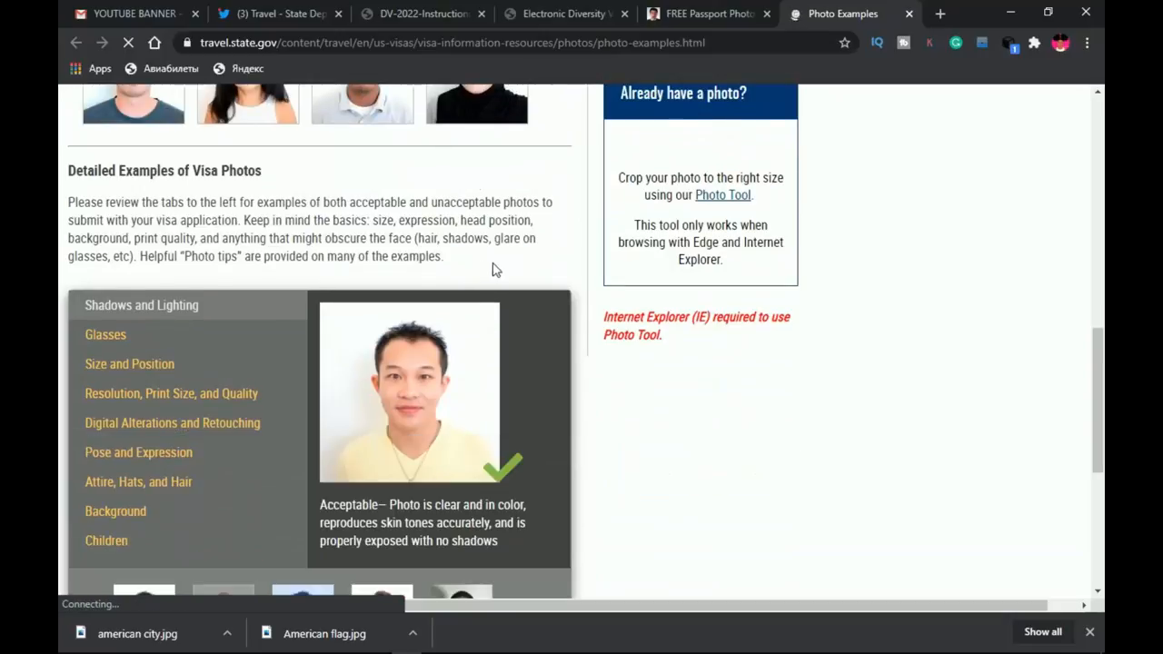
pyautogui.click(563, 13)
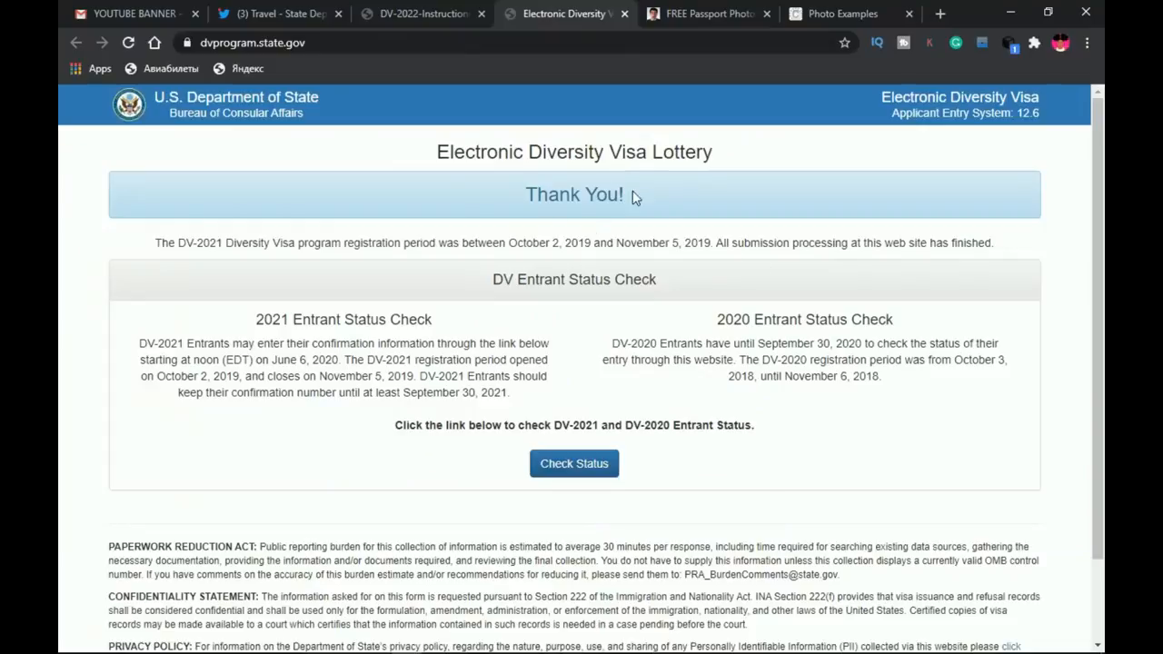
pyautogui.moveTo(681, 198)
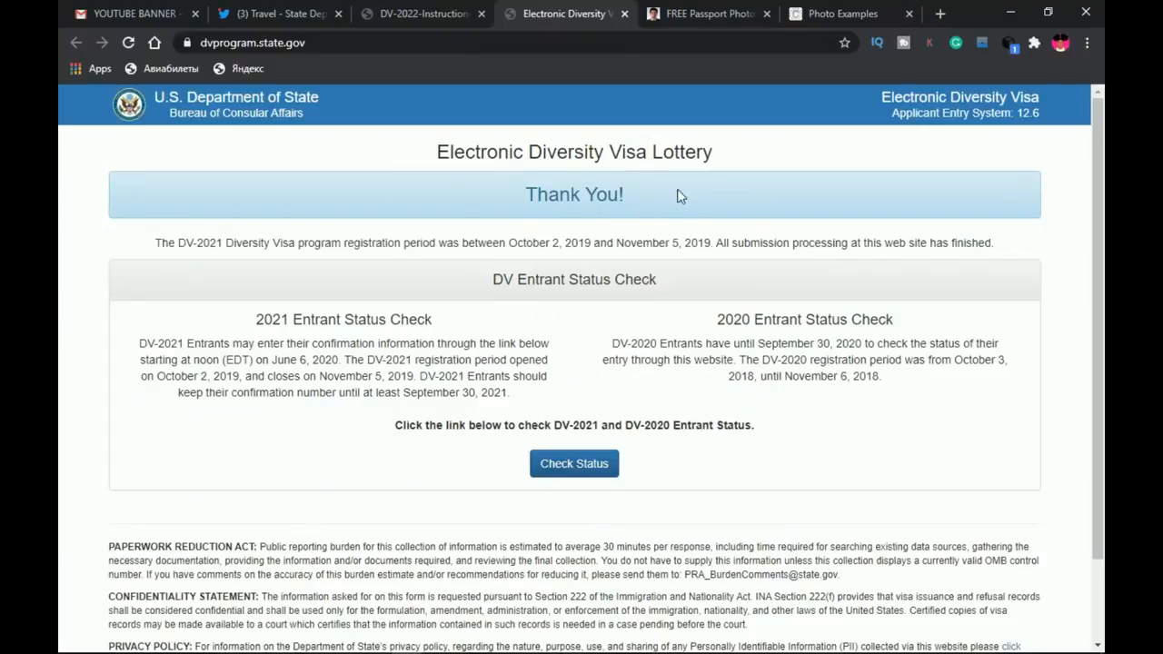
pyautogui.moveTo(645, 194)
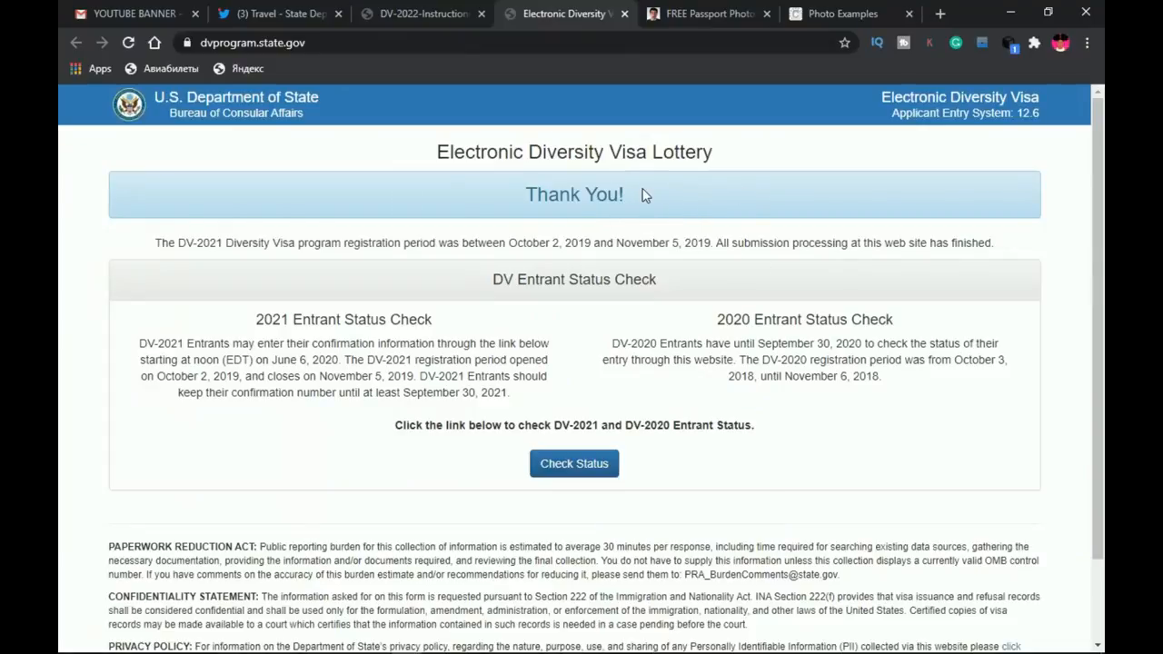
pyautogui.moveTo(543, 194)
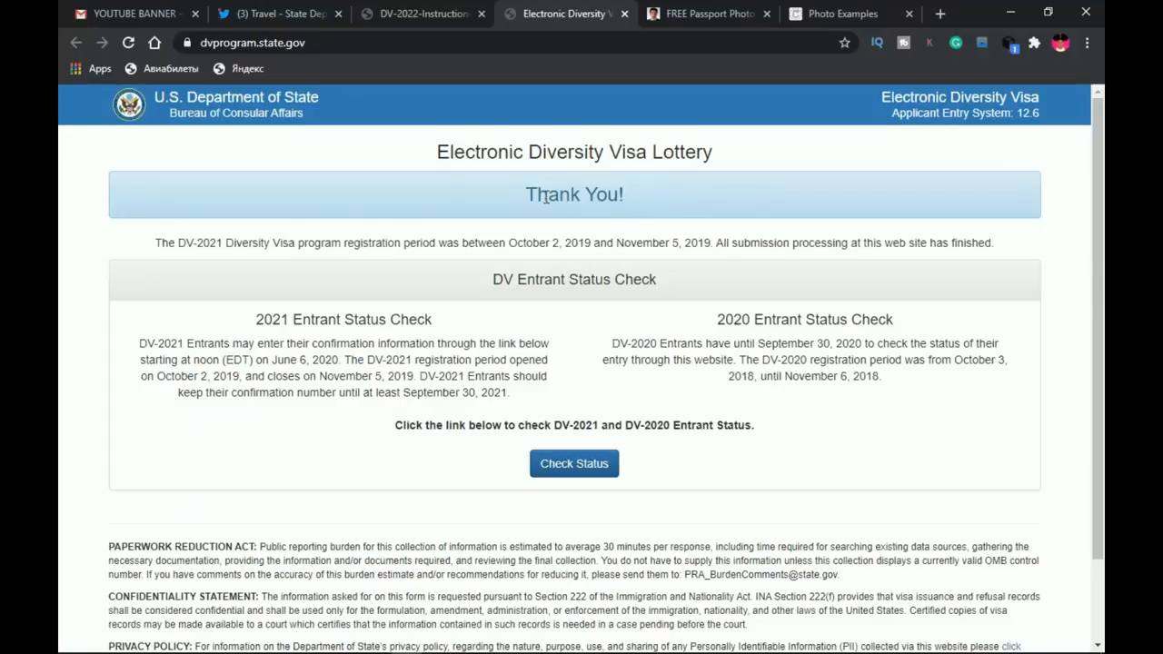
pyautogui.moveTo(637, 199)
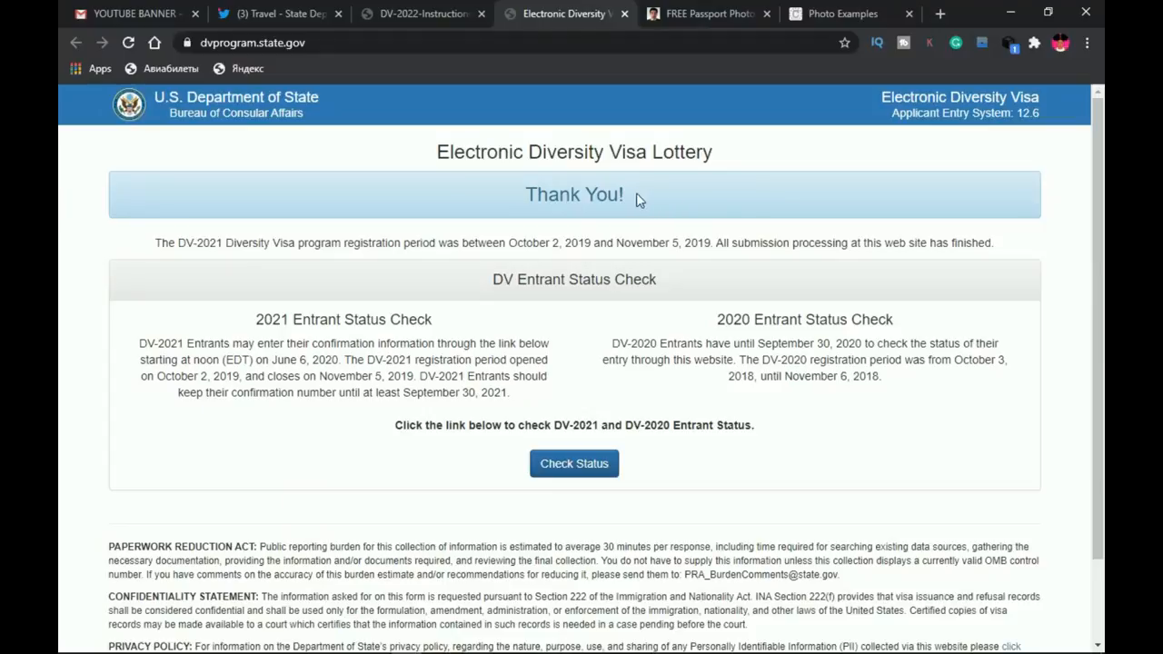
pyautogui.moveTo(633, 200)
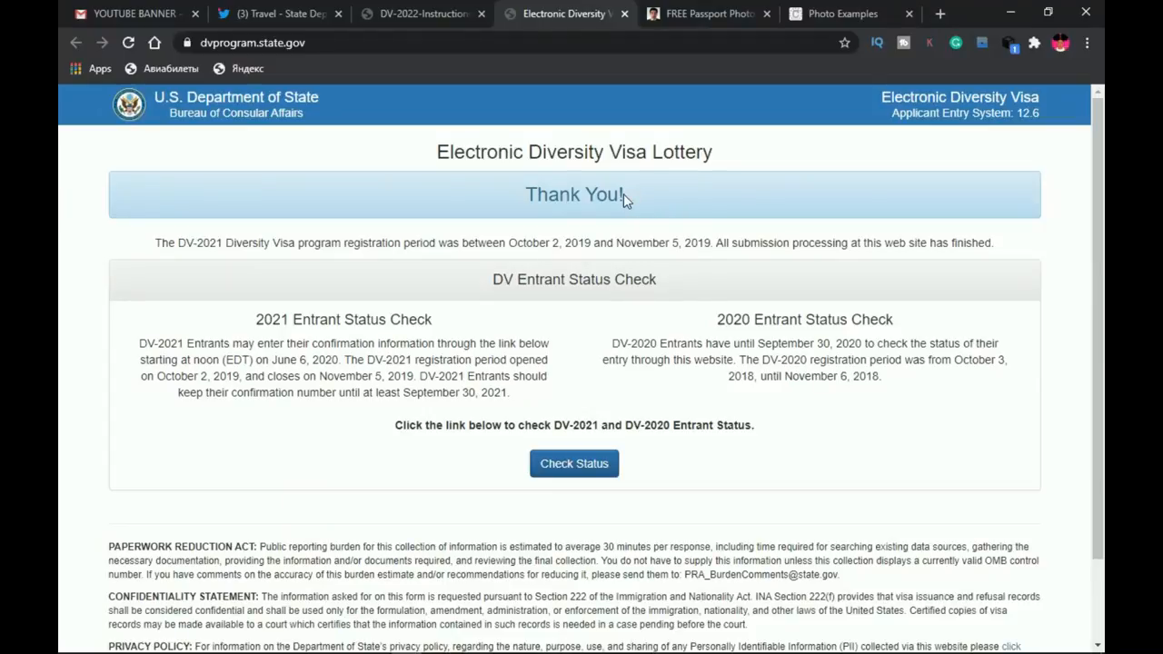
# - Look over the DV lottery status-check page, then return to eGreenCardPhoto's FREE Passport Photo tab
pyautogui.scroll(-3)
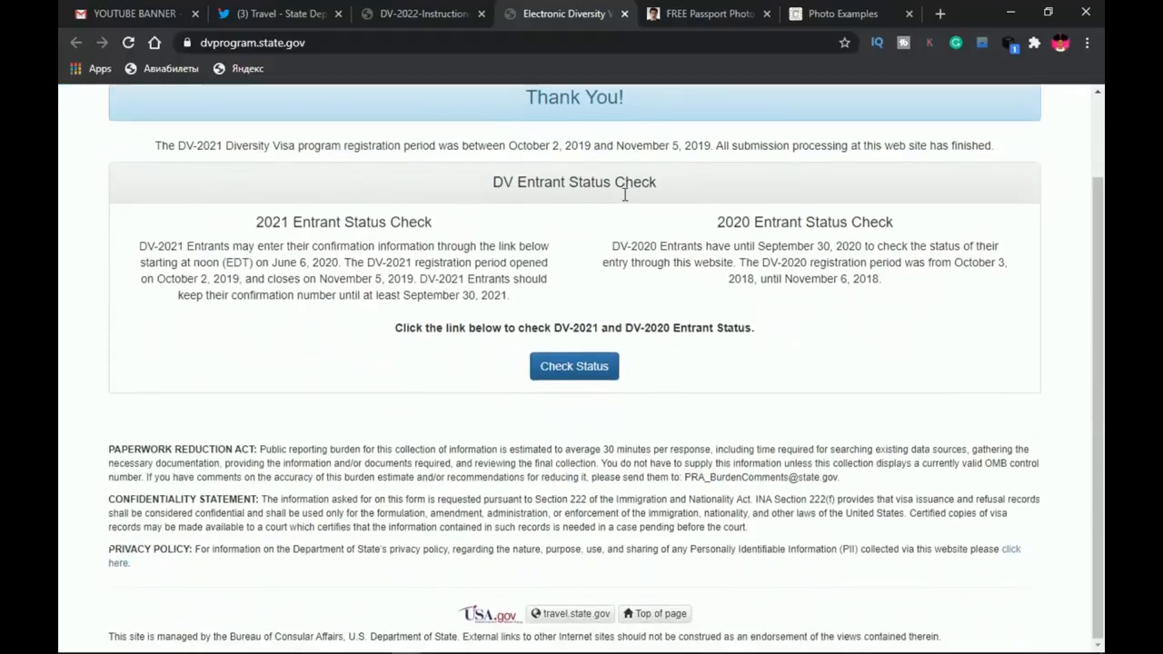
pyautogui.scroll(3)
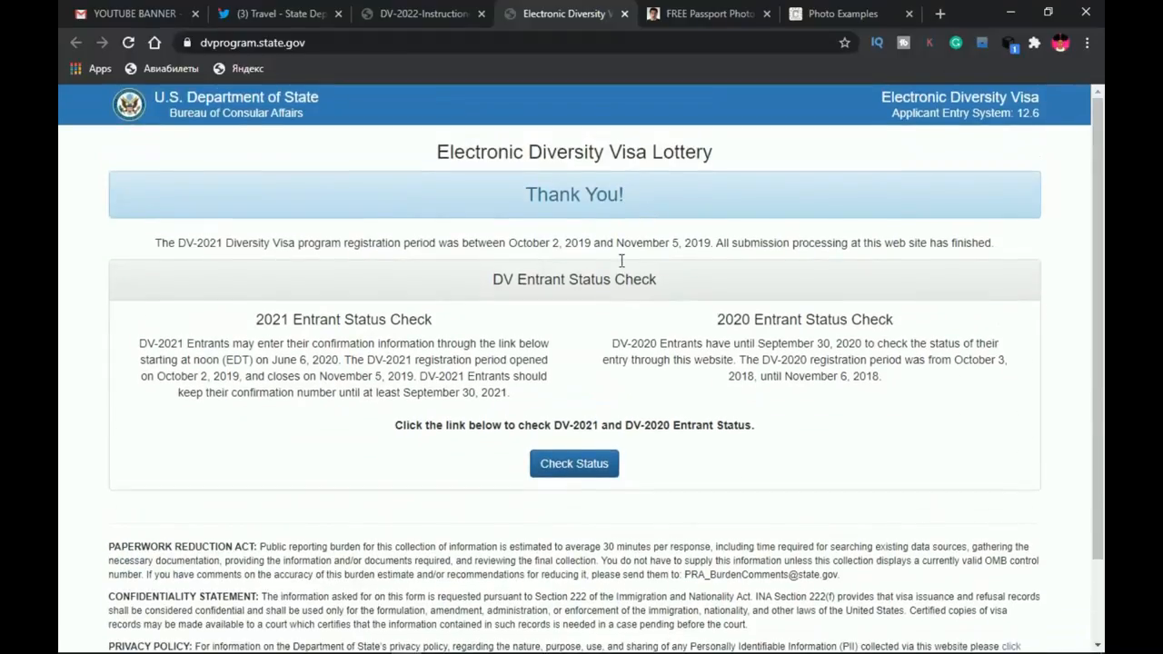
pyautogui.click(708, 14)
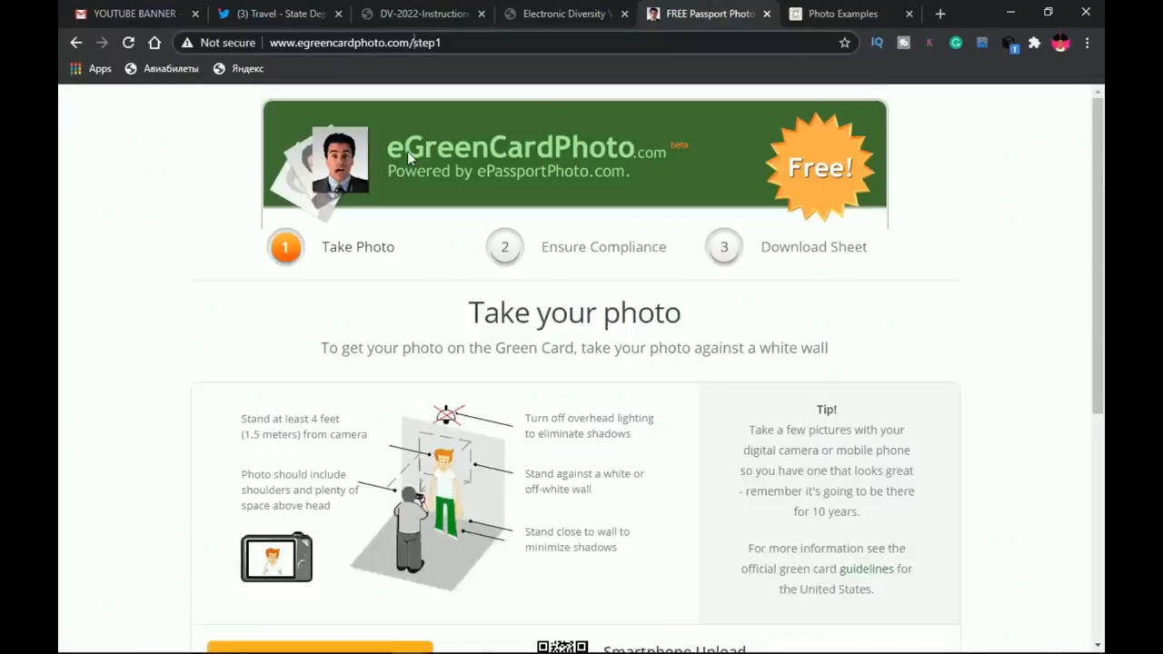
pyautogui.moveTo(393, 63)
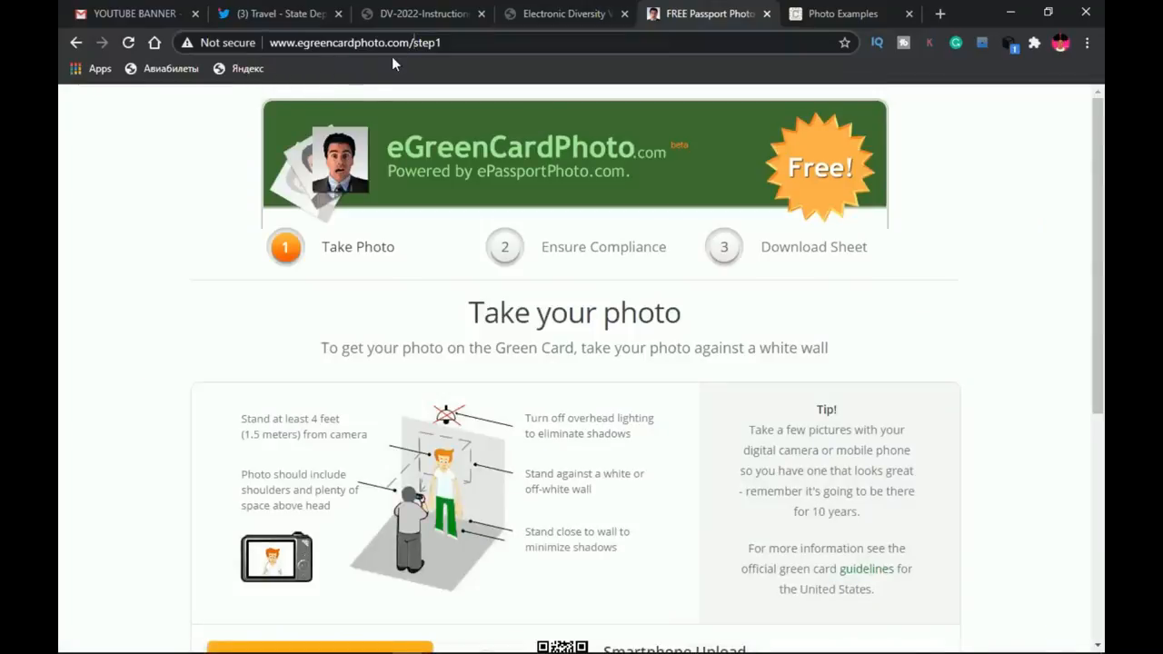
# - Scroll the Take your photo page to view the Upload Picture option
pyautogui.scroll(-3)
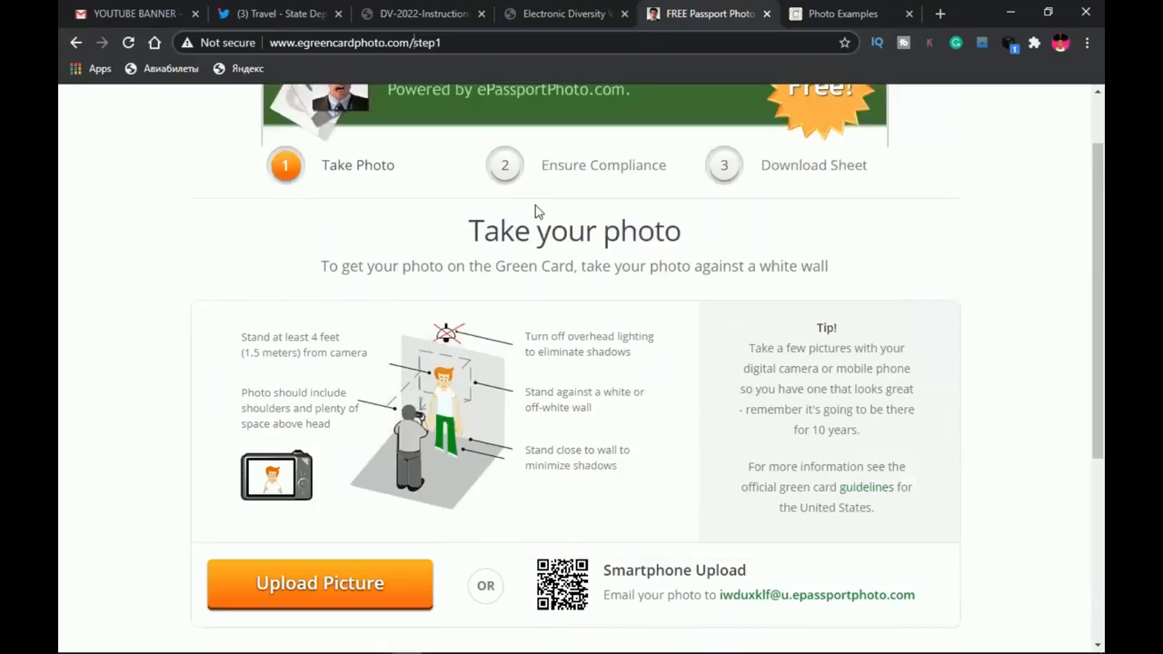
pyautogui.moveTo(545, 254)
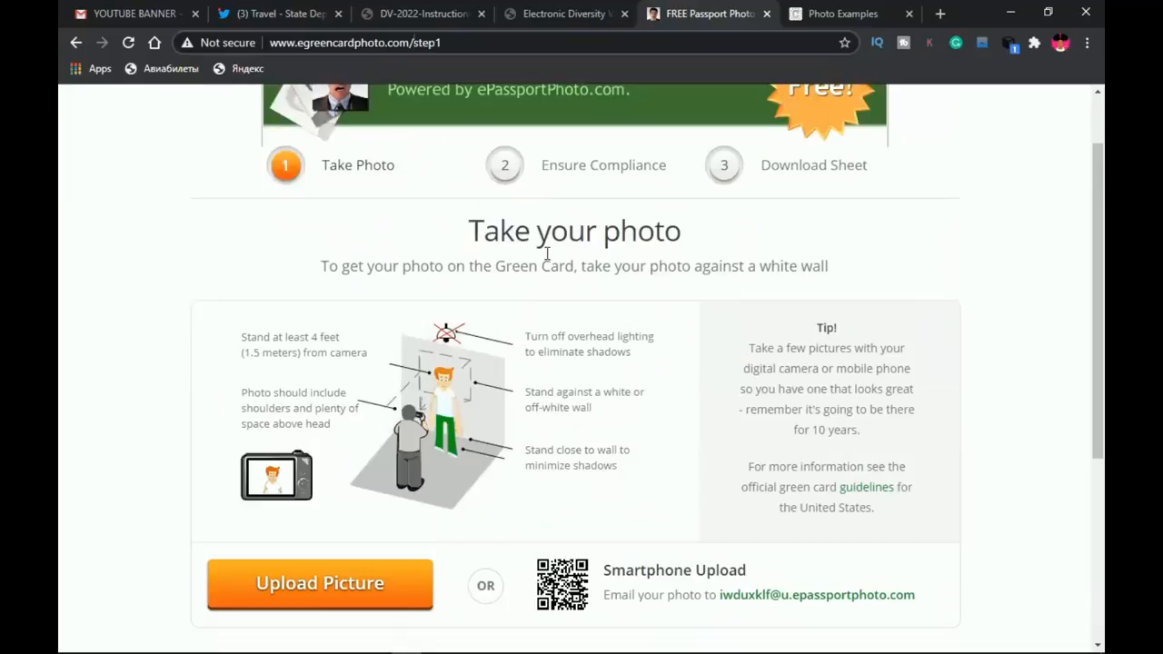
pyautogui.scroll(3)
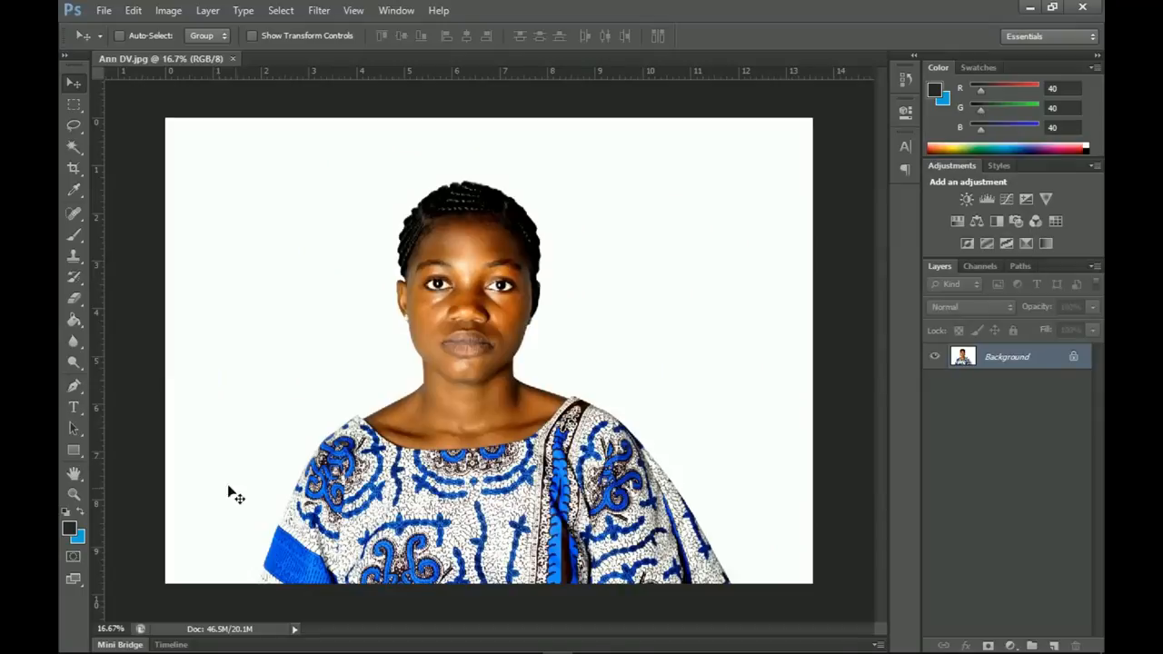
pyautogui.moveTo(436, 508)
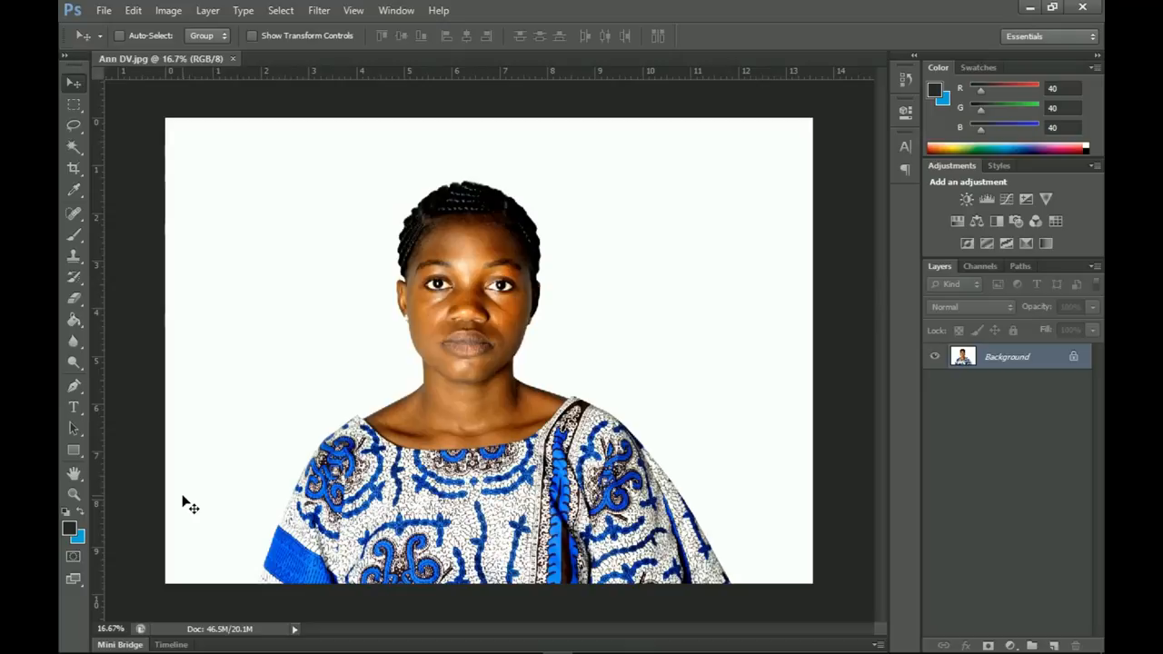
pyautogui.moveTo(490, 77)
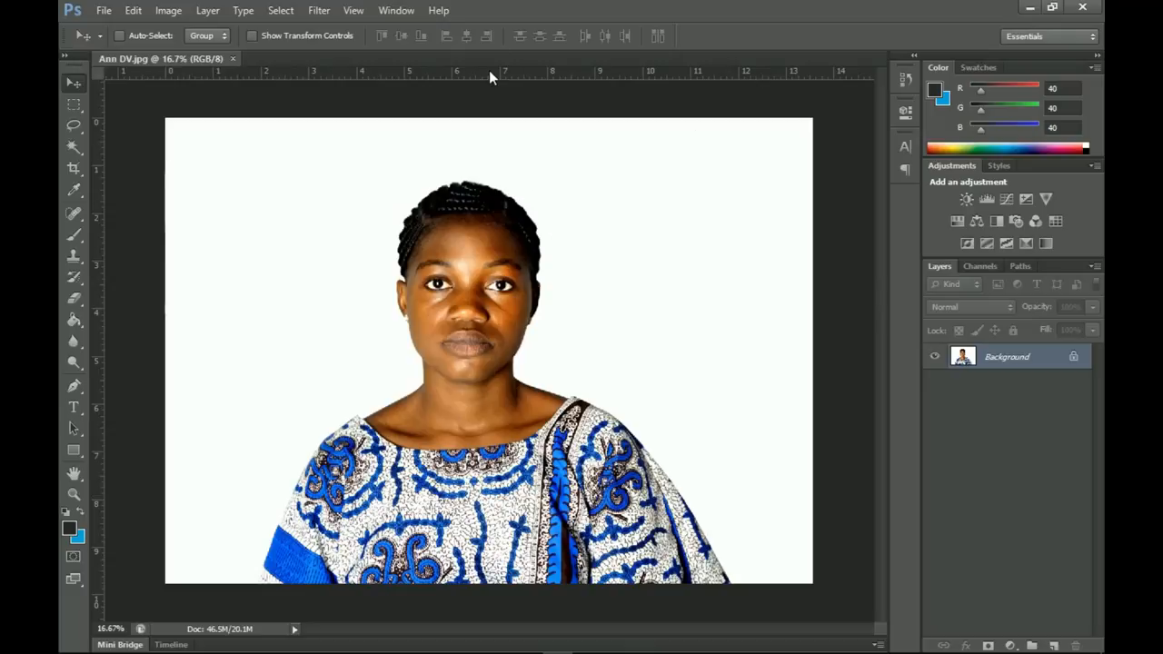
pyautogui.moveTo(534, 231)
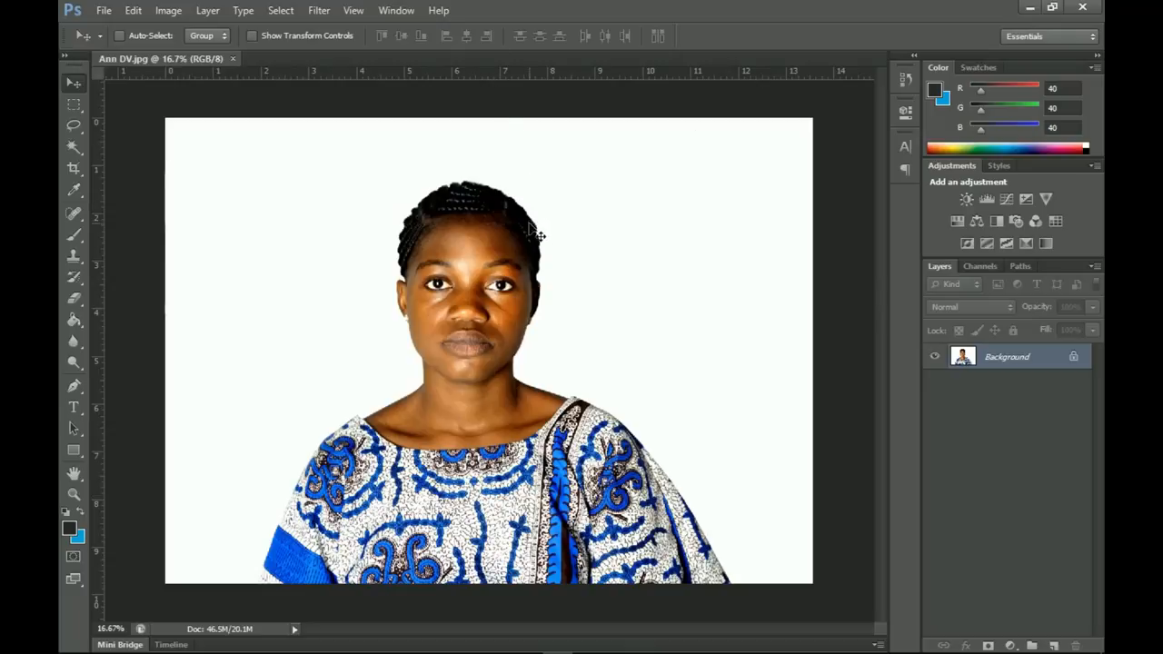
pyautogui.moveTo(559, 264)
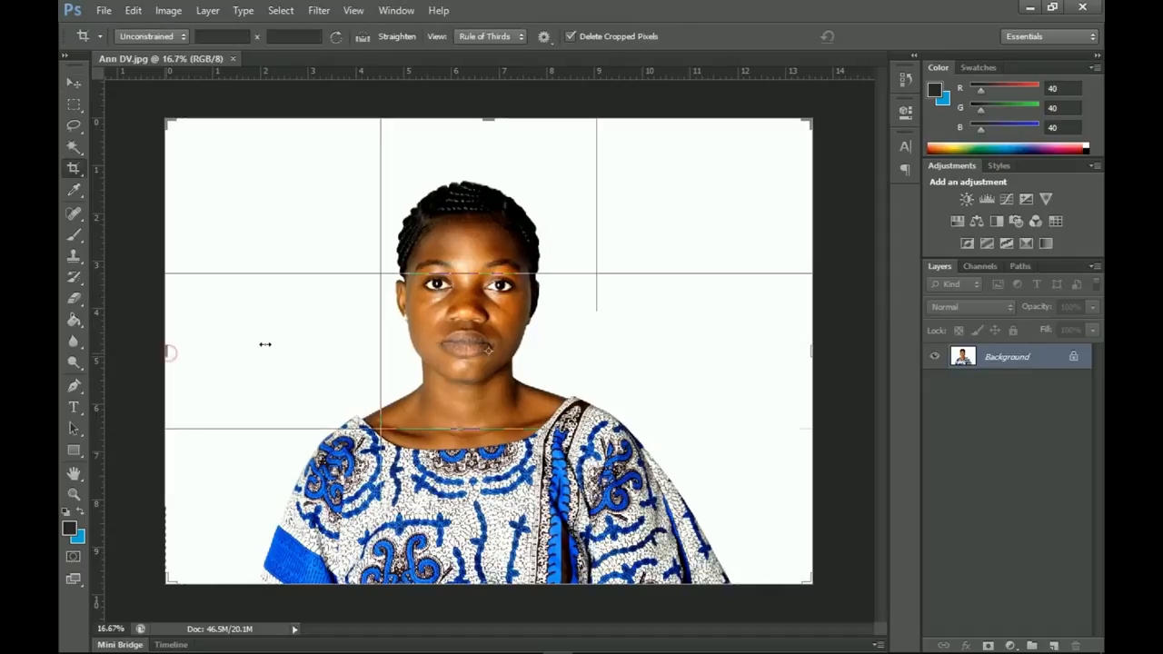
# - Try dragging the crop's left edge on Ann DV.jpg, then cancel the crop
pyautogui.moveTo(169, 352); pyautogui.dragTo(248, 353)
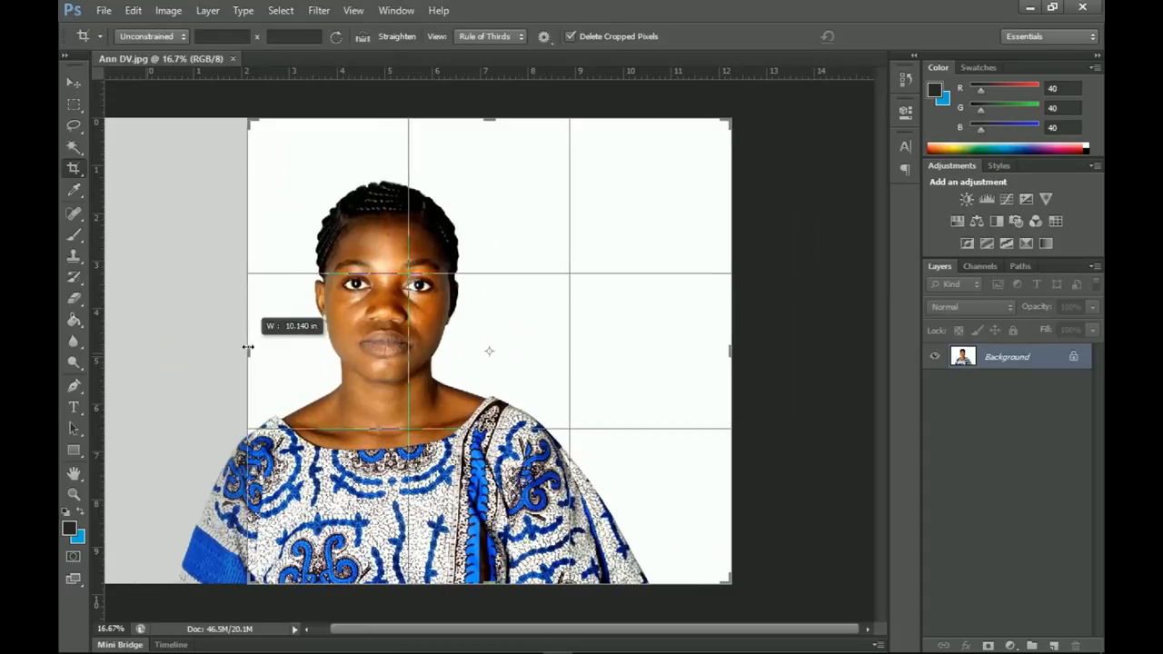
pyautogui.moveTo(248, 350); pyautogui.dragTo(177, 350)
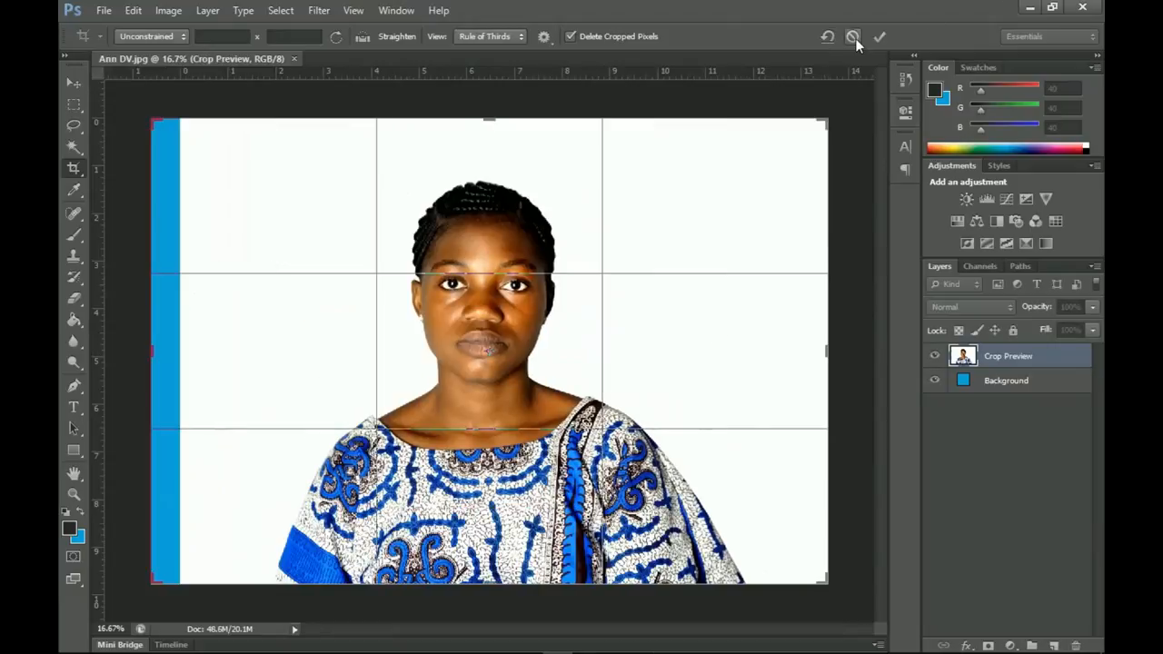
pyautogui.click(878, 36)
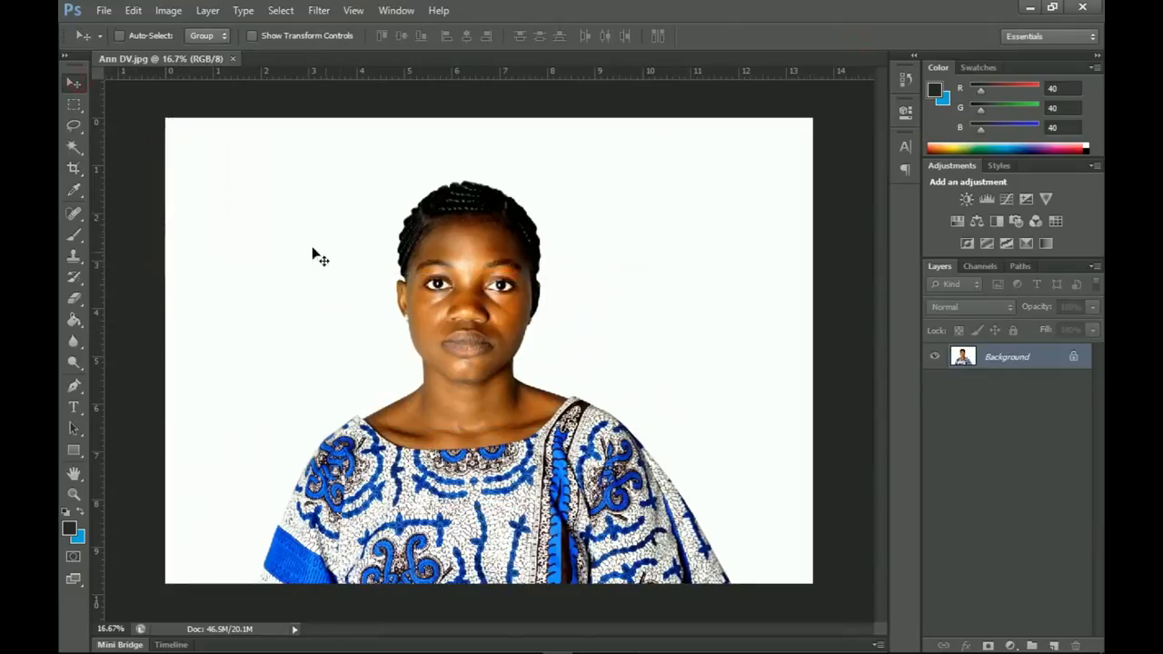
pyautogui.moveTo(463, 298)
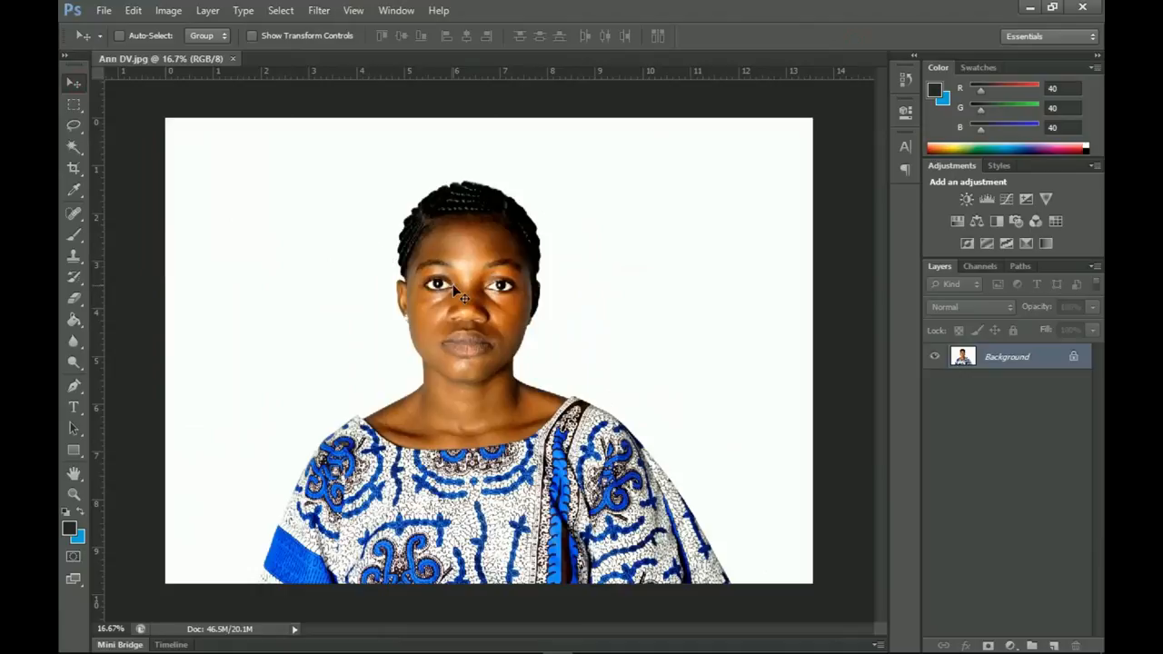
pyautogui.moveTo(477, 280)
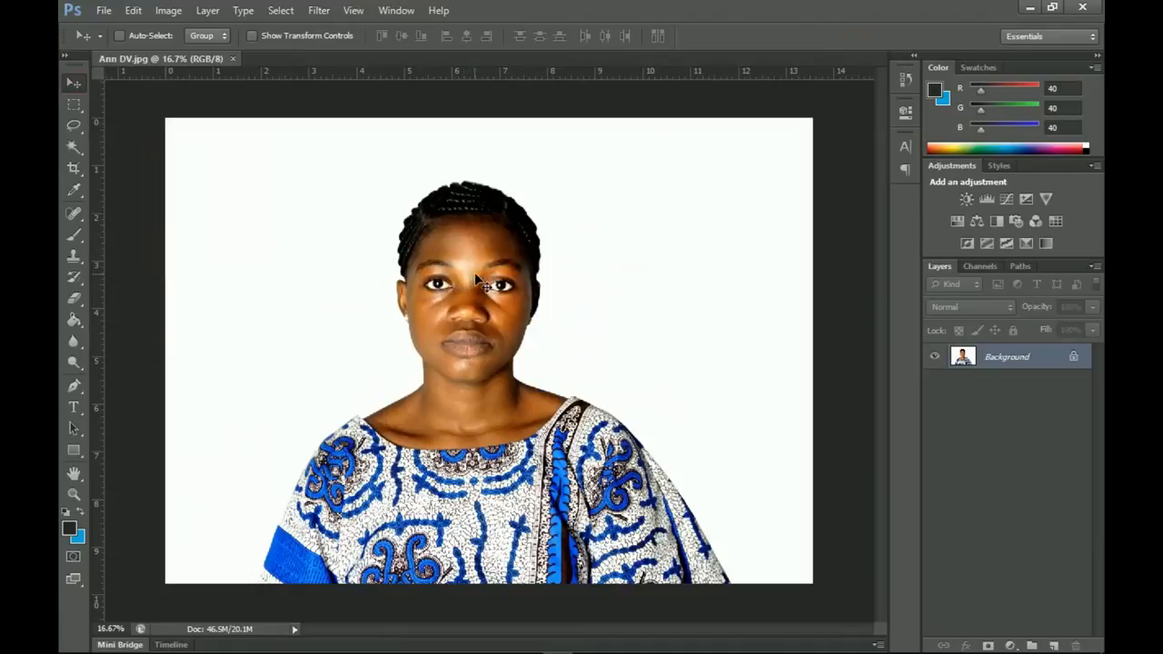
pyautogui.moveTo(504, 263)
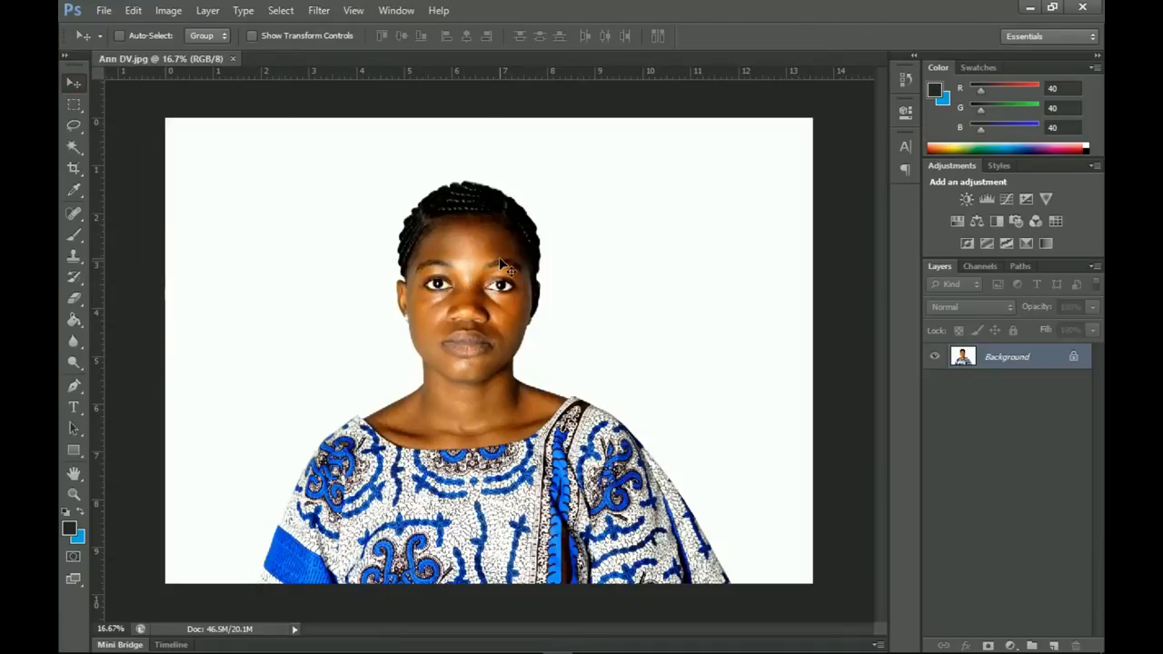
pyautogui.moveTo(920, 596)
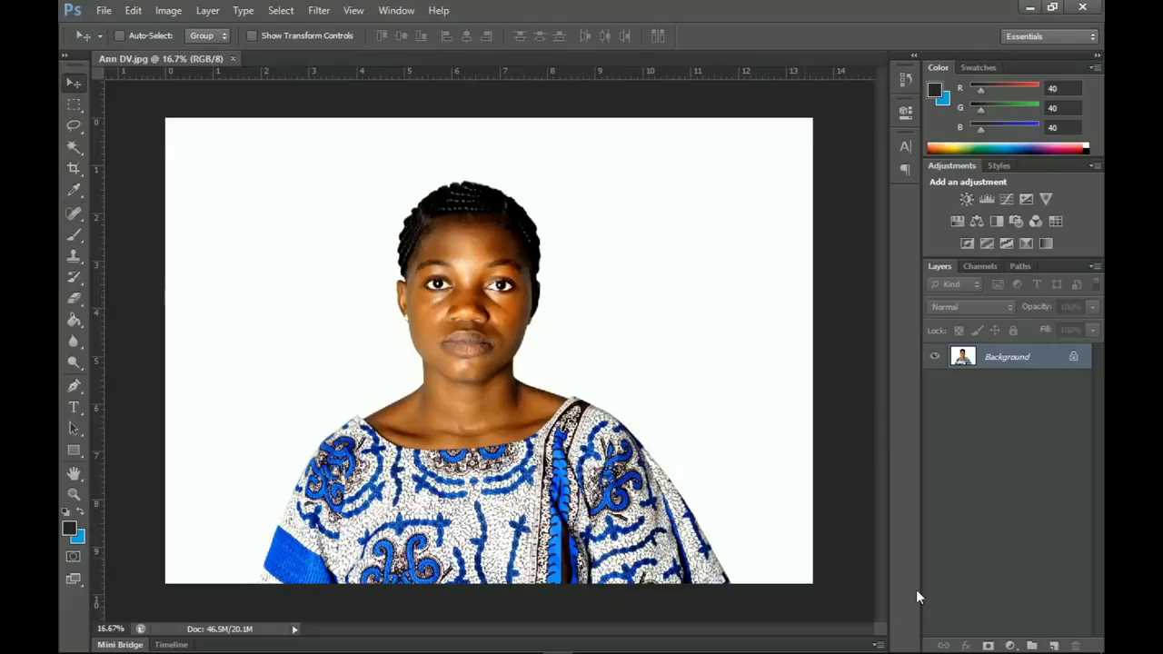
pyautogui.moveTo(473, 227)
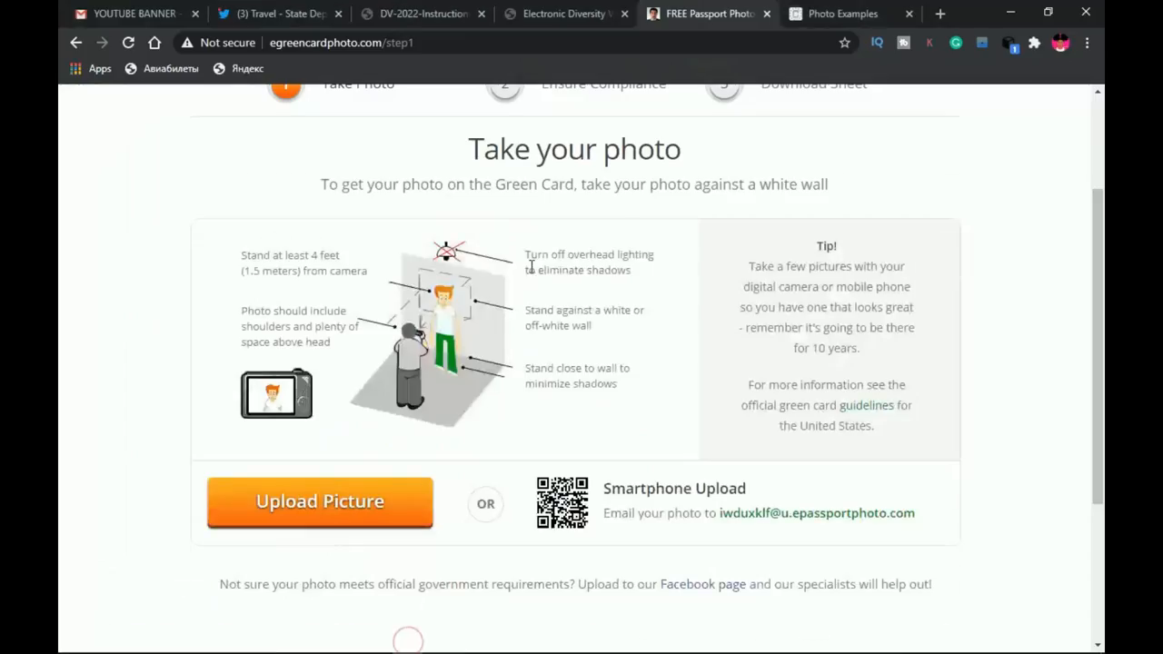
# - Upload the Ann image from the Desktop's Ann folder via Upload Picture
pyautogui.scroll(3)
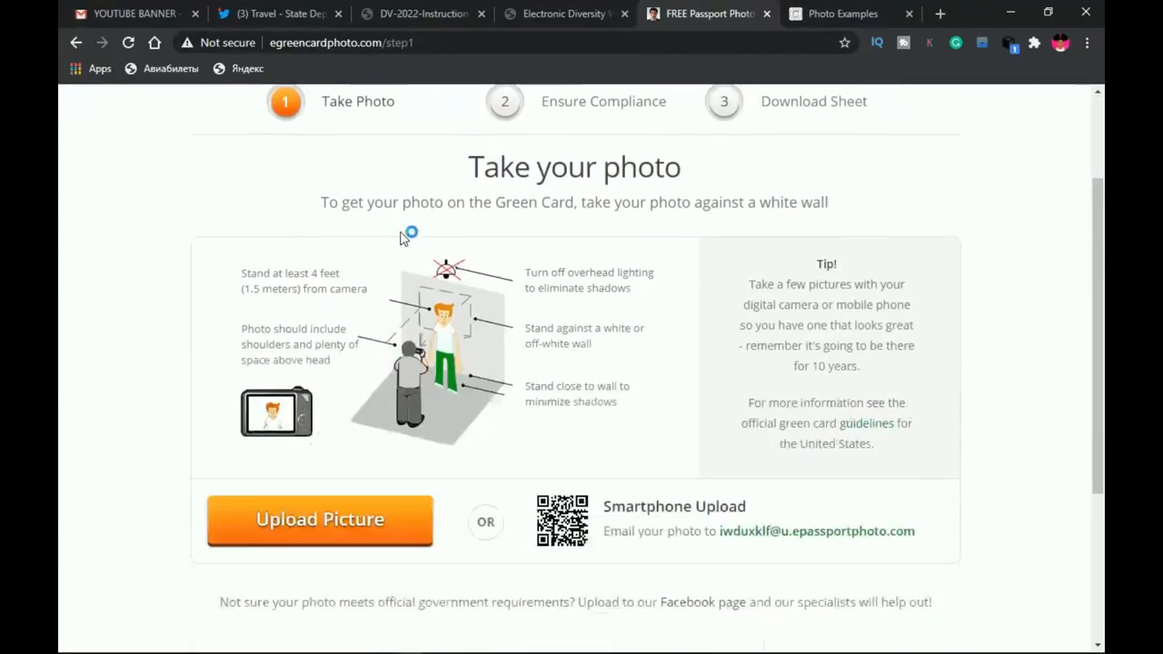
pyautogui.click(319, 519)
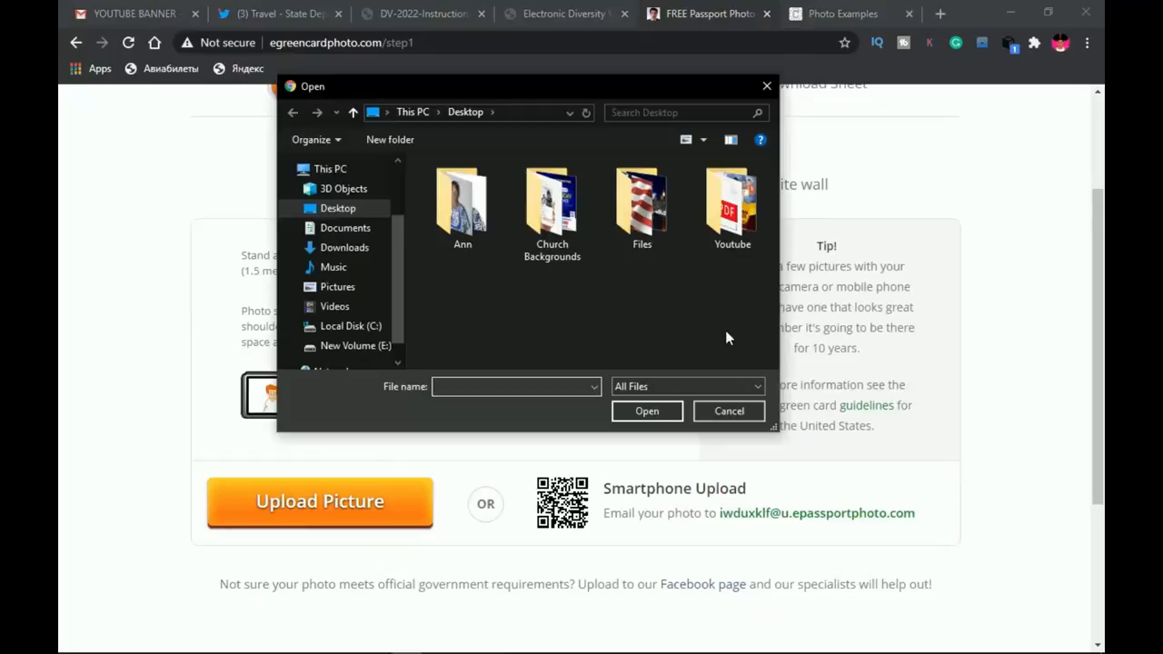
pyautogui.doubleClick(462, 204)
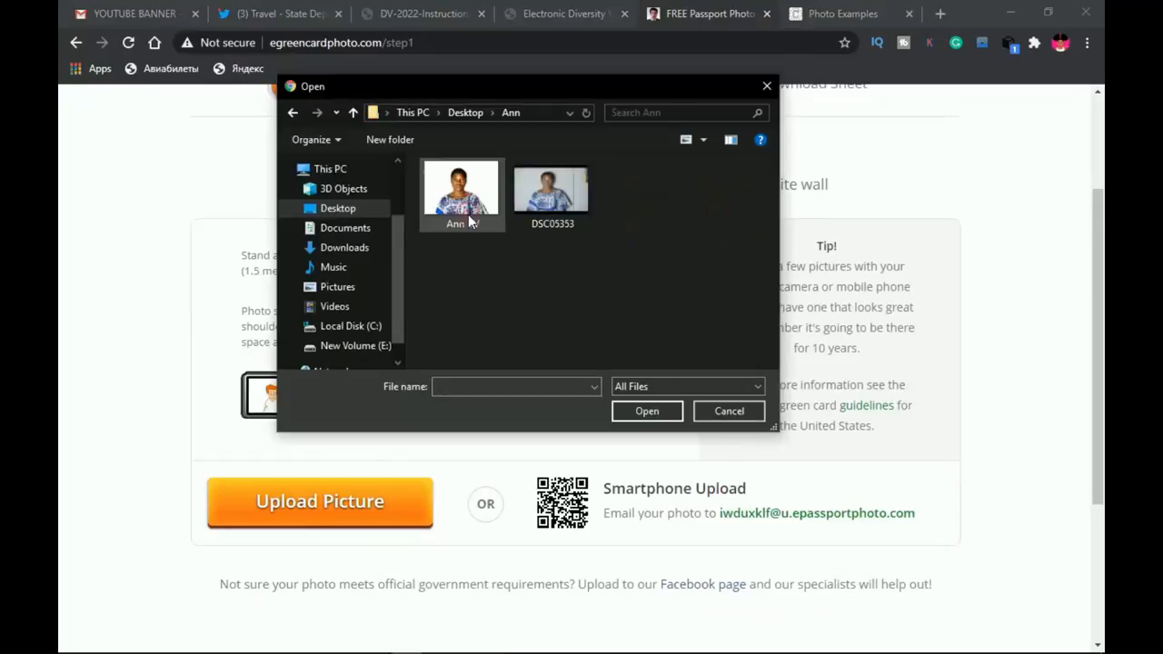
pyautogui.doubleClick(460, 191)
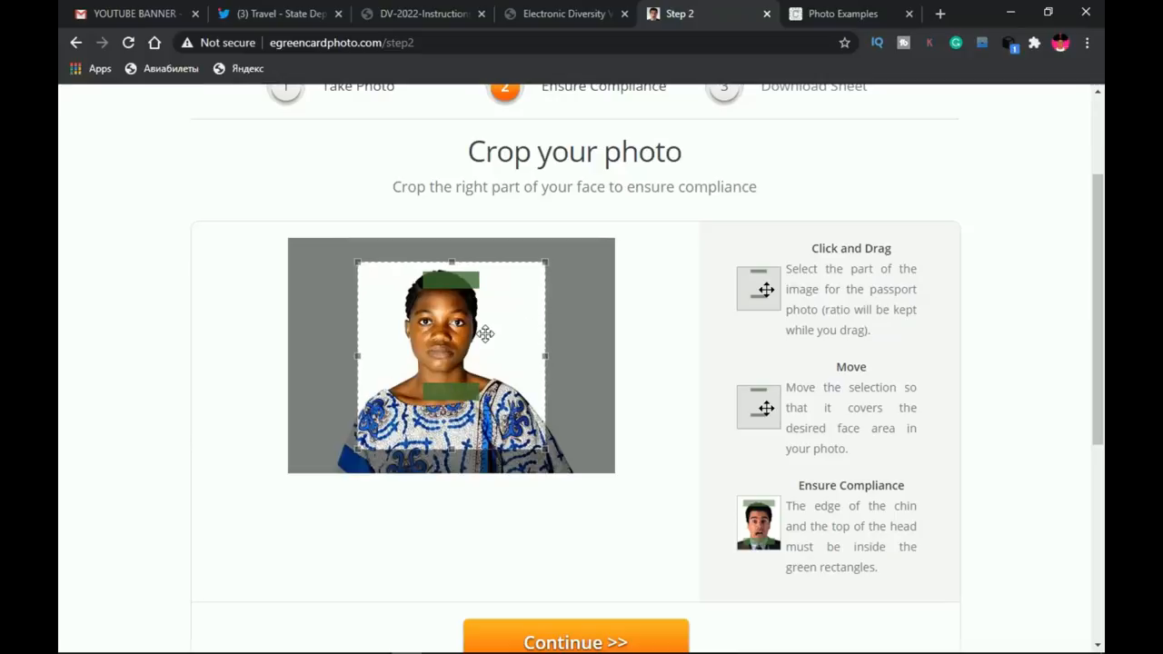
pyautogui.moveTo(279, 293)
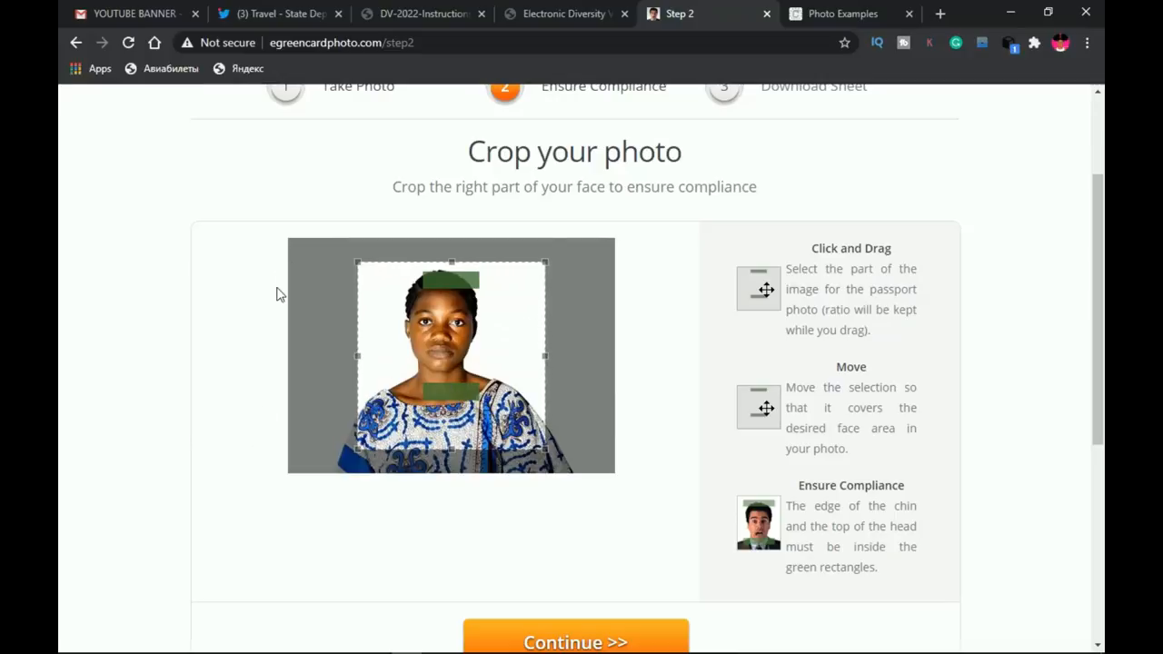
pyautogui.moveTo(280, 406)
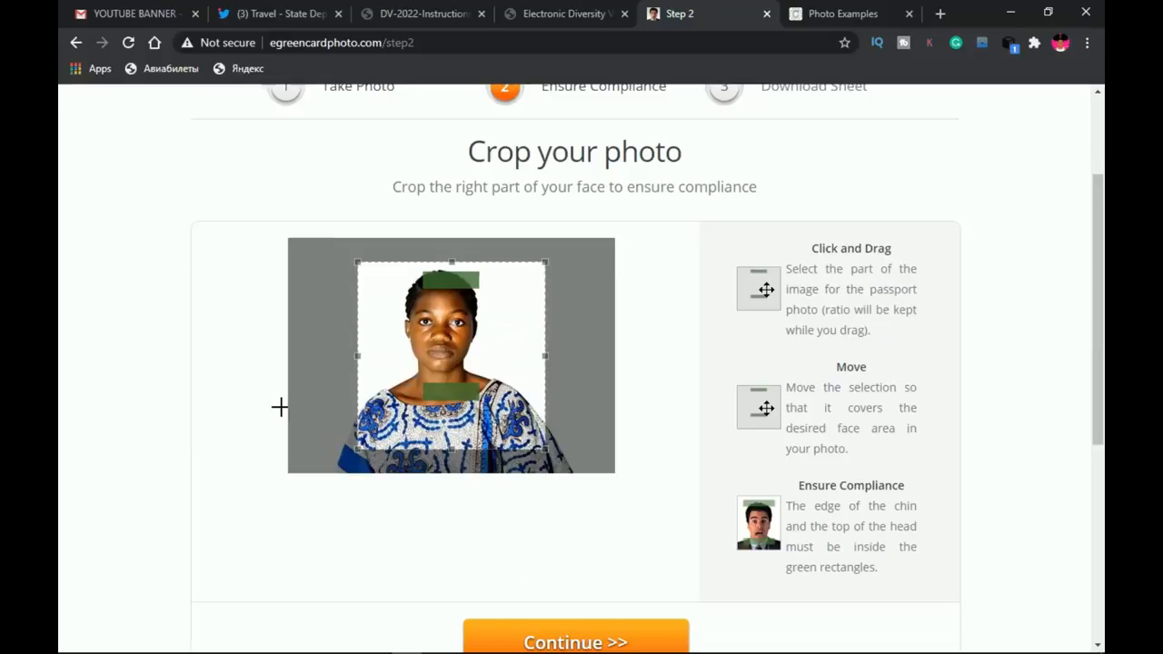
pyautogui.moveTo(453, 494)
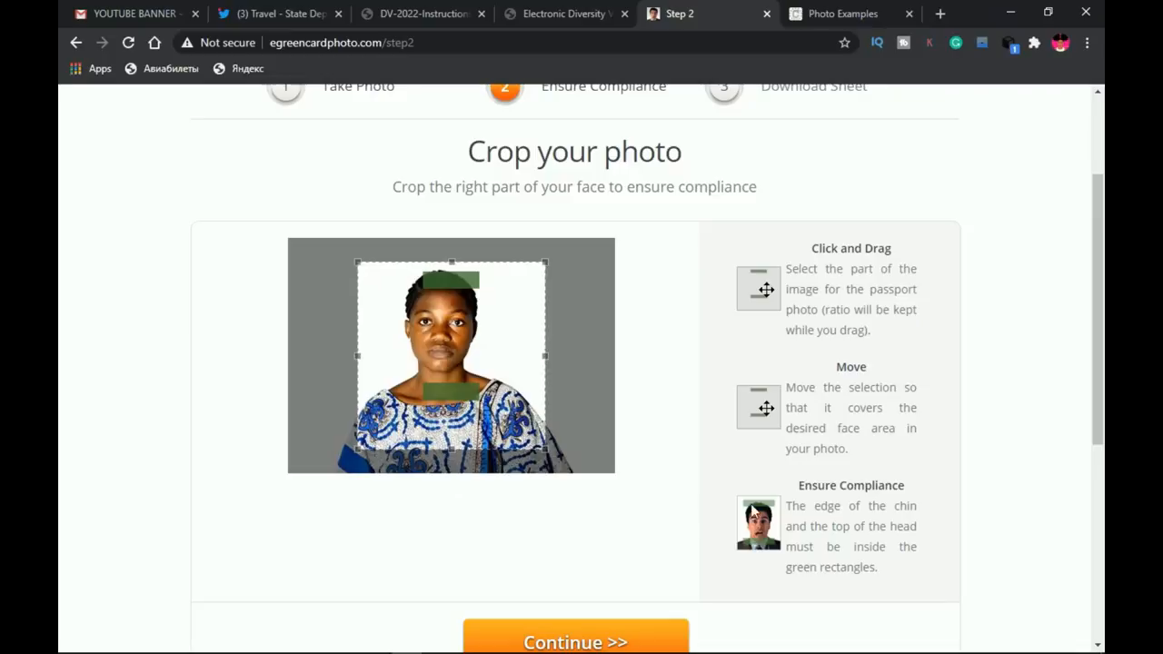
# - Drag the crop so the head top and chin fall inside the green guides
pyautogui.doubleClick(845, 484)
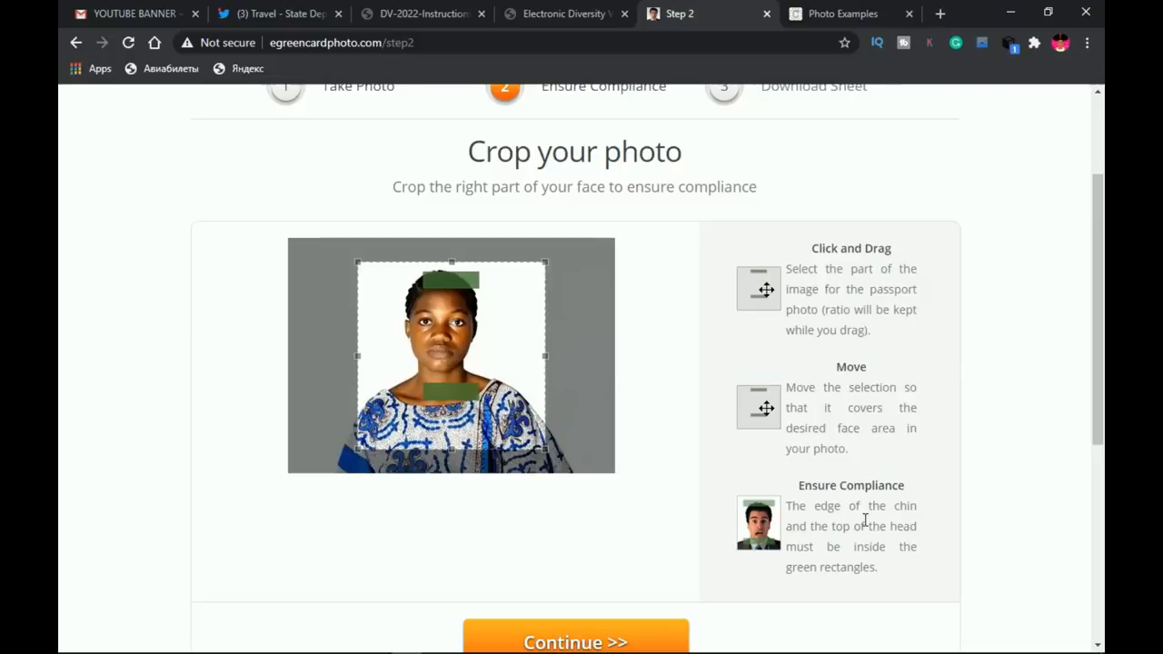
pyautogui.moveTo(851, 566)
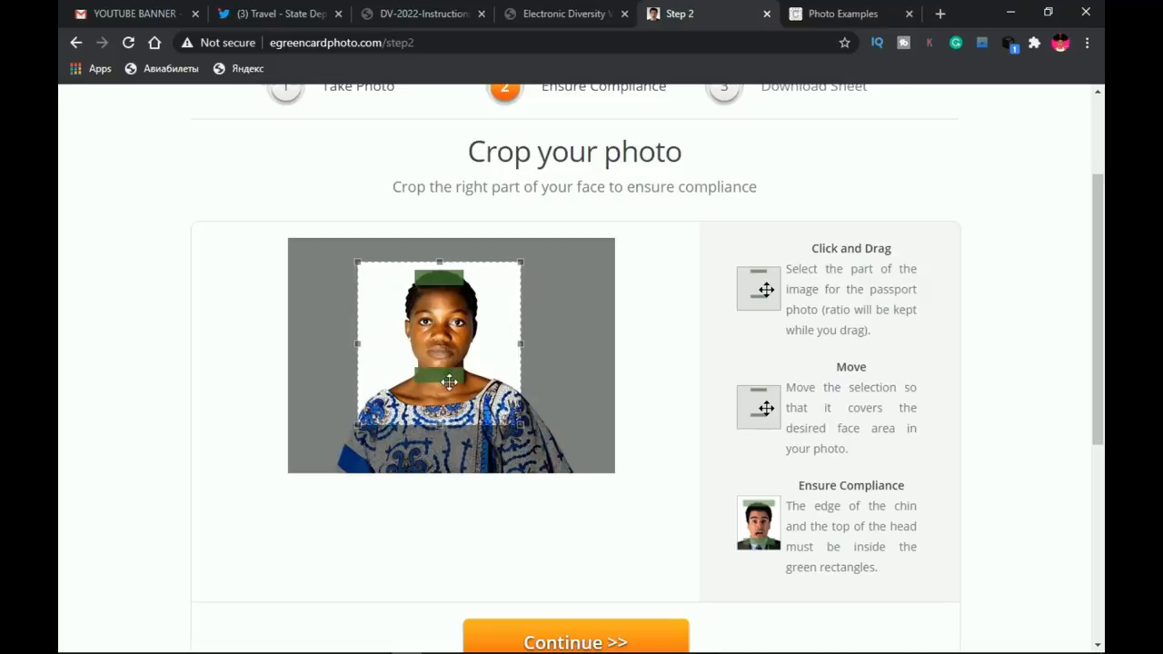
pyautogui.moveTo(449, 382); pyautogui.dragTo(472, 372)
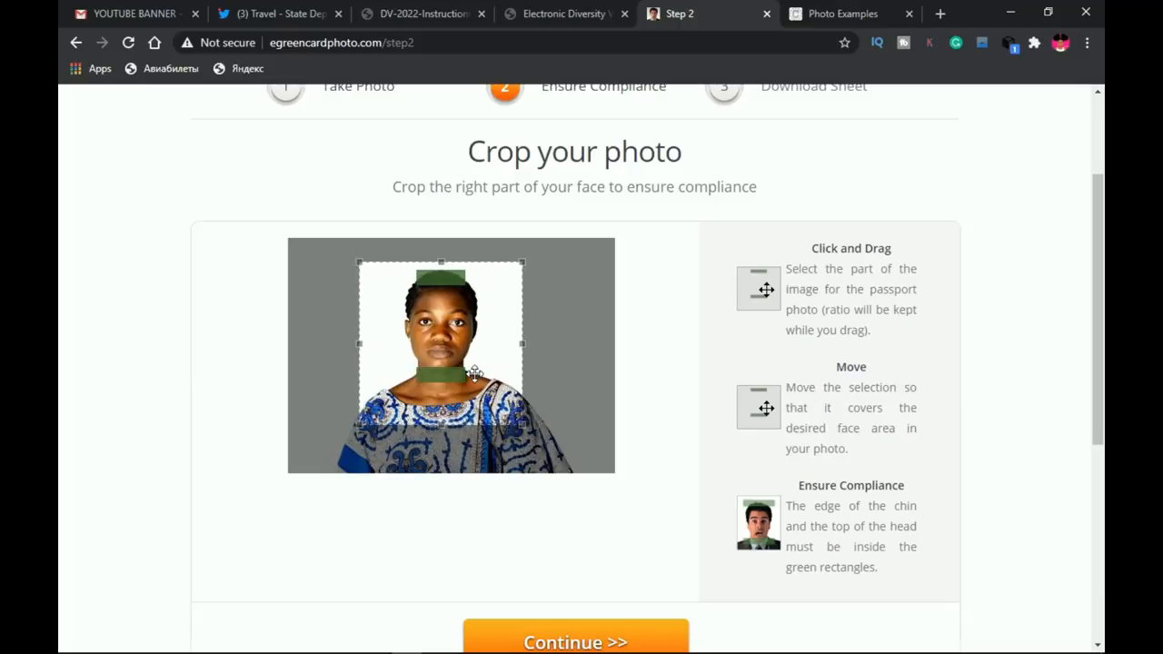
pyautogui.moveTo(425, 375)
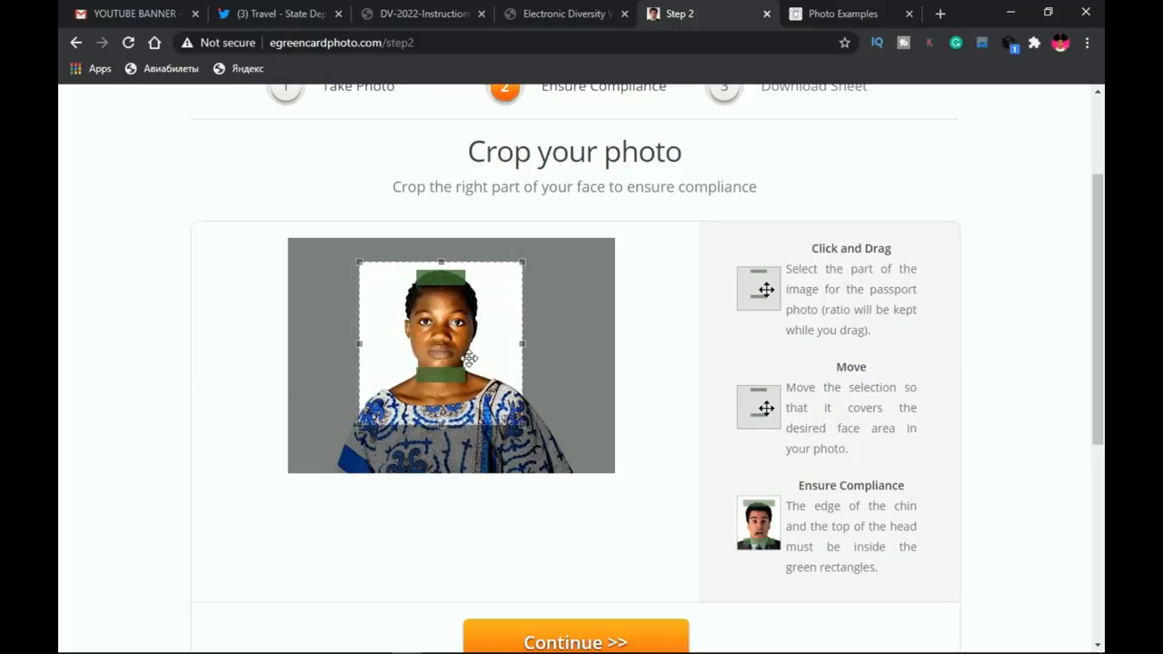
pyautogui.scroll(-3)
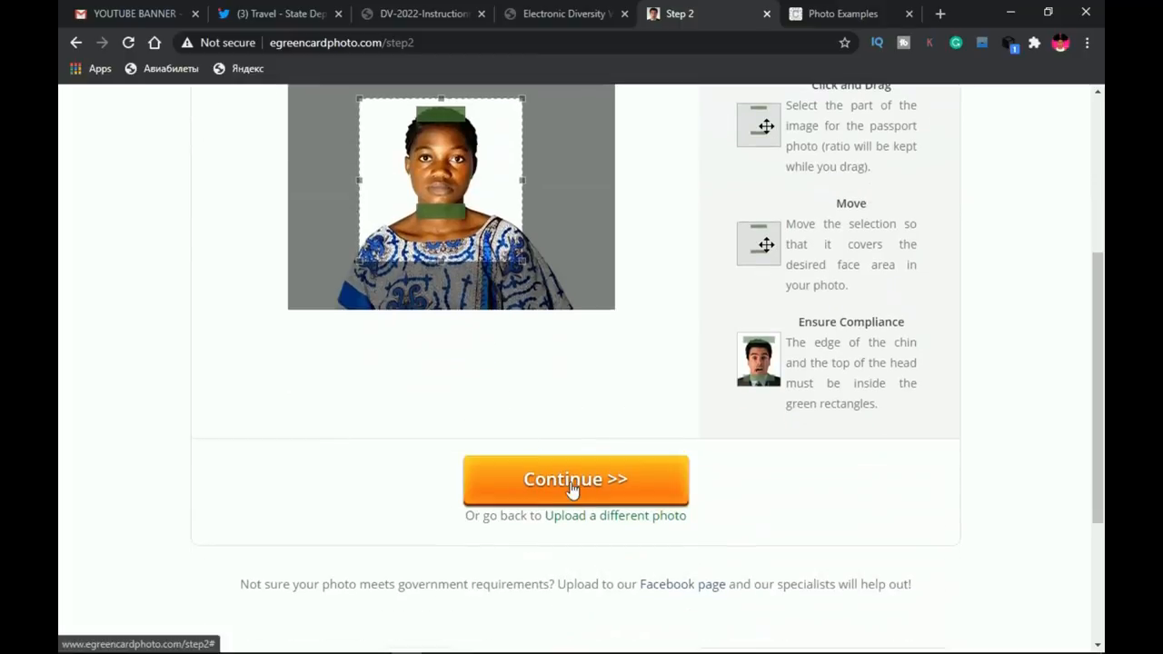
# - Accept the crop and download the finished photo sheet as a 59.3 KB JPEG
pyautogui.click(575, 478)
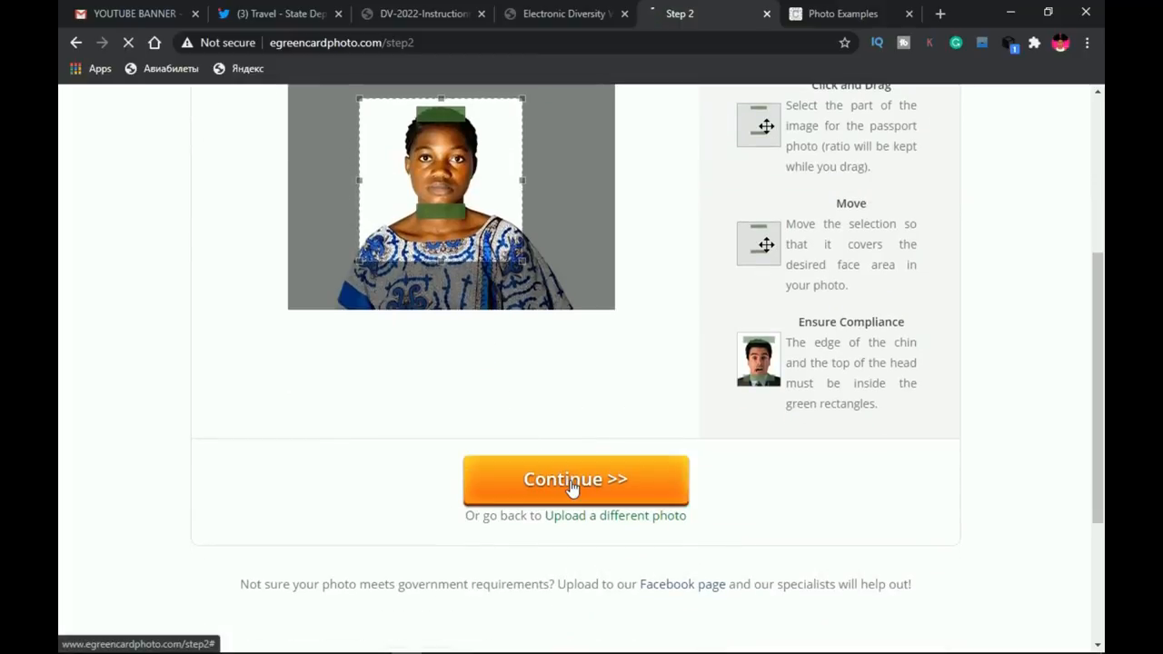
pyautogui.click(575, 479)
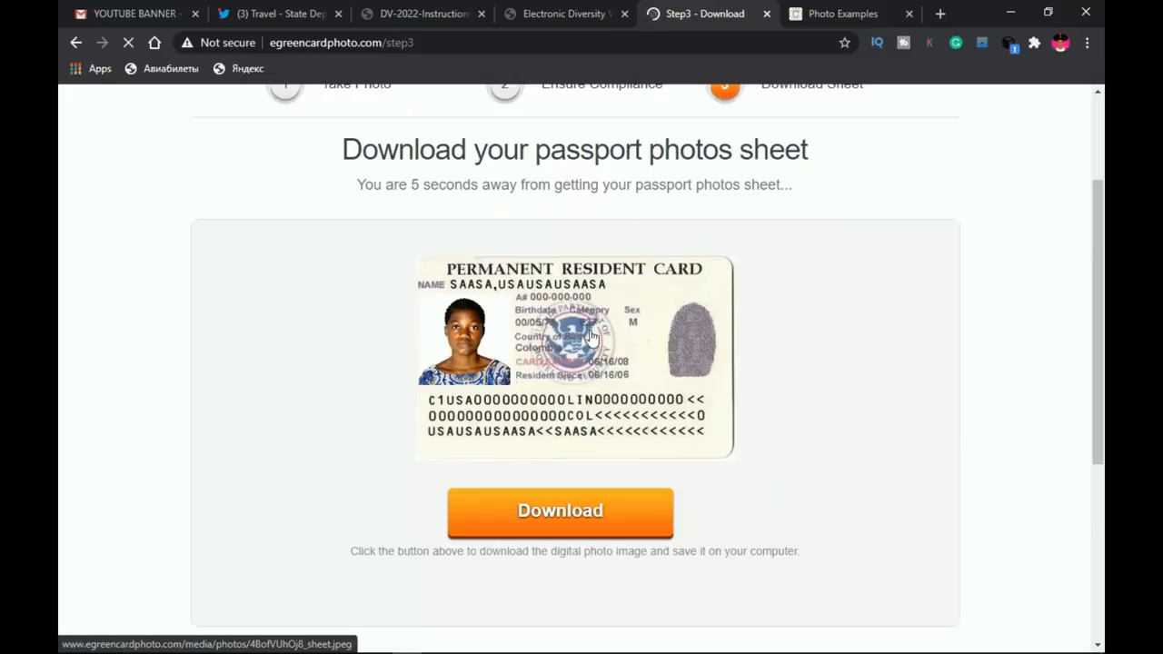
pyautogui.moveTo(656, 337)
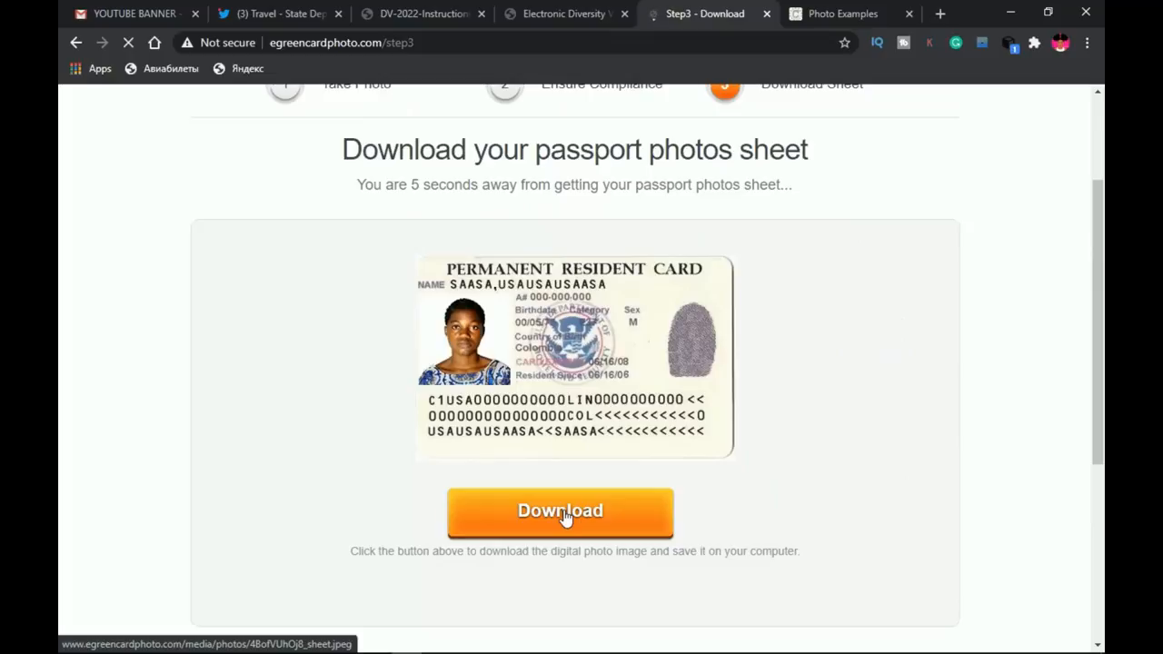
pyautogui.click(559, 509)
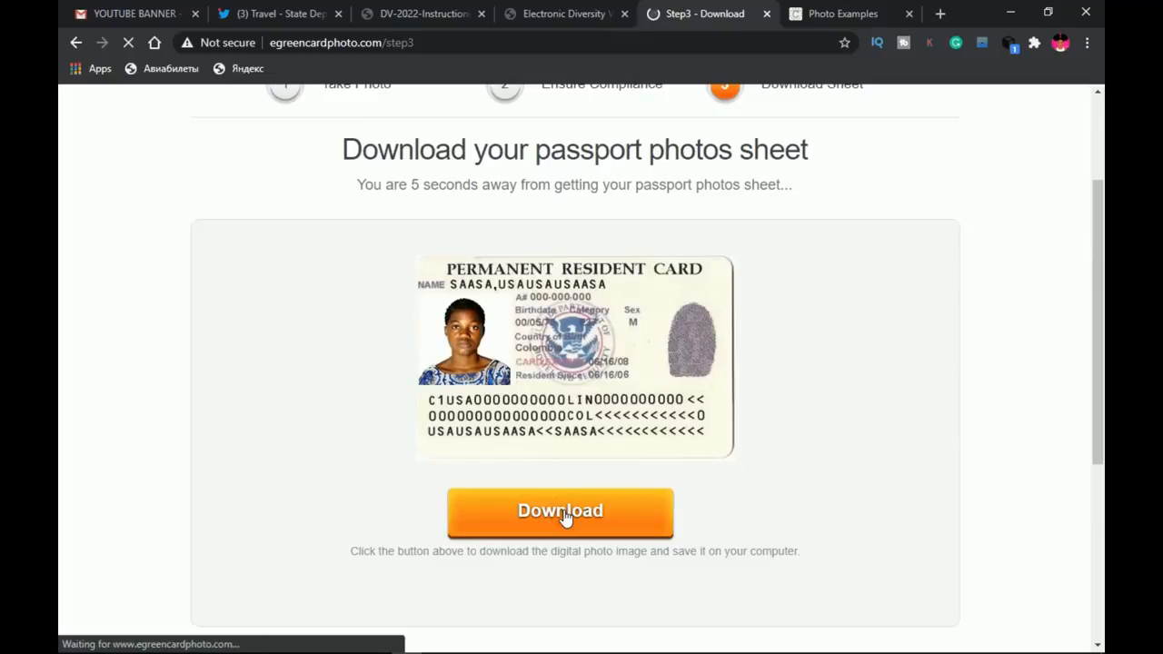
pyautogui.click(560, 510)
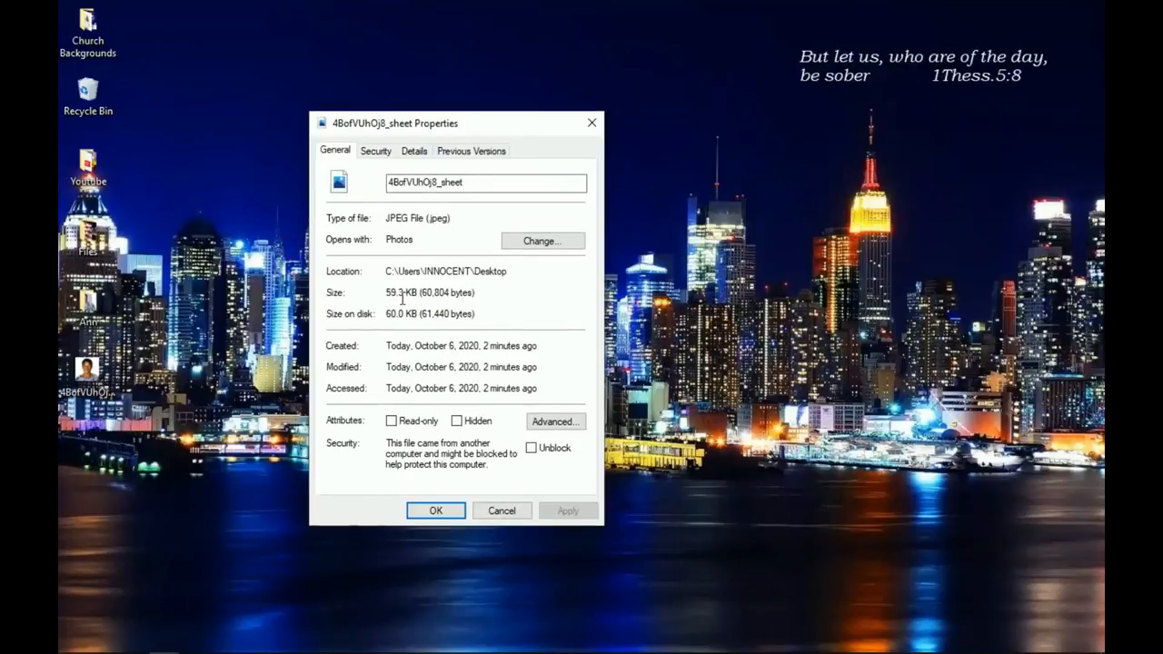
pyautogui.moveTo(359, 318)
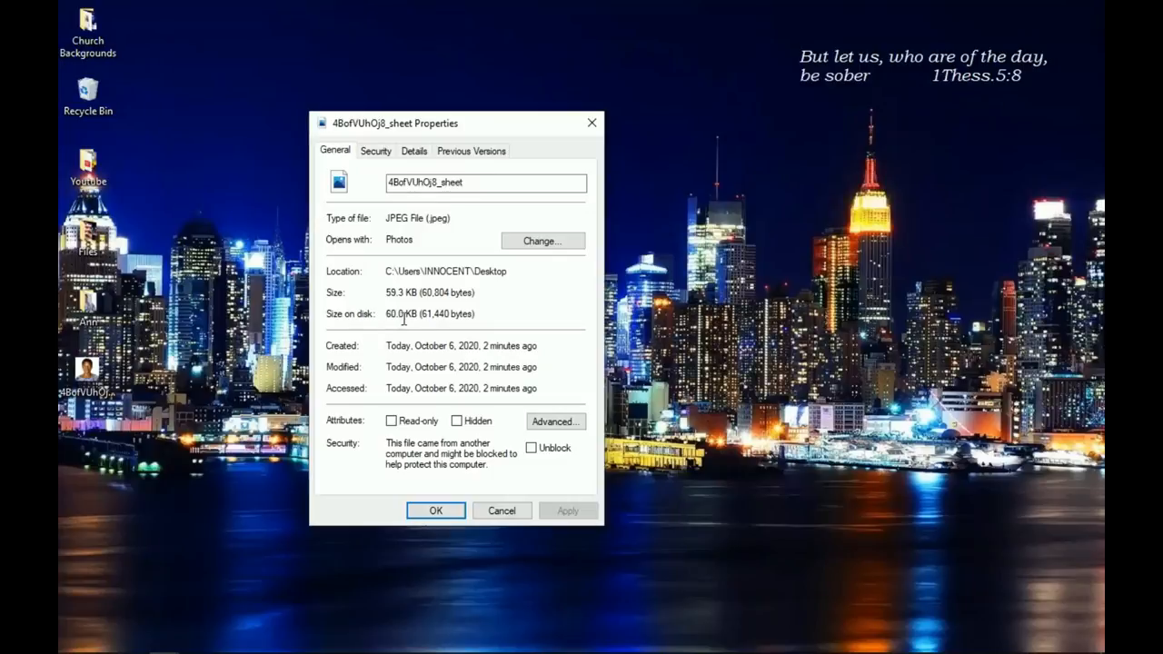
pyautogui.moveTo(414, 314)
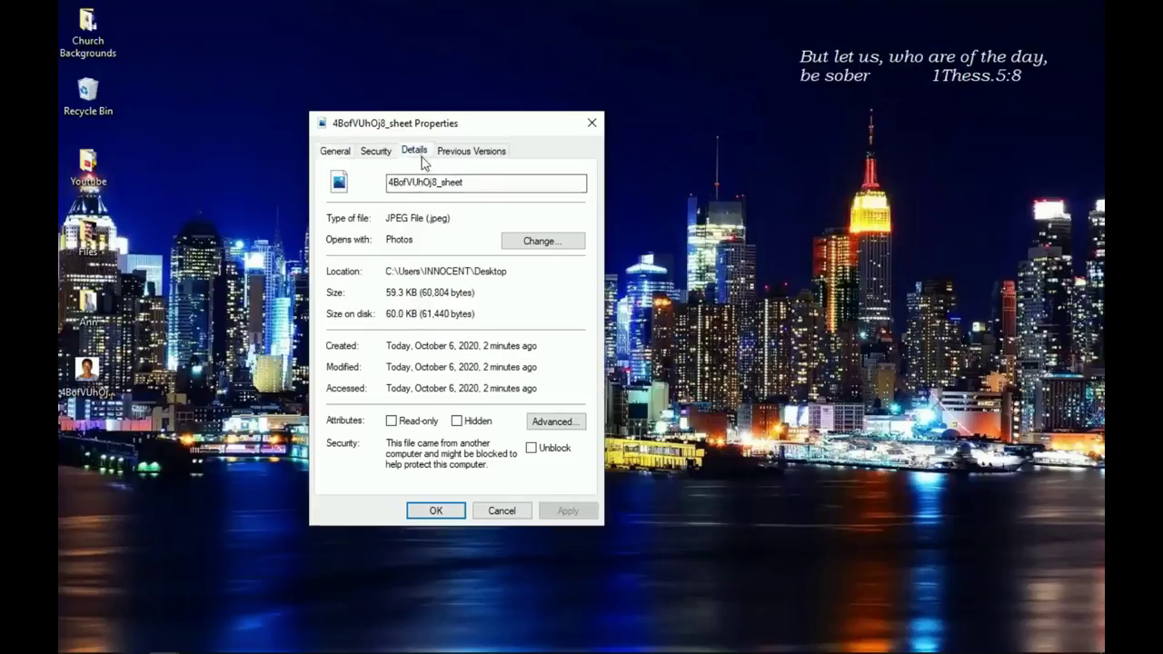
# - View the photo's Details properties: 600x600 pixels, 300 dpi, 24-bit depth
pyautogui.click(413, 150)
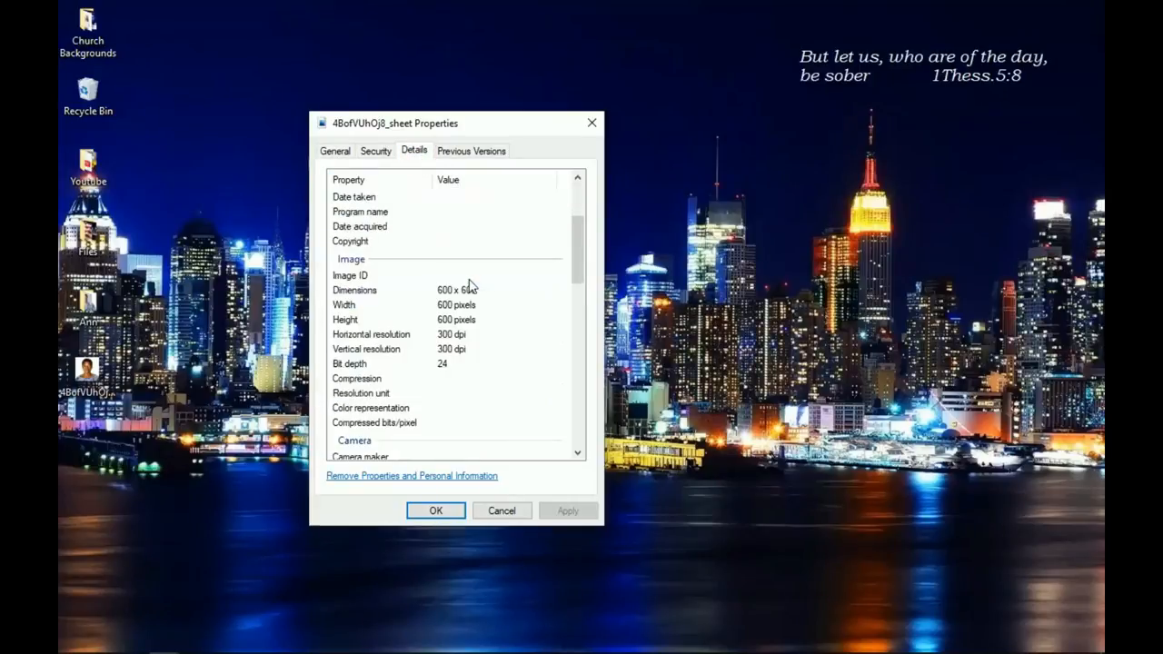
pyautogui.moveTo(364, 293)
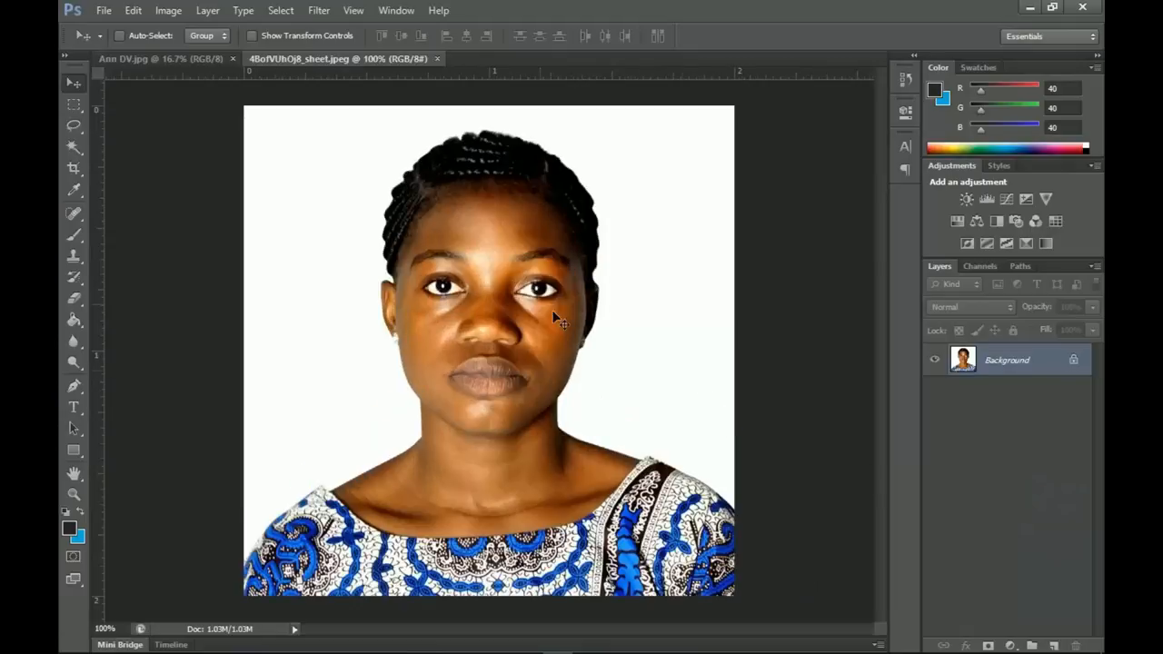
pyautogui.click(168, 10)
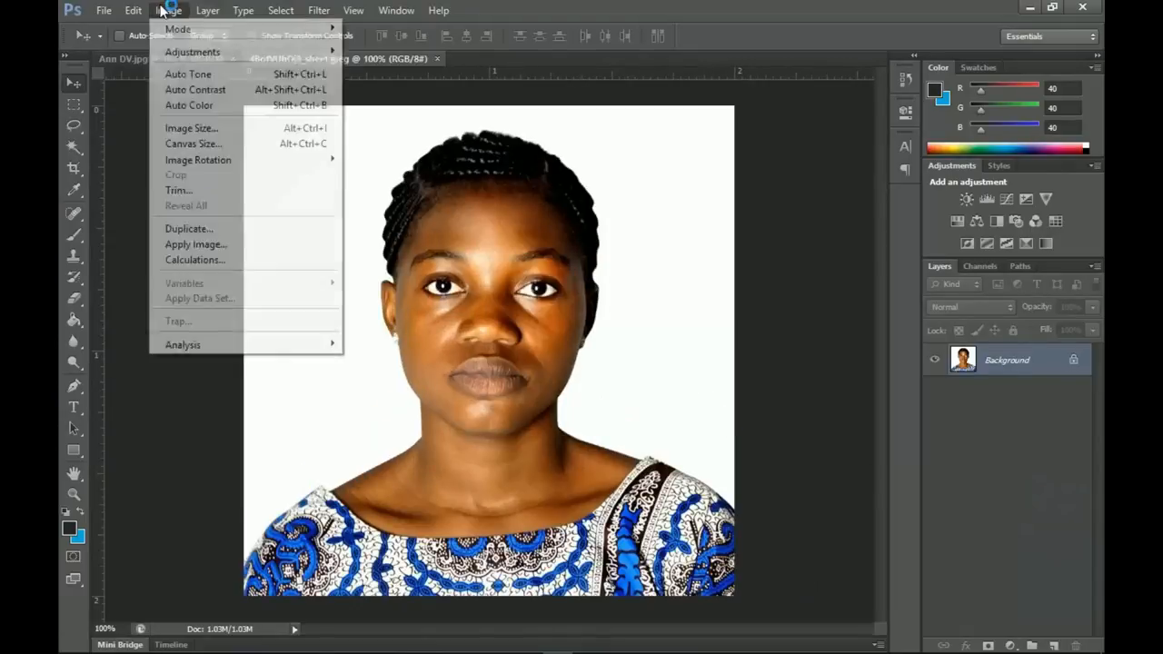
pyautogui.click(191, 127)
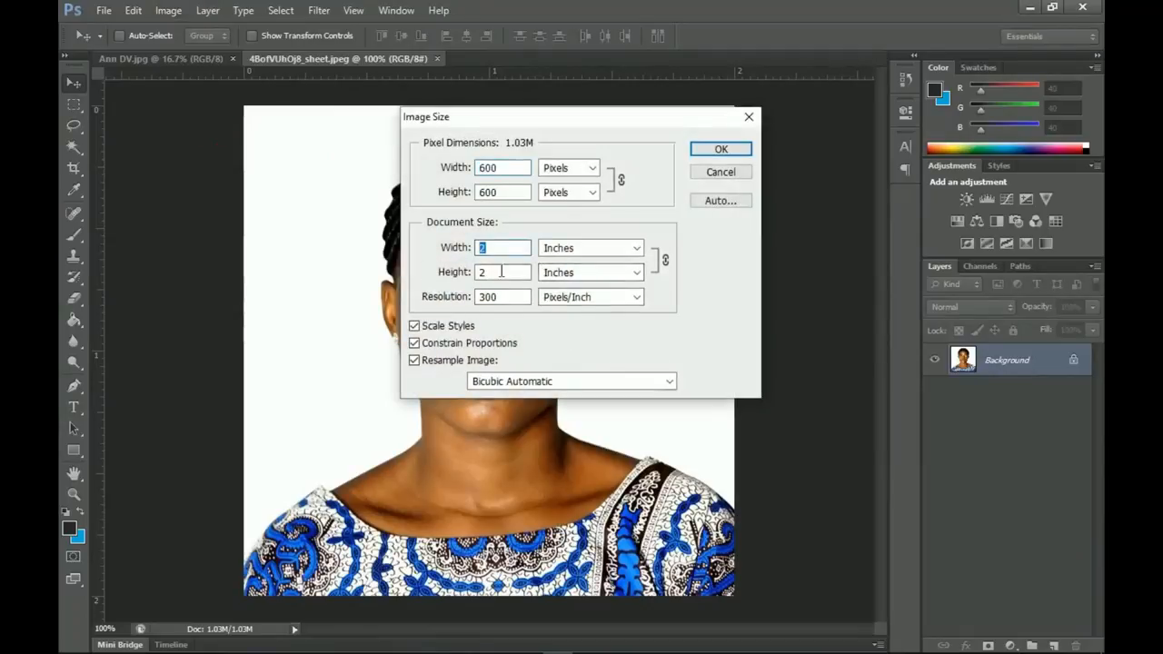
pyautogui.click(502, 271)
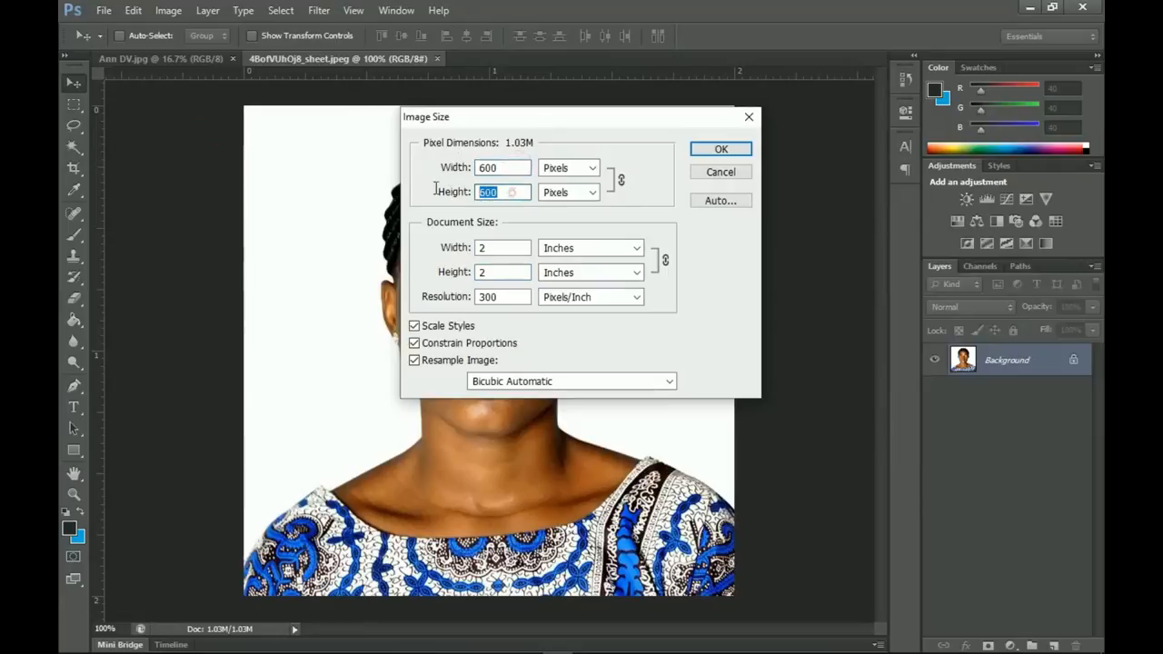
pyautogui.click(721, 148)
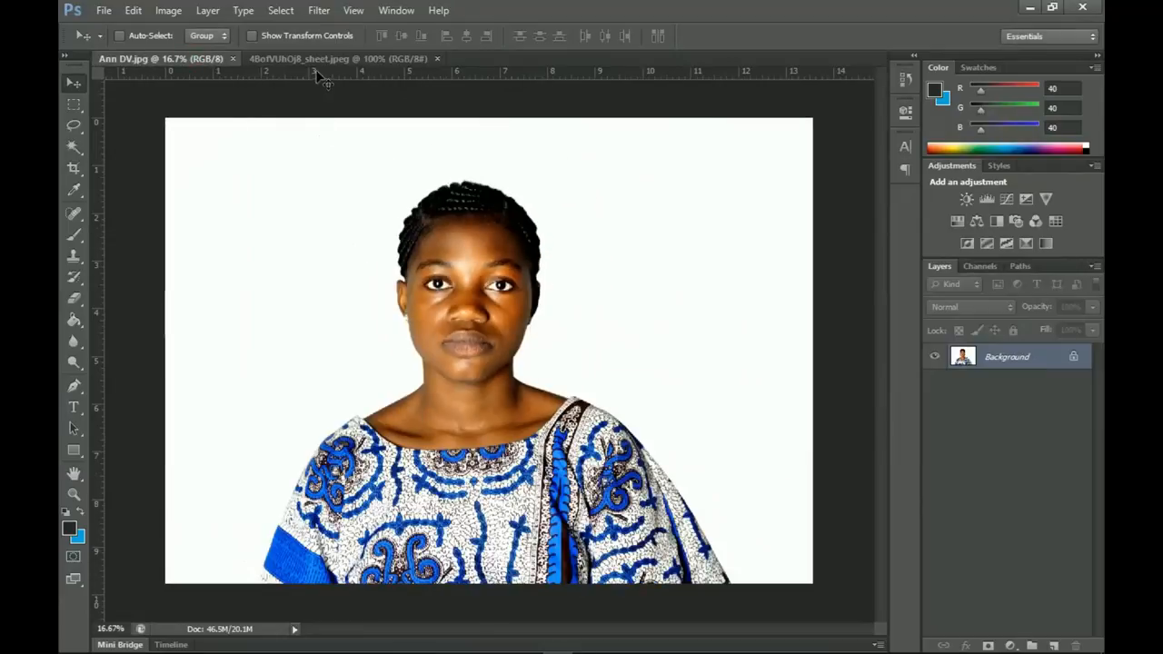
pyautogui.click(336, 58)
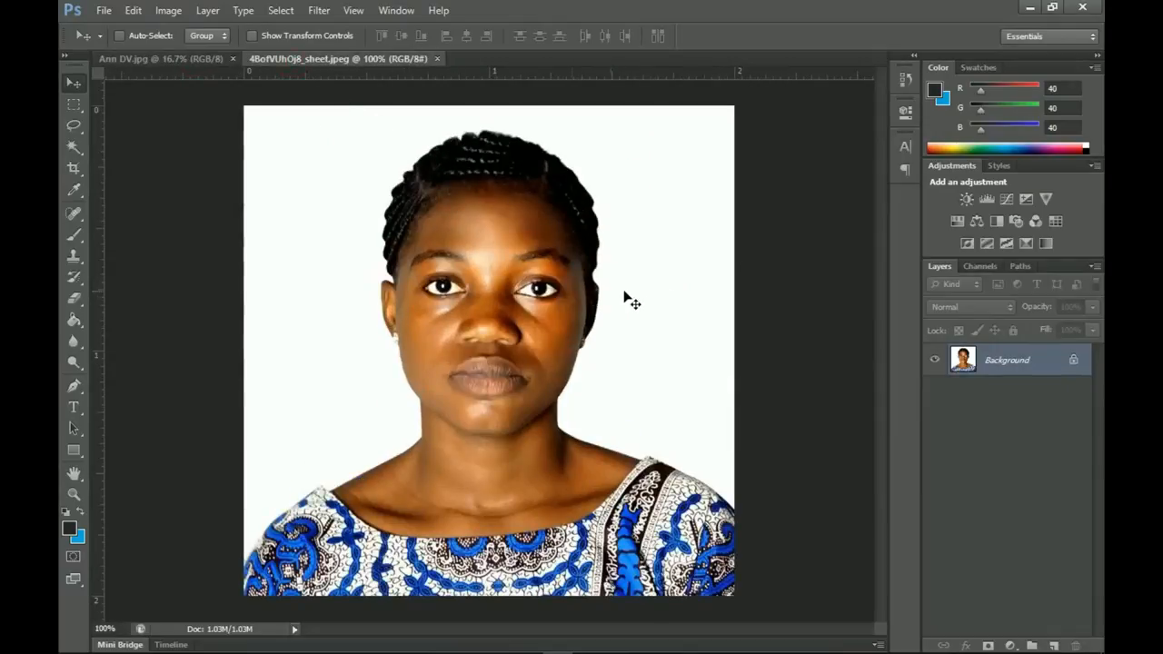